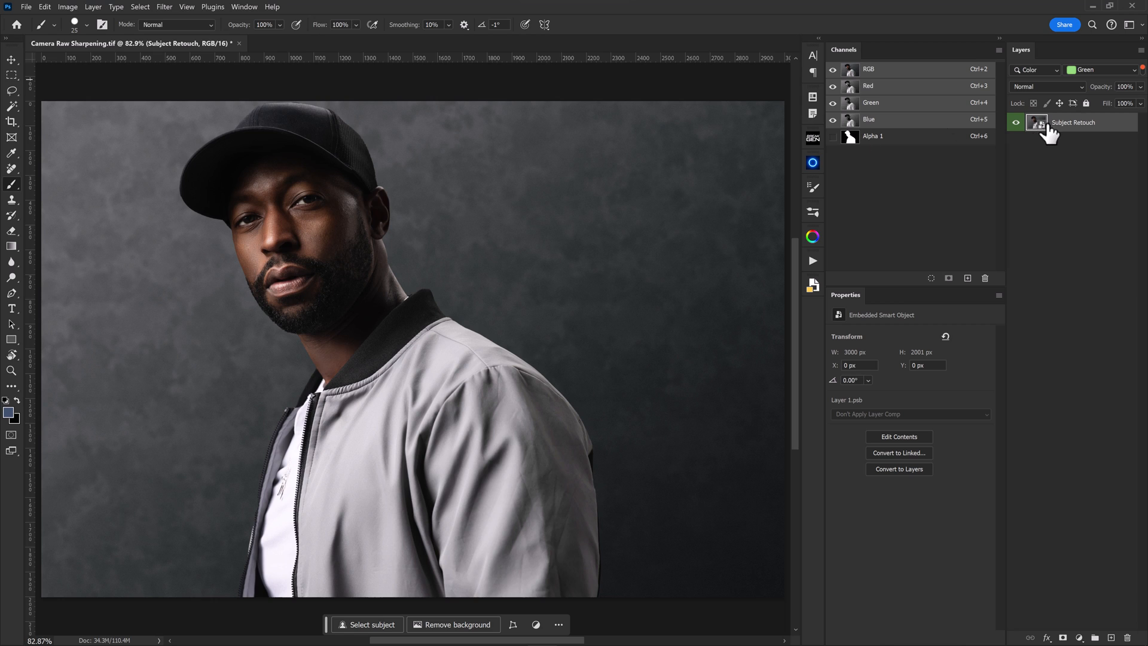
mouse_move(1038, 124)
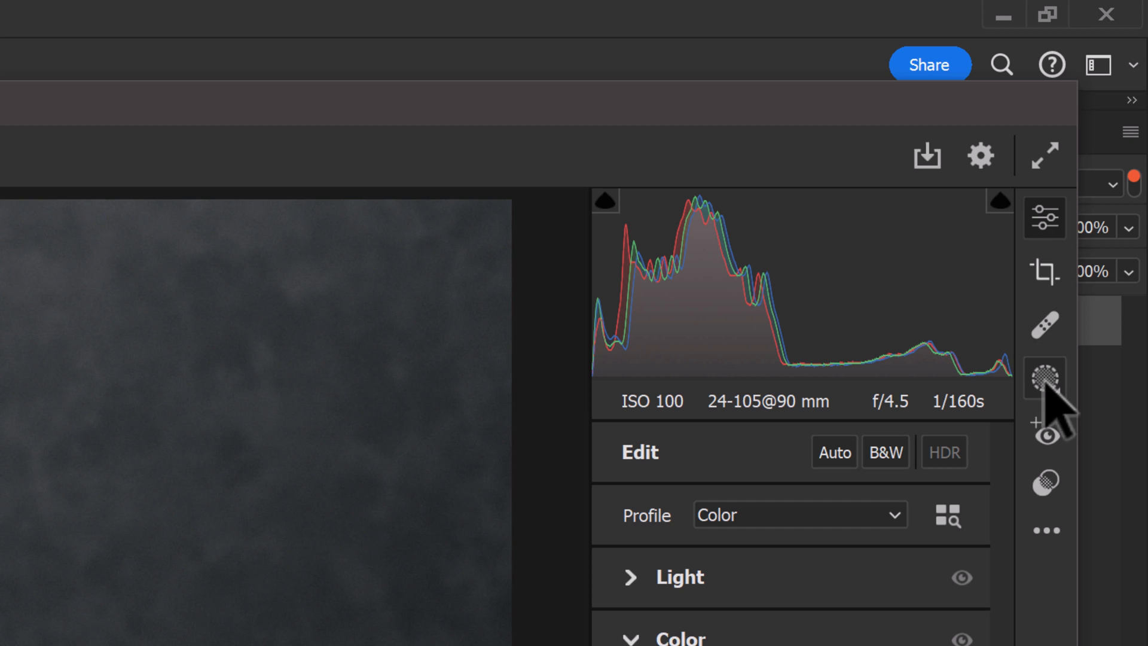
Create a Person 1 mask limited to Facial Skin and Body Skin
click(1044, 378)
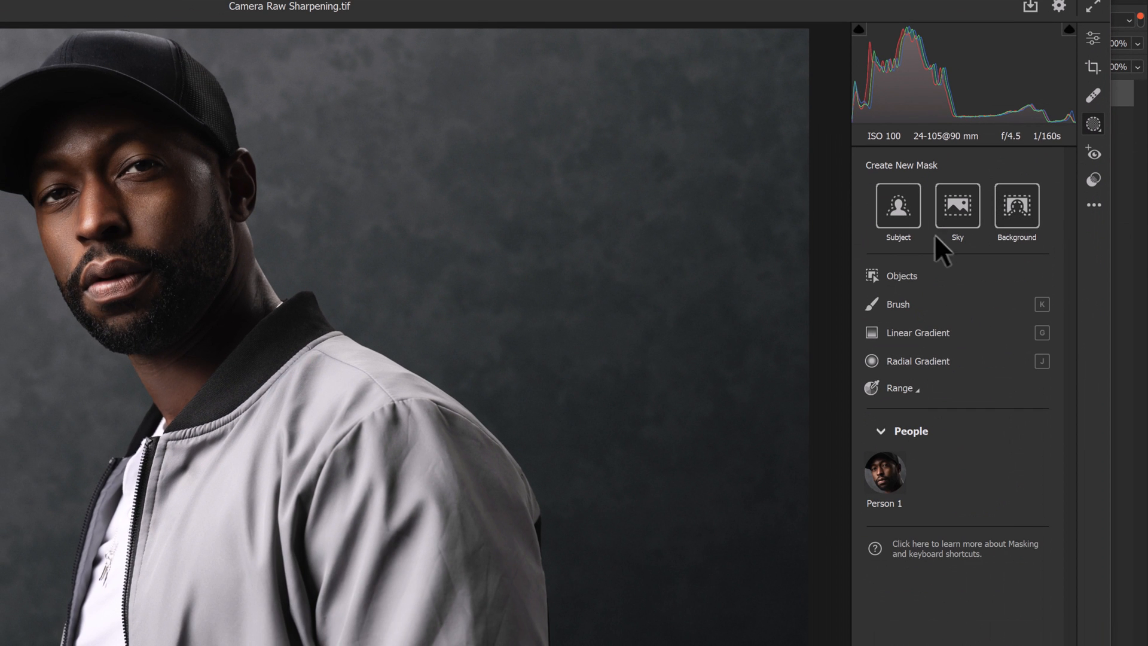
click(884, 472)
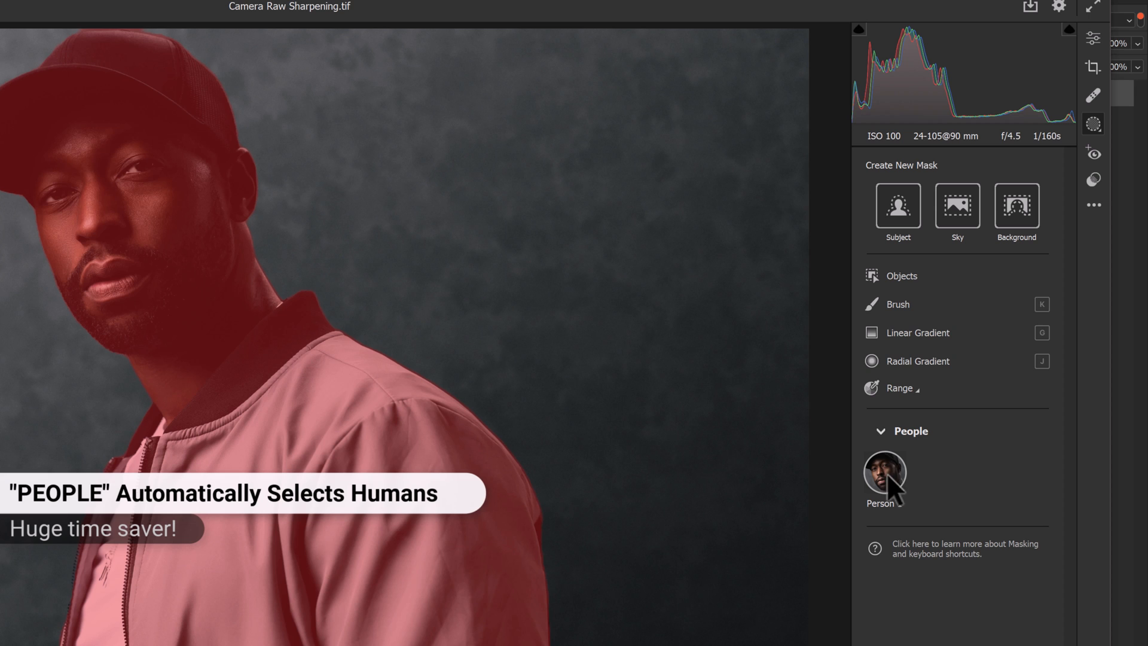
click(884, 472)
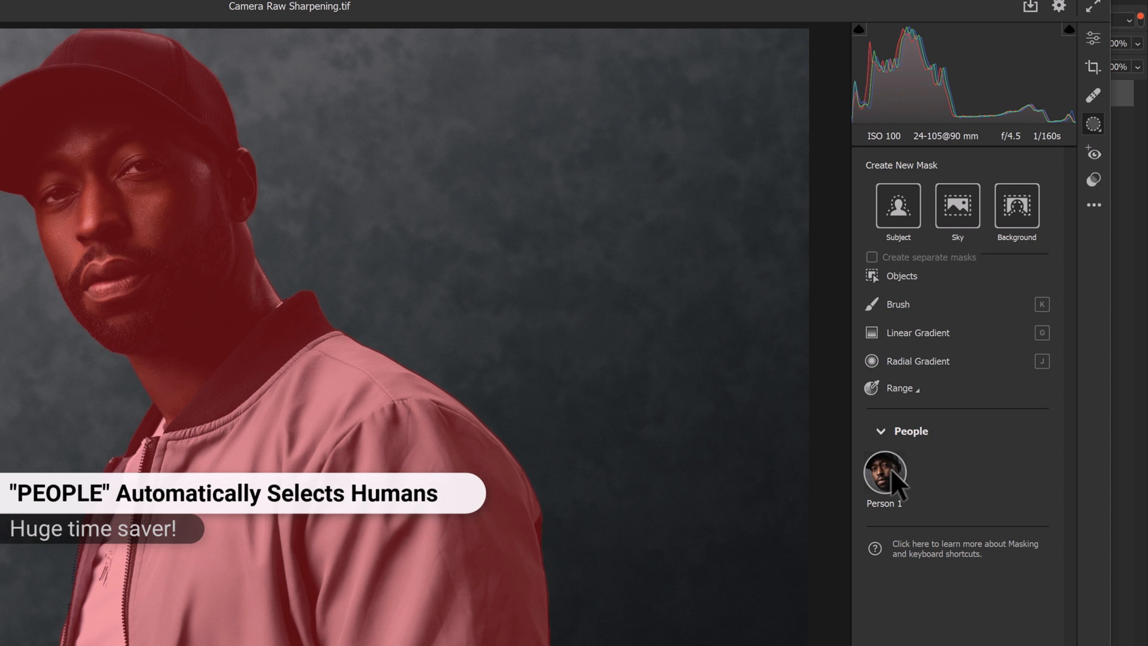
click(883, 472)
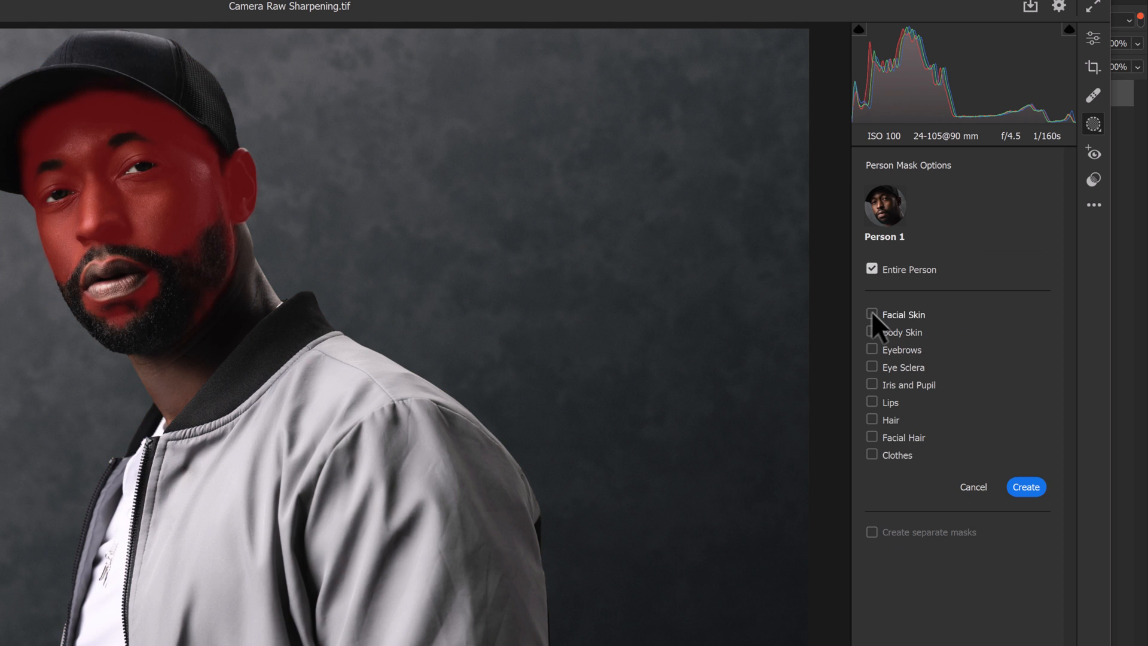
click(871, 331)
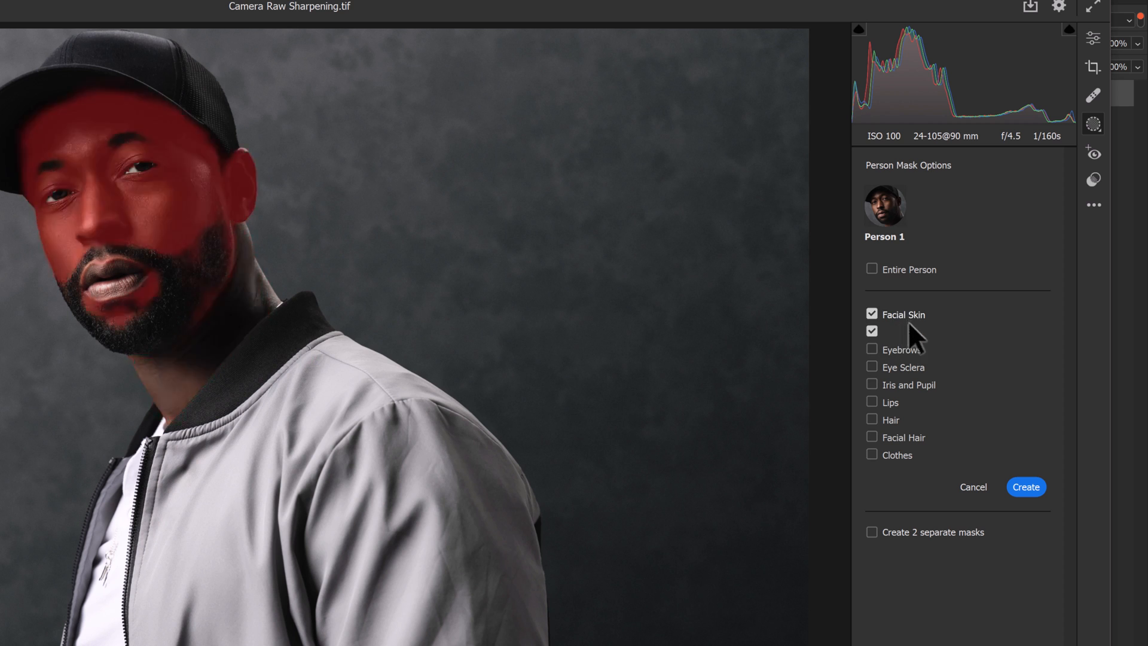
click(871, 330)
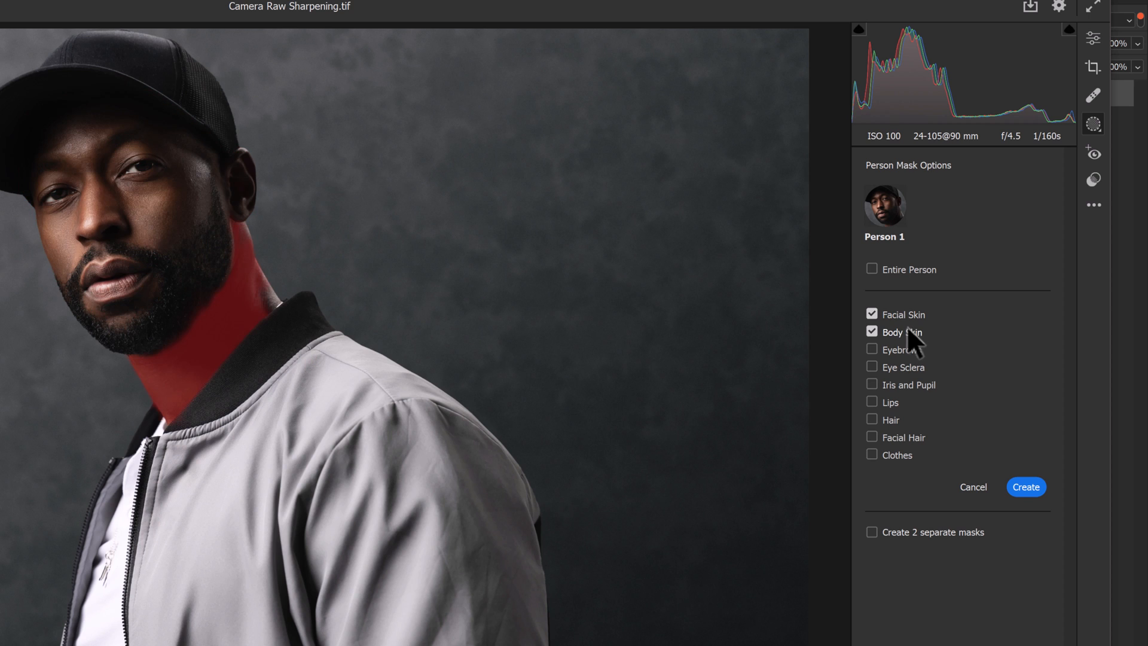
mouse_move(914, 343)
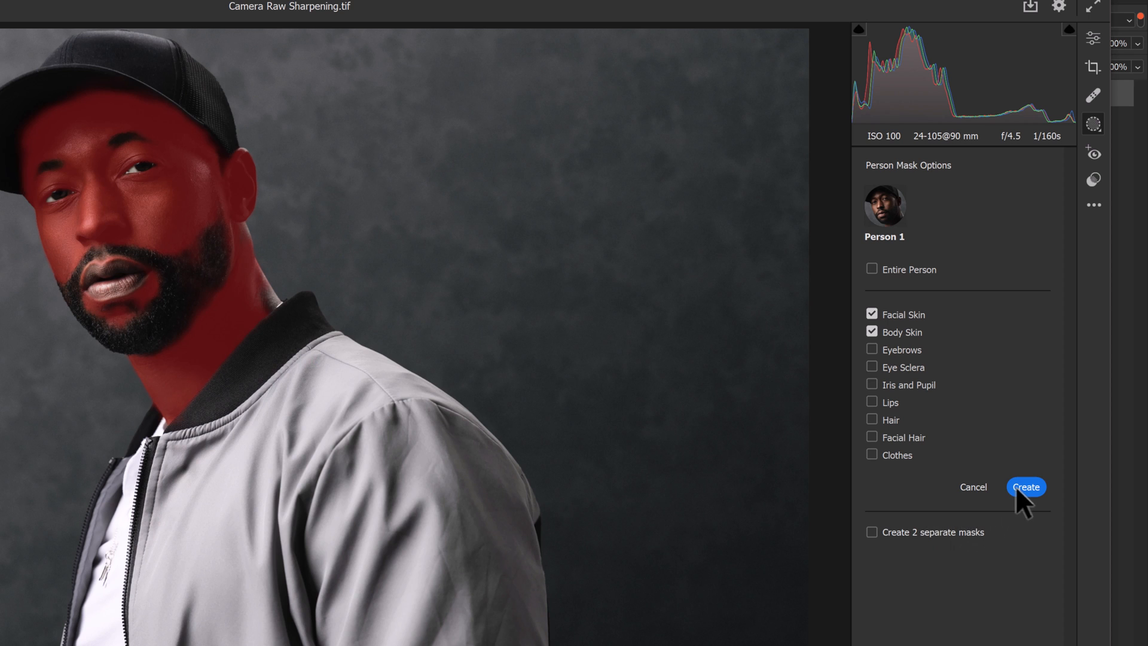
click(1025, 487)
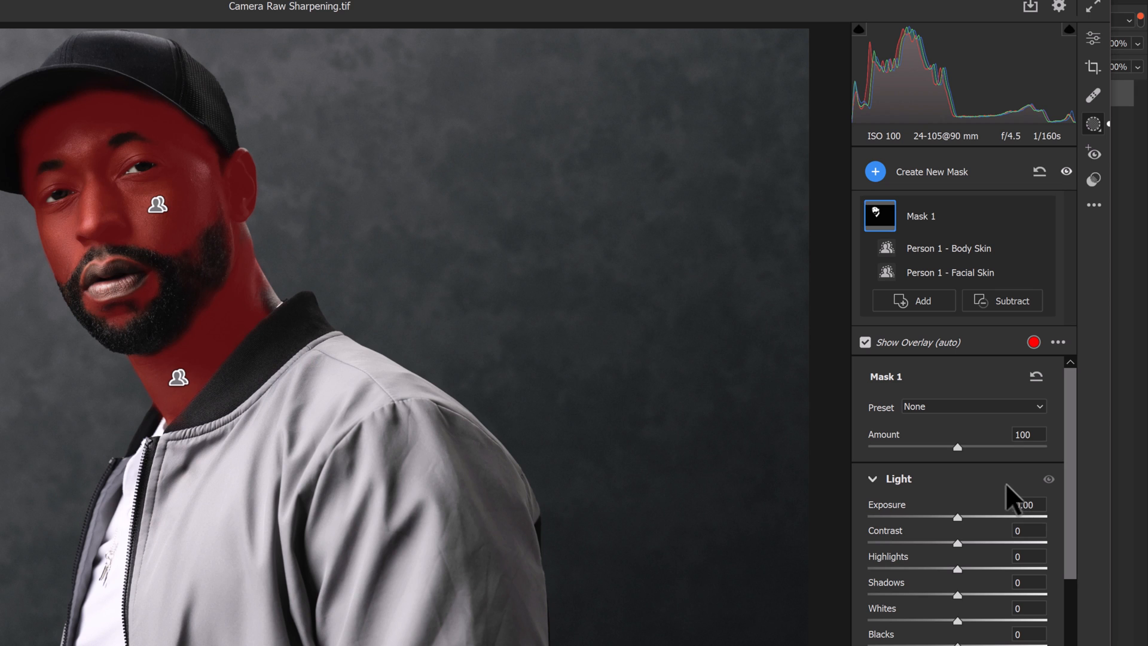
mouse_move(1014, 502)
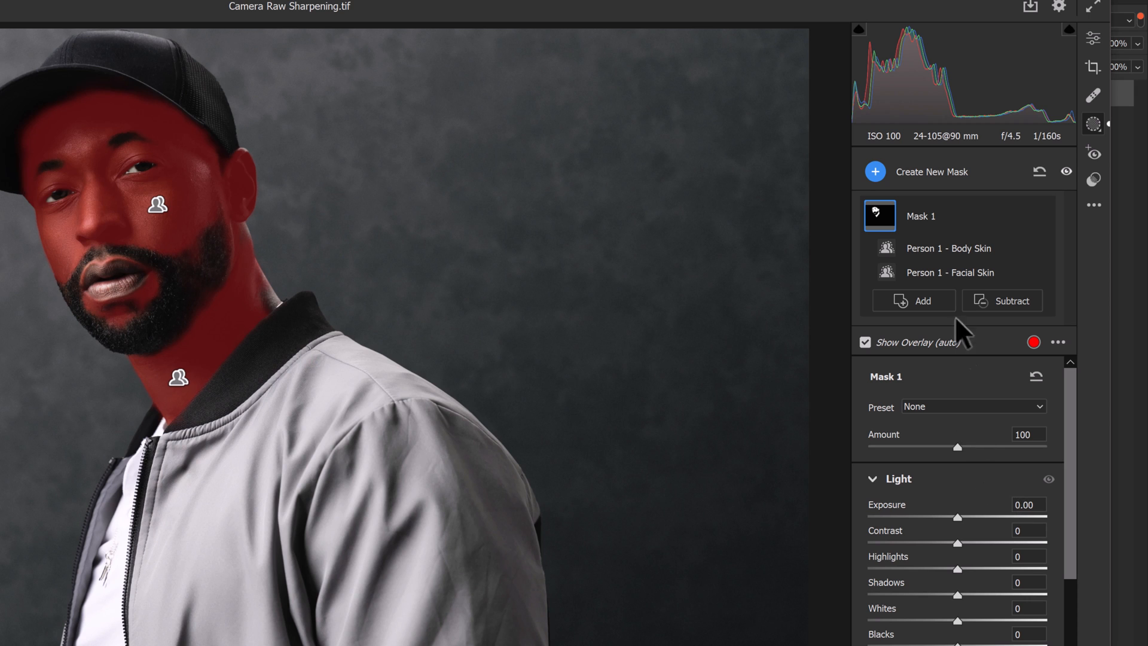
Rename Mask 1 to 'Skin'
double_click(920, 215)
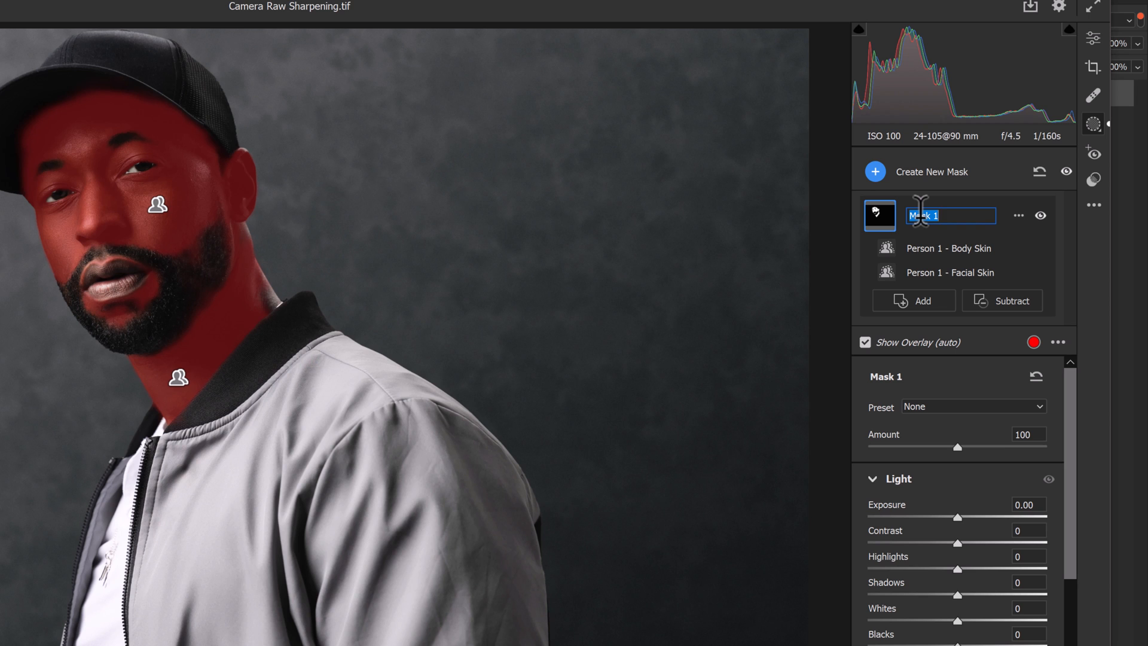
text(Skin)
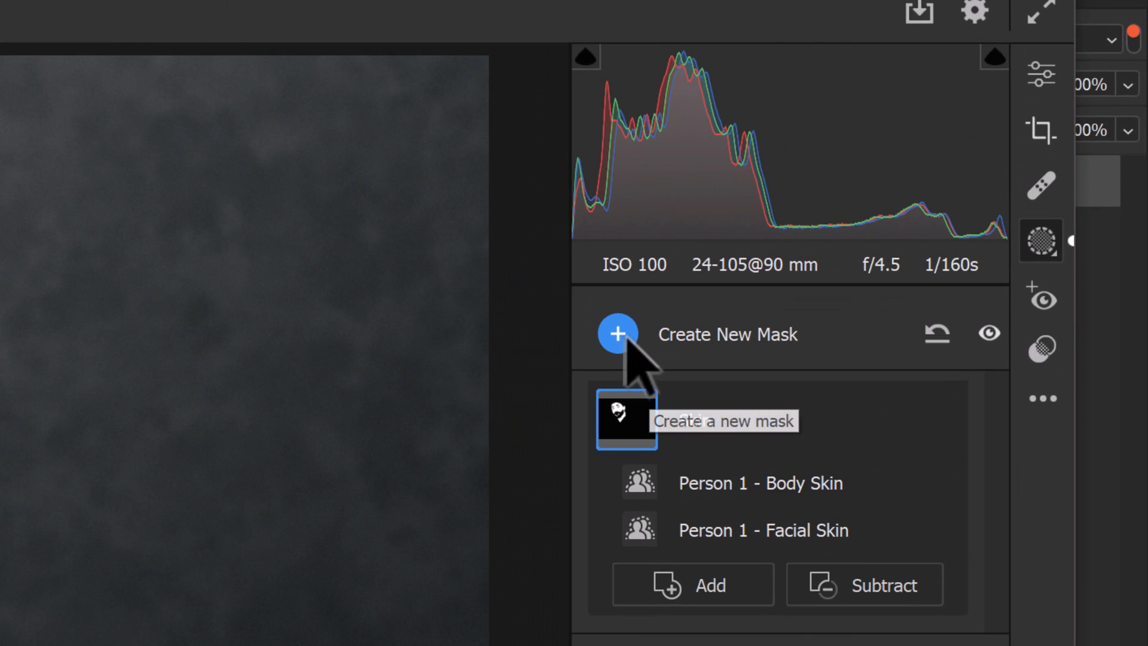
Create a new Person 1 mask of Eyebrows, Iris and Pupil, Lips, Hair, Facial Hair, Clothes
click(616, 334)
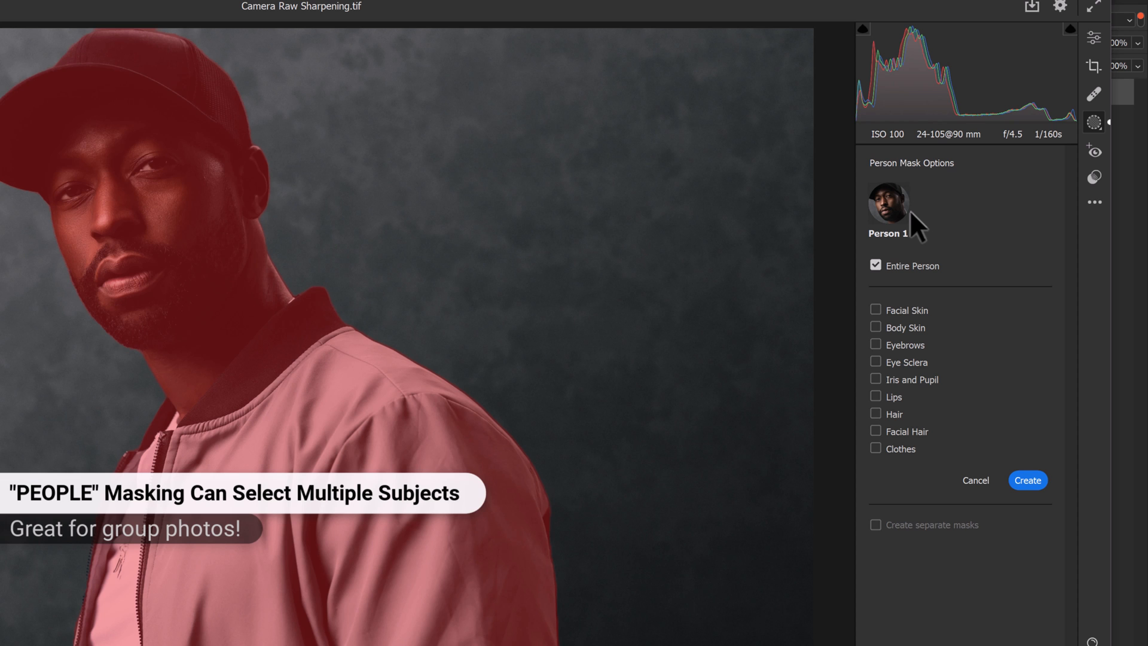
click(875, 345)
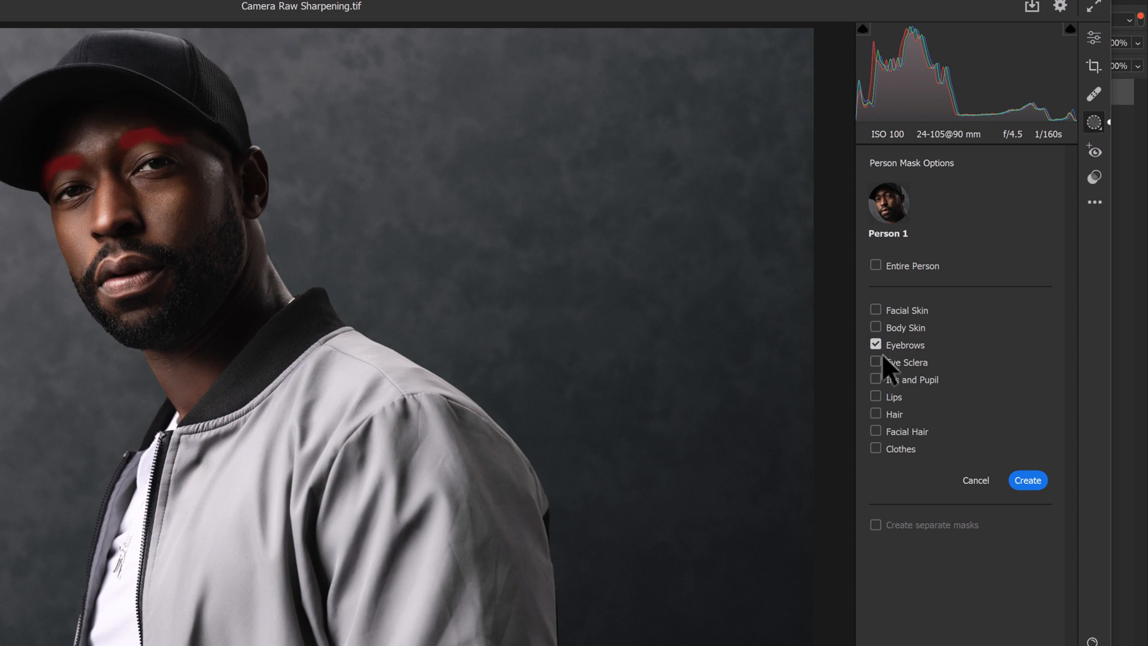
click(875, 379)
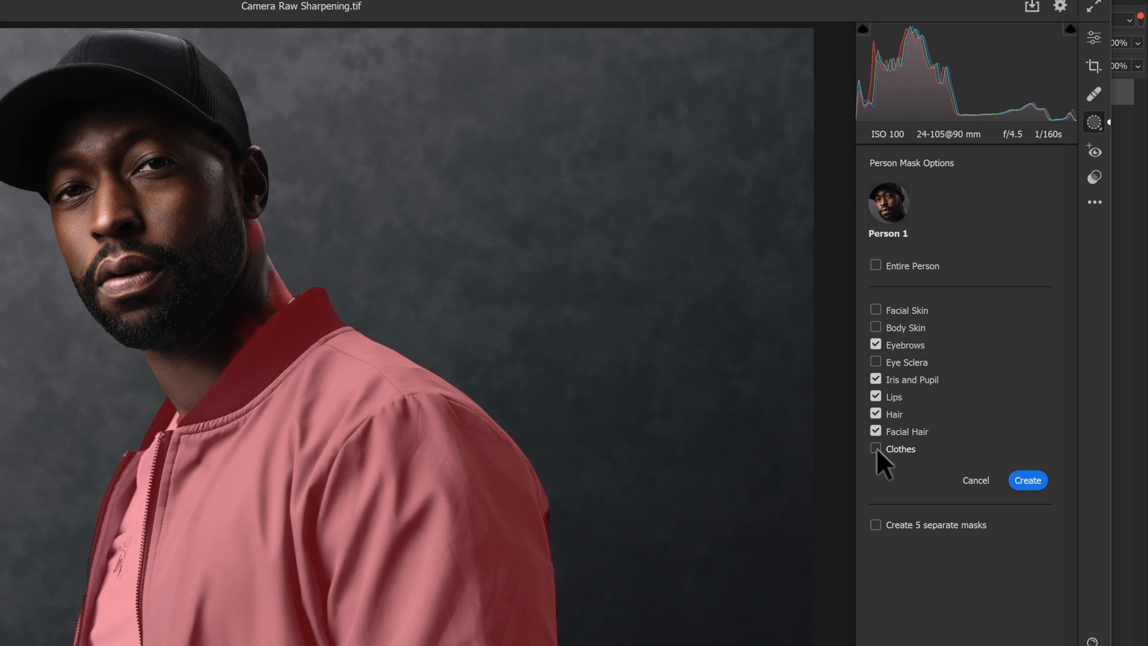
click(874, 449)
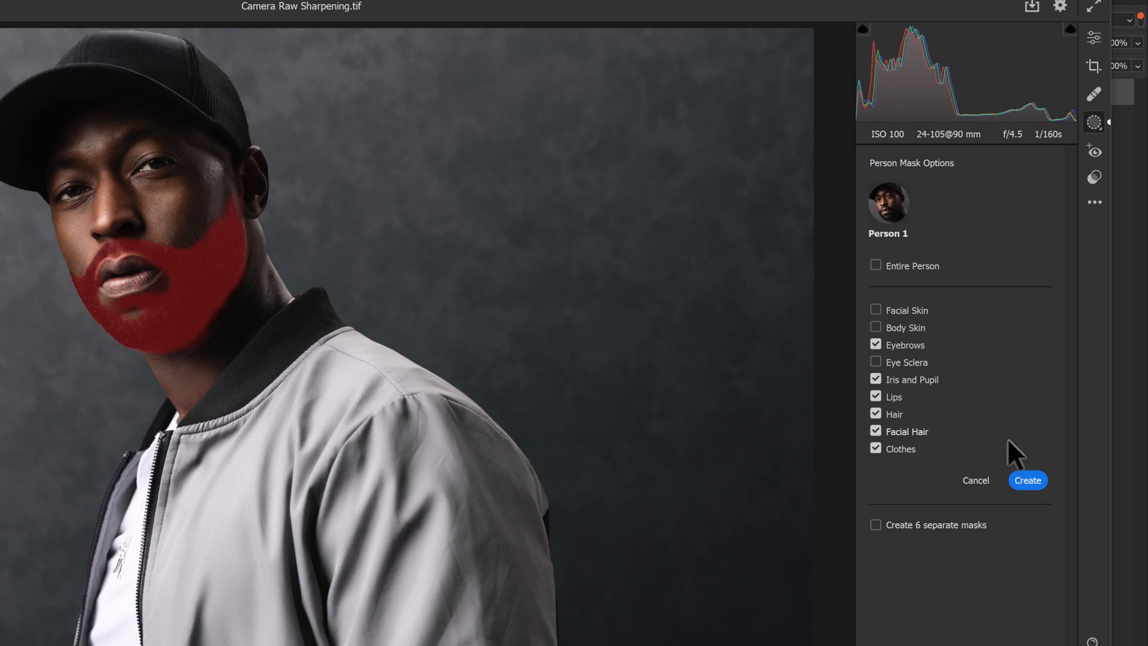
click(1027, 480)
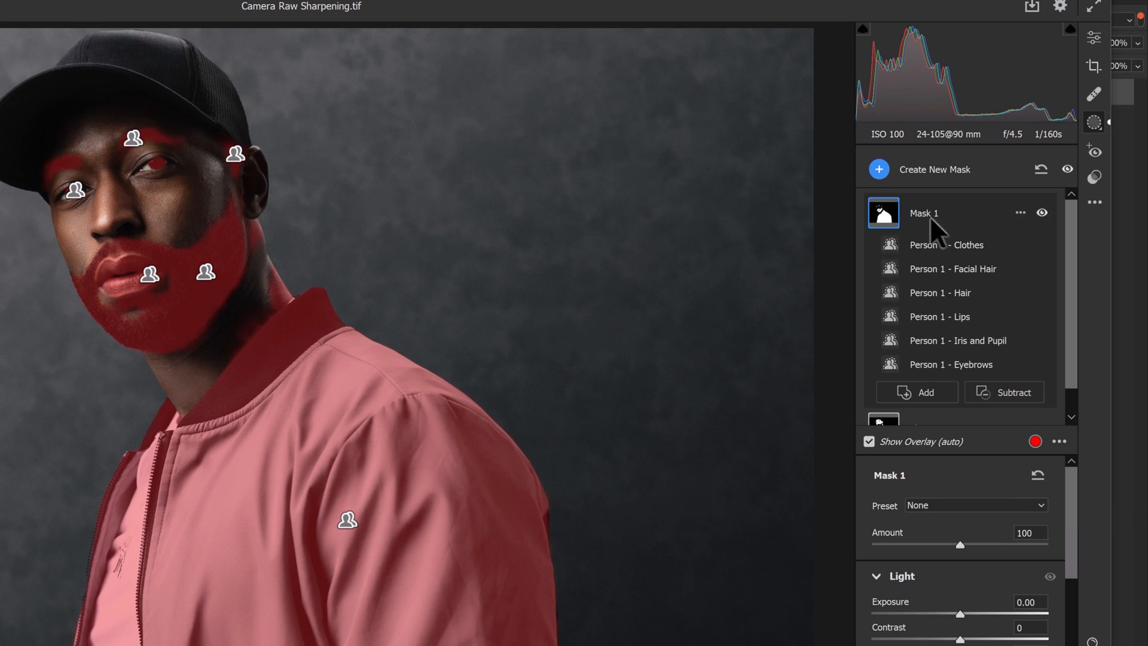
Start renaming the new mask to 'Clothes And Features'
double_click(923, 213)
text(Clothes And Features)
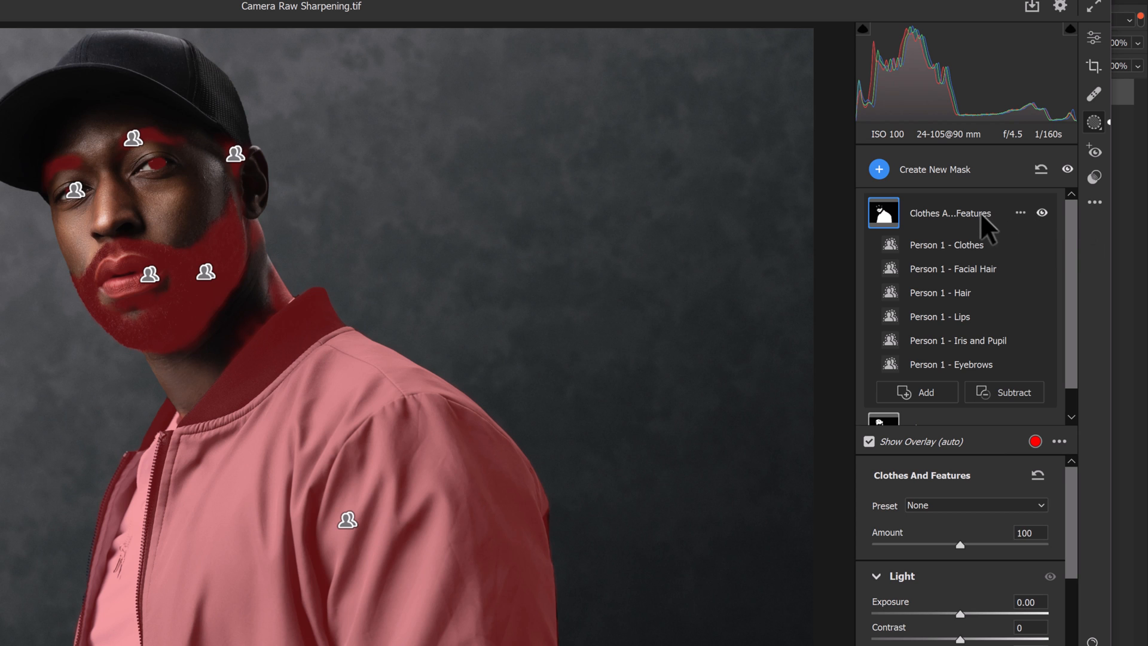
mouse_move(977, 262)
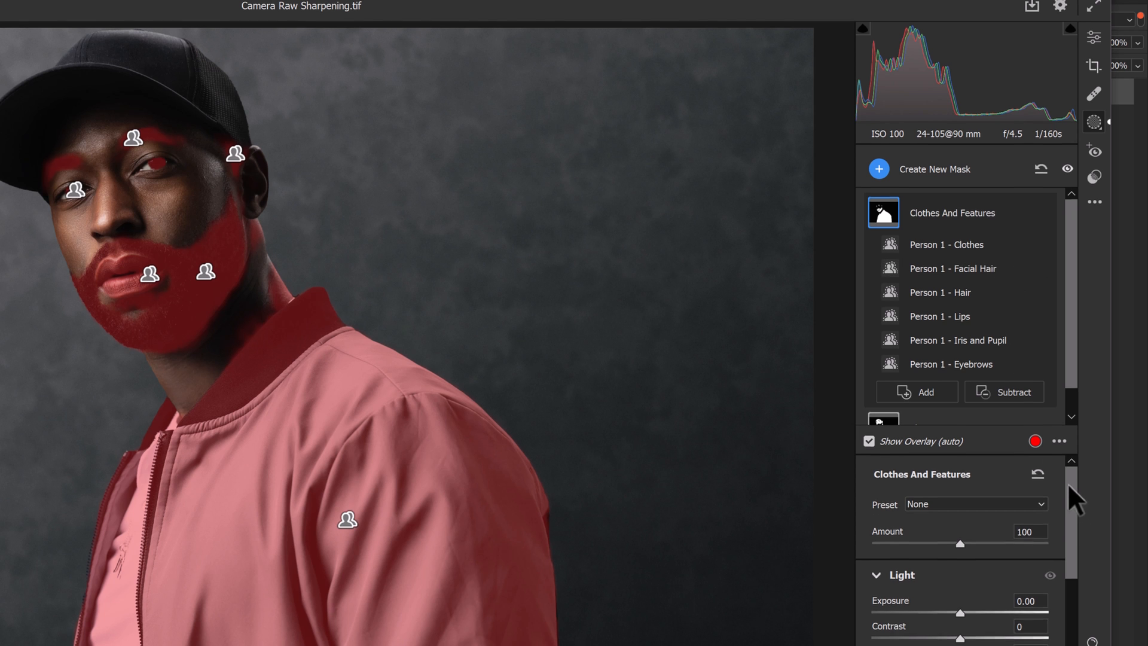
Scroll the mask settings down to the Effects section
scroll(down, 3)
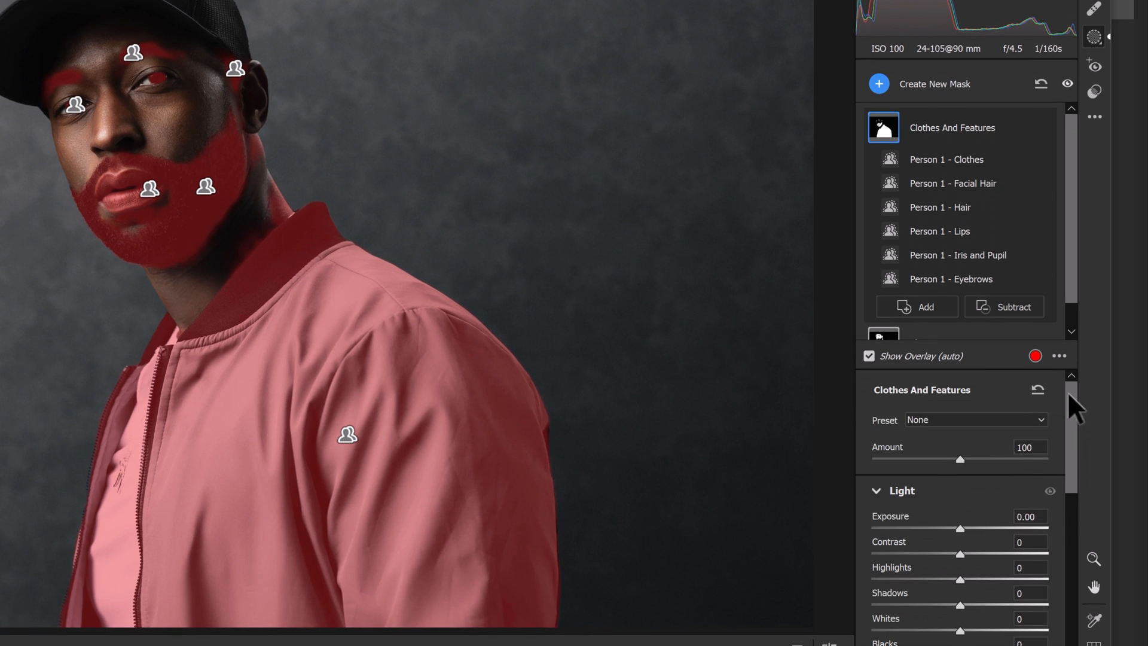
scroll(down, 3)
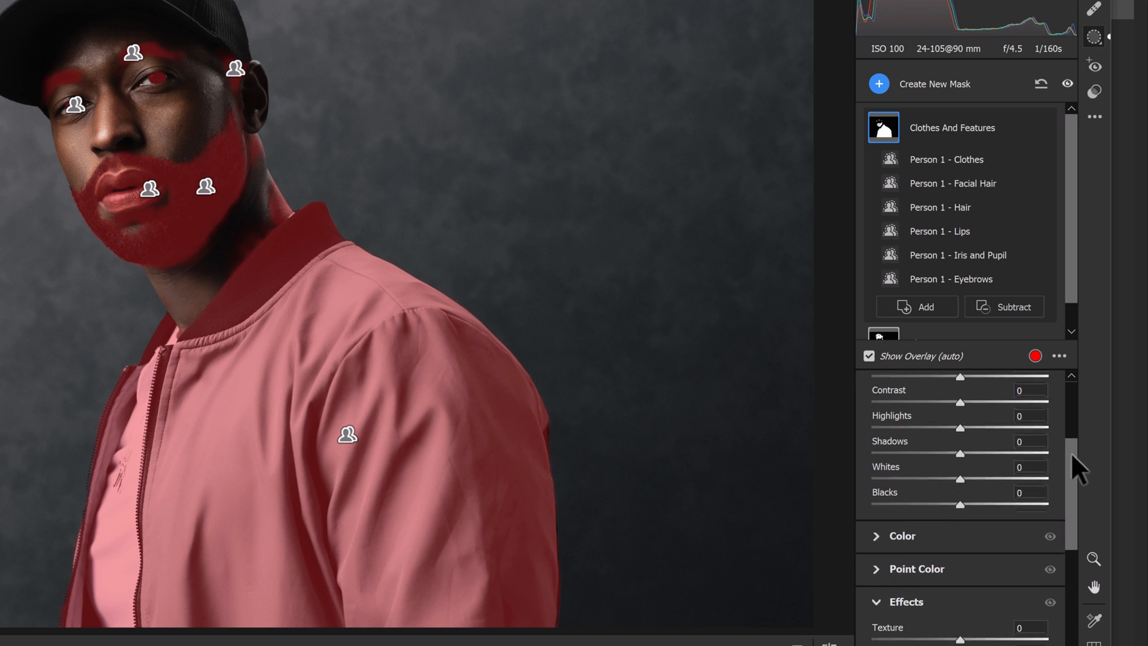
scroll(down, 3)
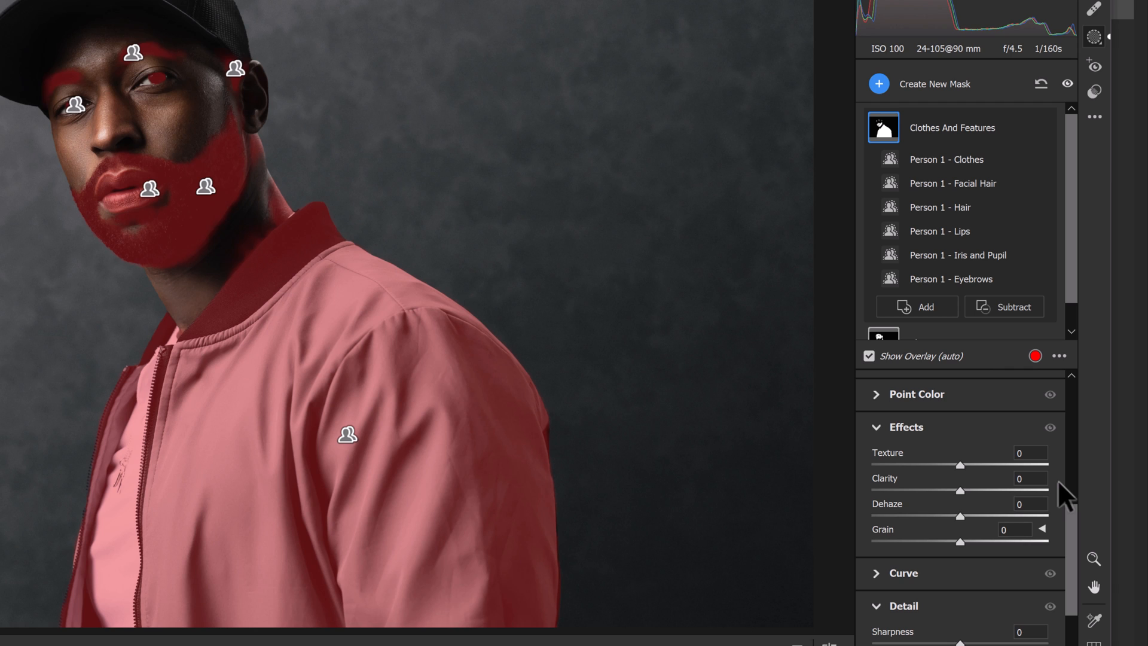
mouse_move(1050, 483)
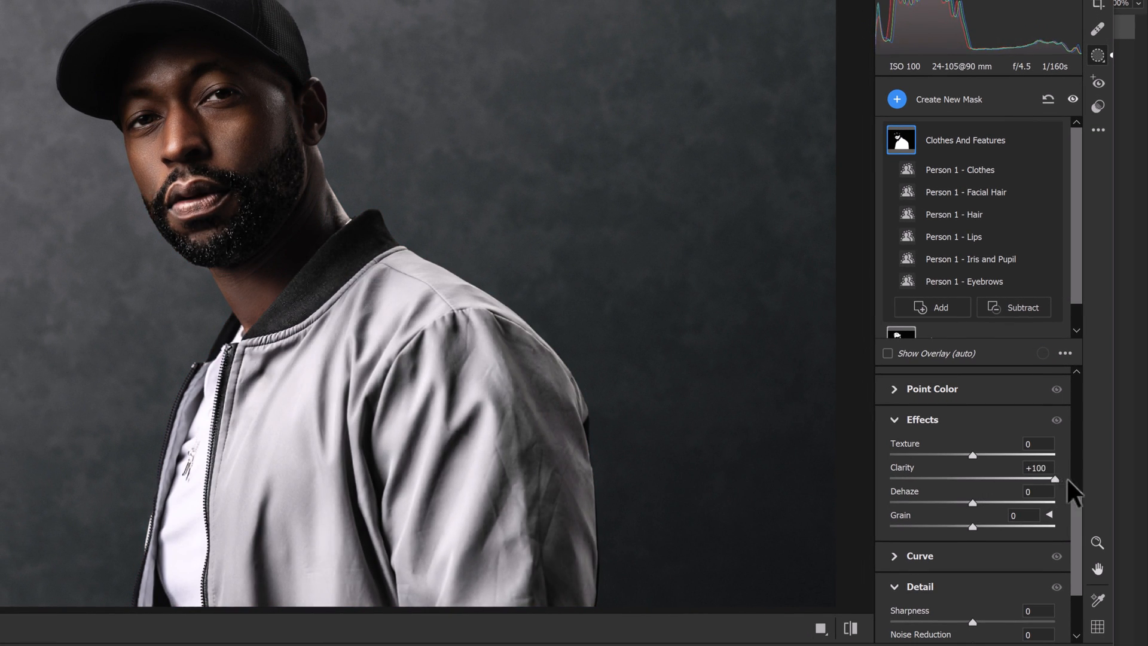
Adjust the Clothes And Features mask's Clarity, settling at +20
drag(1054, 478, 988, 479)
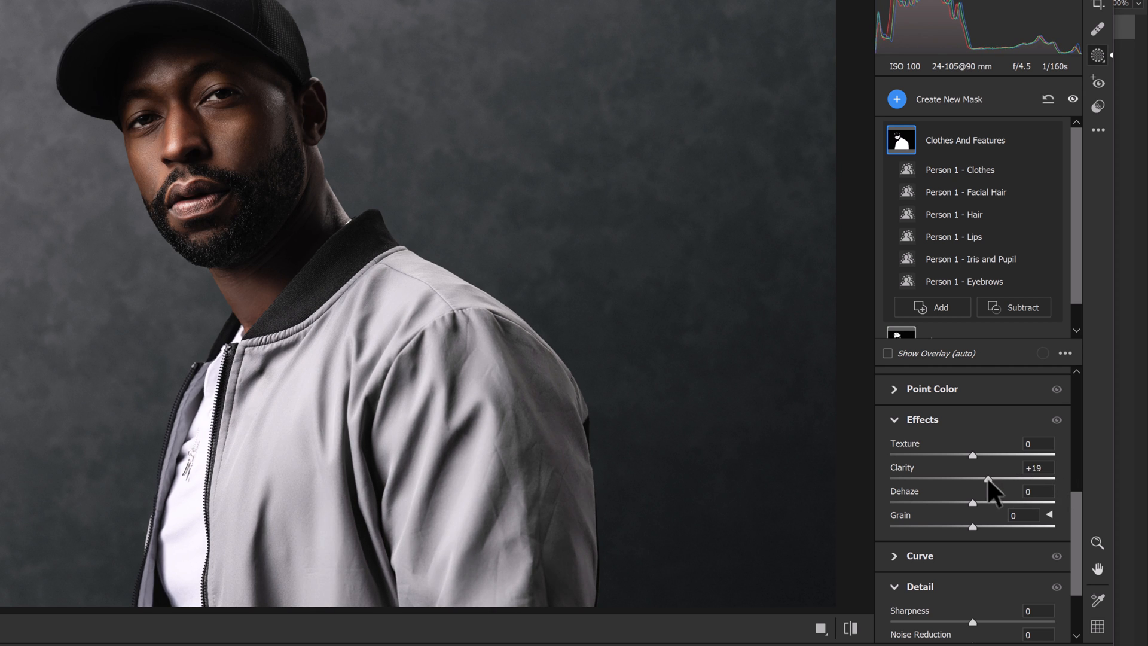
drag(985, 478, 957, 478)
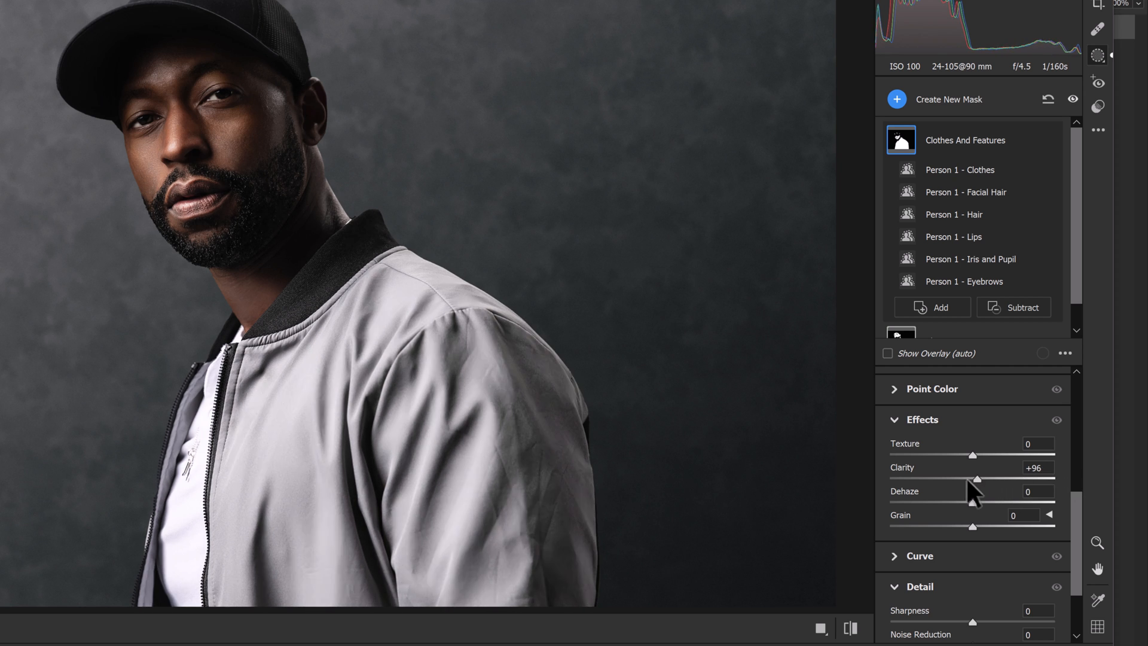
drag(974, 479, 1032, 478)
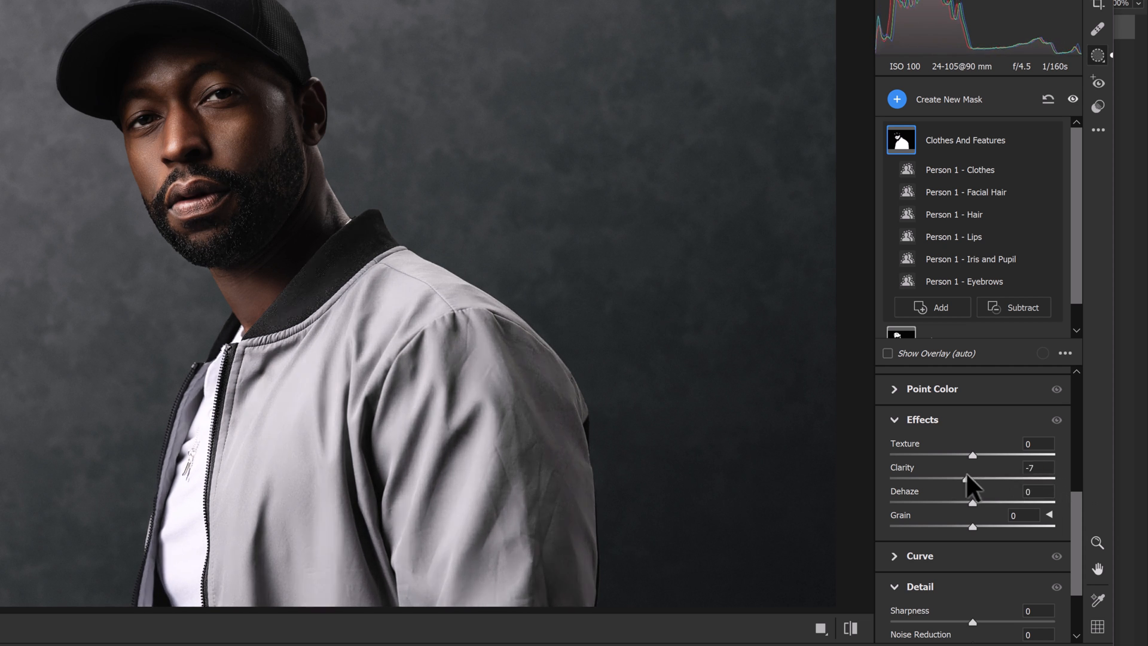
drag(972, 467, 1014, 467)
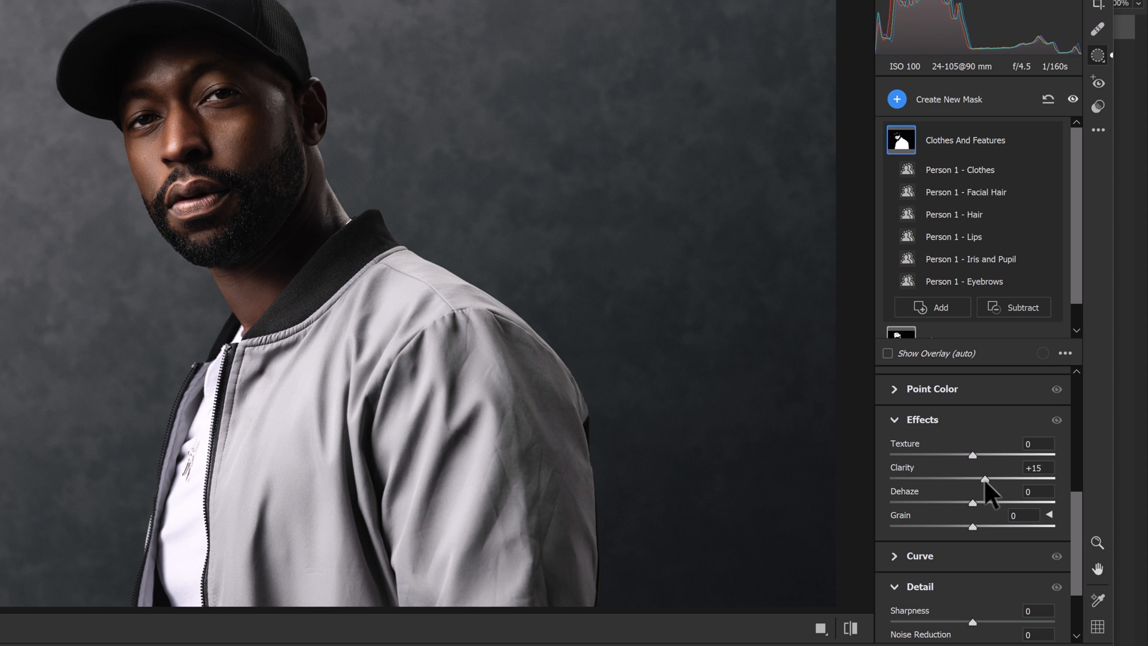
drag(984, 479, 992, 479)
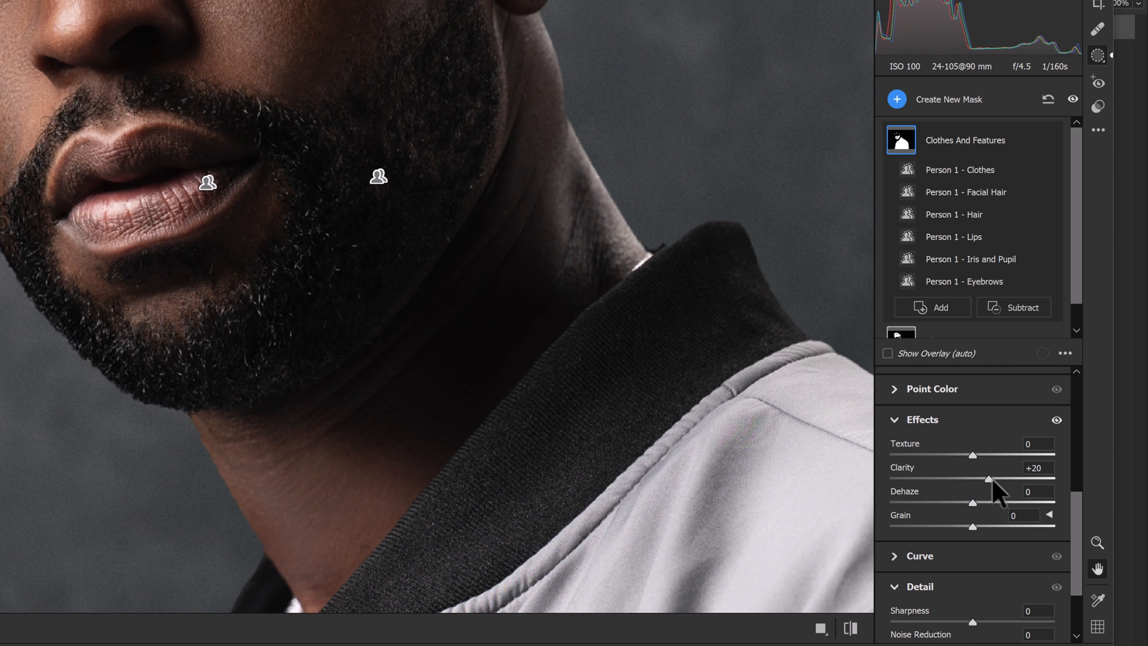
Preview Clarity at +100 on the features mask, then set it to +30
drag(993, 478, 1054, 478)
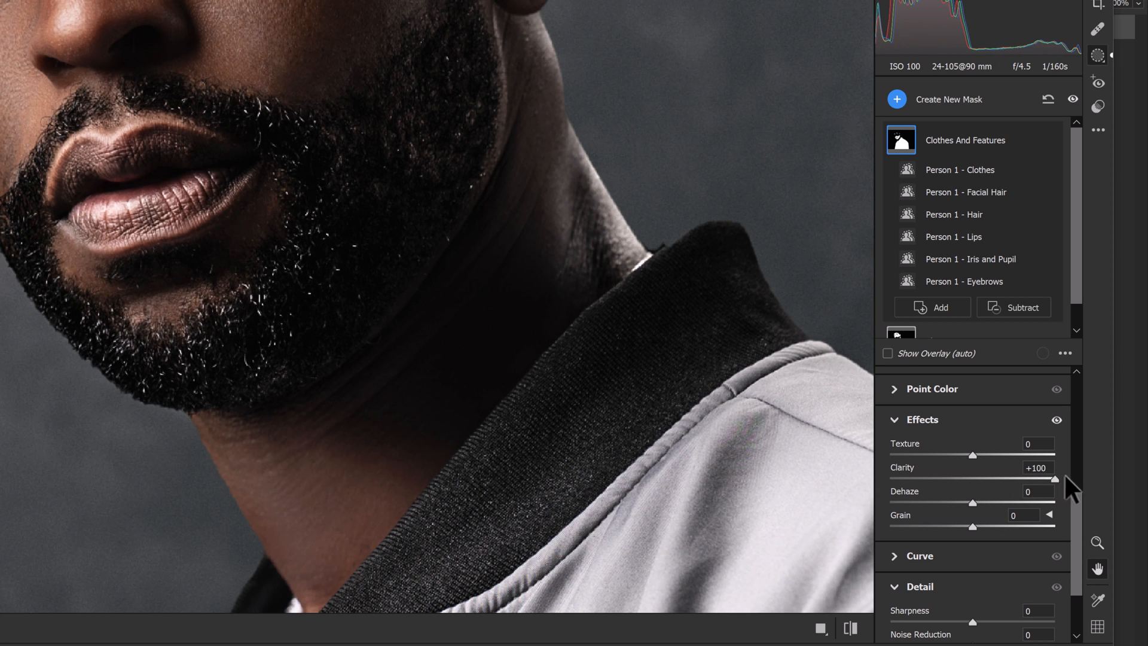
drag(1054, 479, 1024, 479)
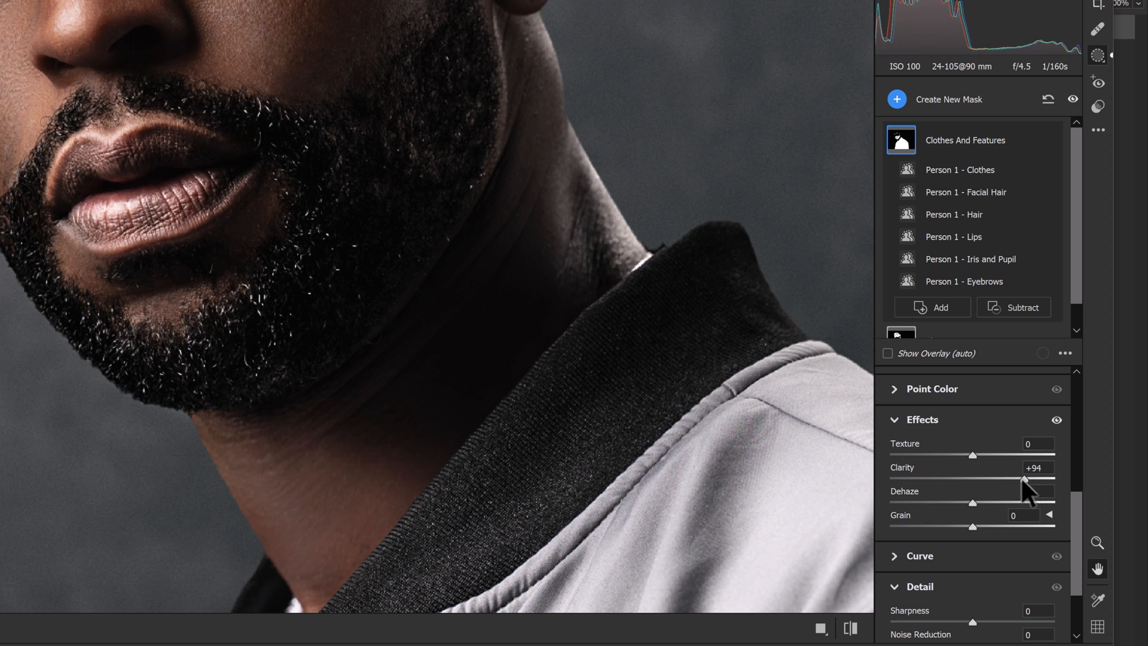
drag(1014, 475, 991, 475)
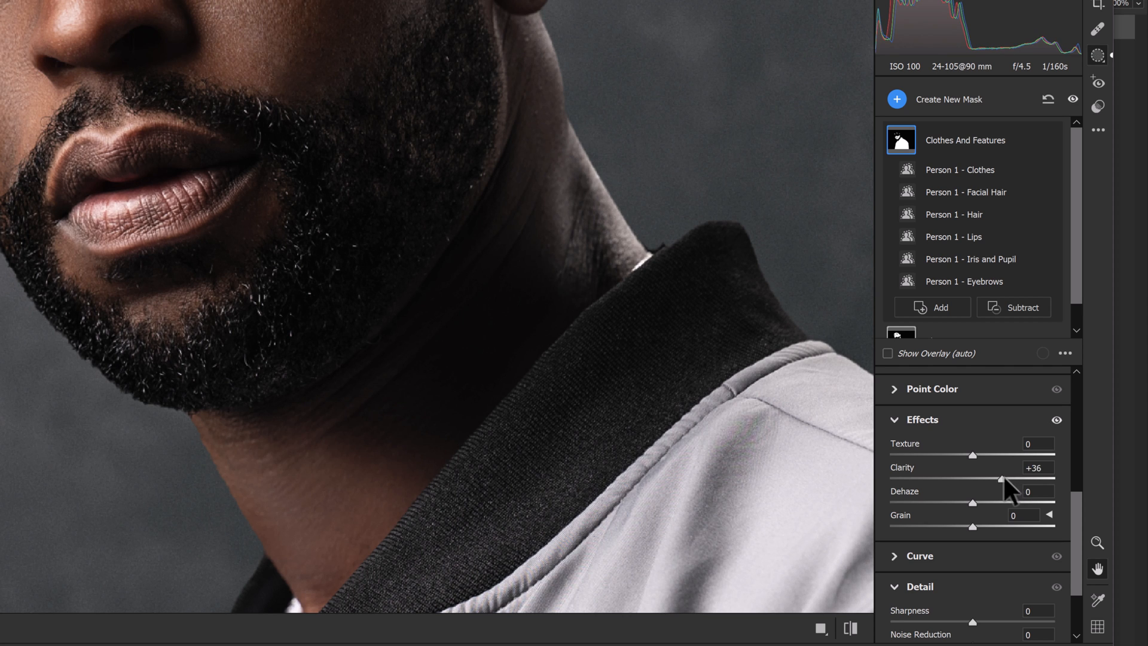
drag(1004, 478, 994, 478)
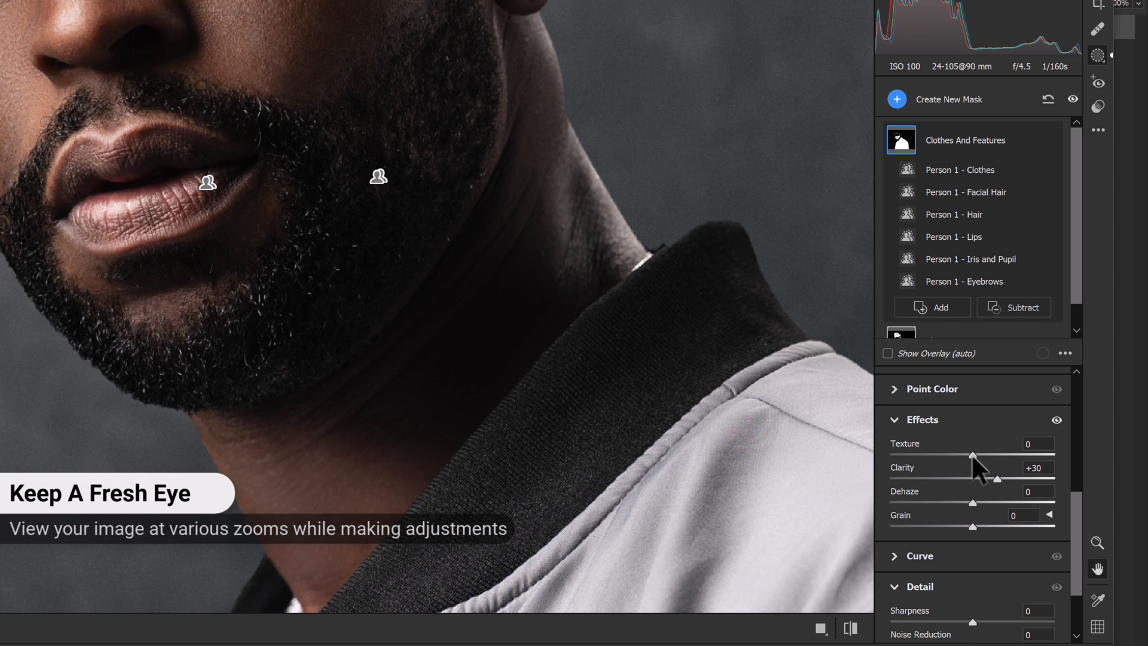
Set the features mask's Texture to +10 after trying +15 and +7
drag(973, 455, 1032, 454)
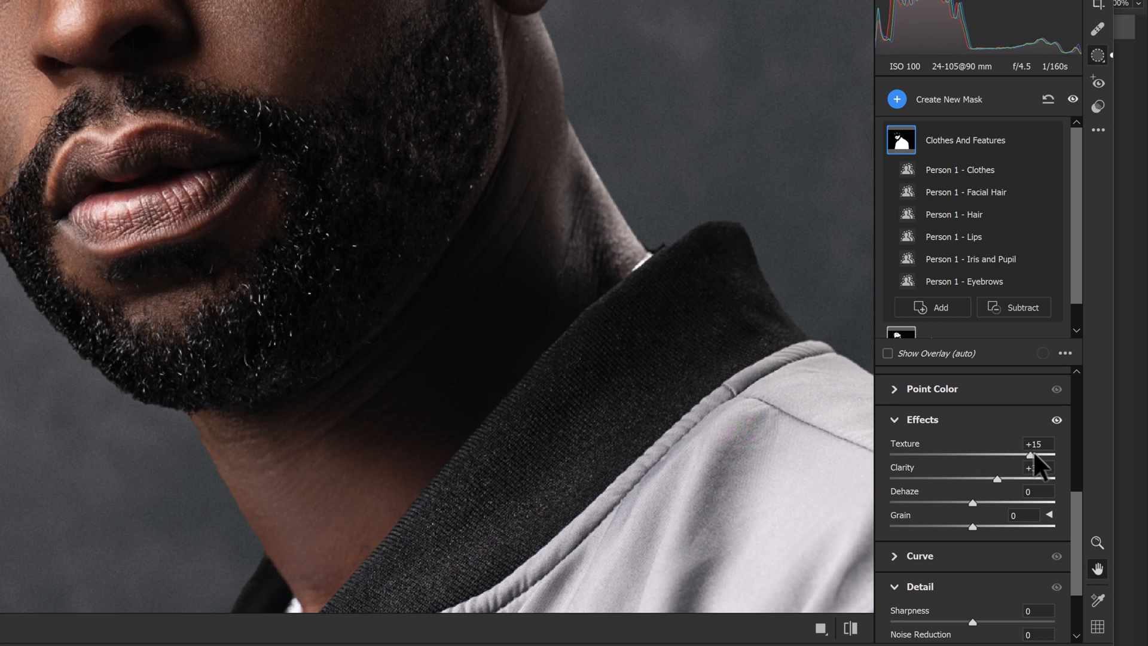
drag(1036, 457, 934, 457)
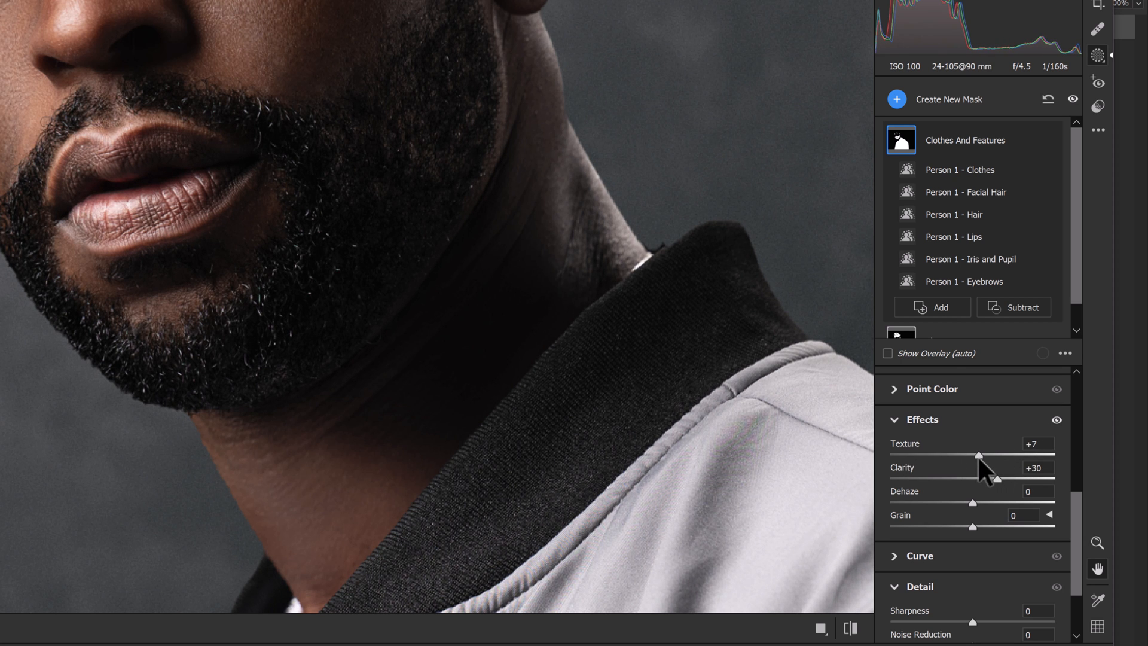
drag(987, 454, 972, 454)
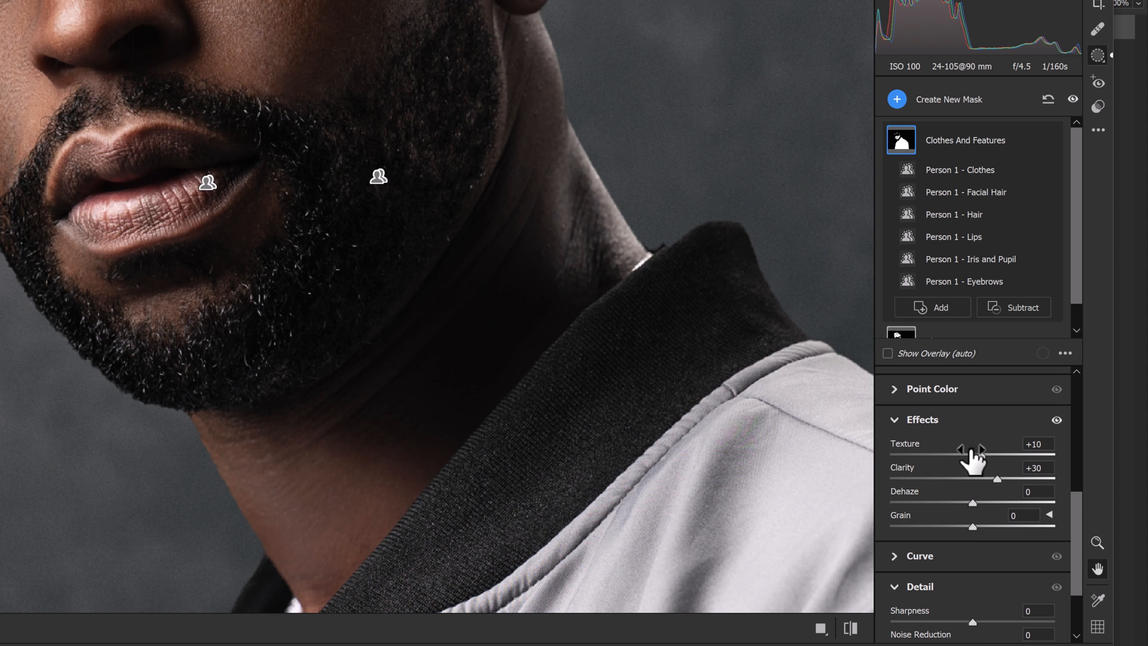
mouse_move(889, 377)
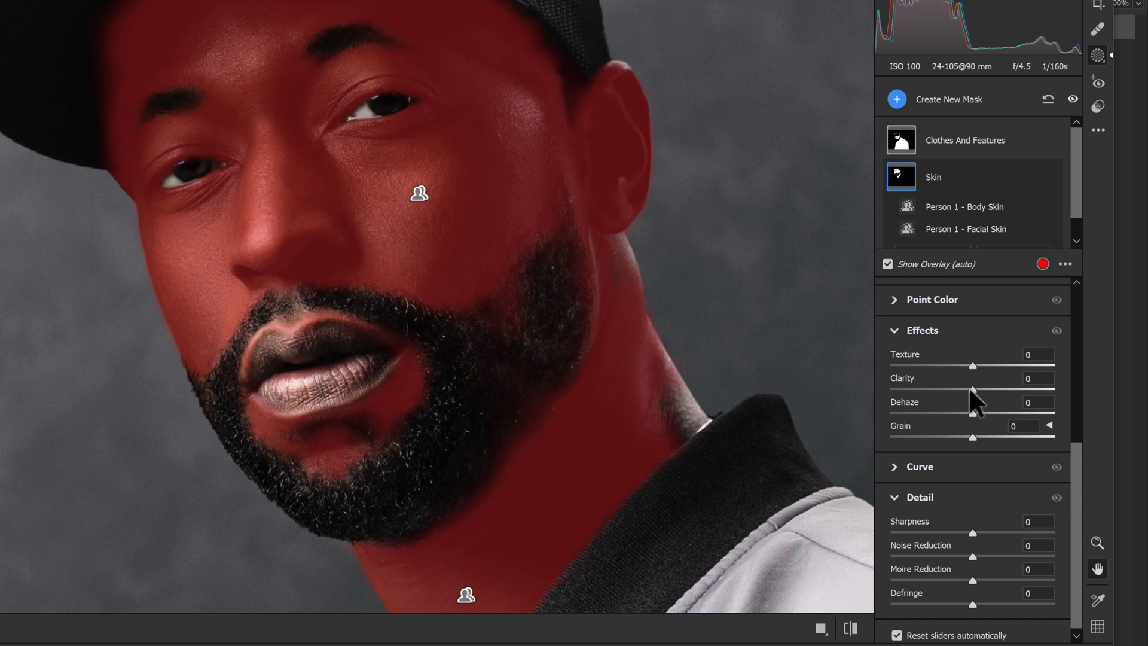
Compare Skin mask Clarity between +40 and -15, settling at +20
drag(972, 385, 1032, 385)
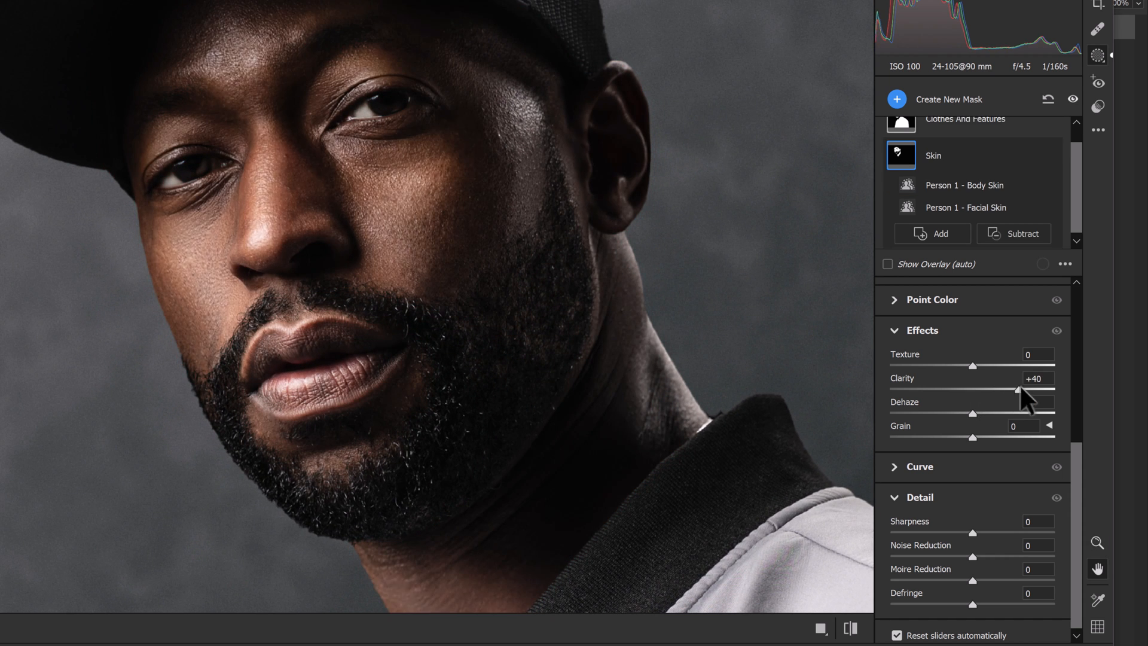
drag(991, 391, 1011, 390)
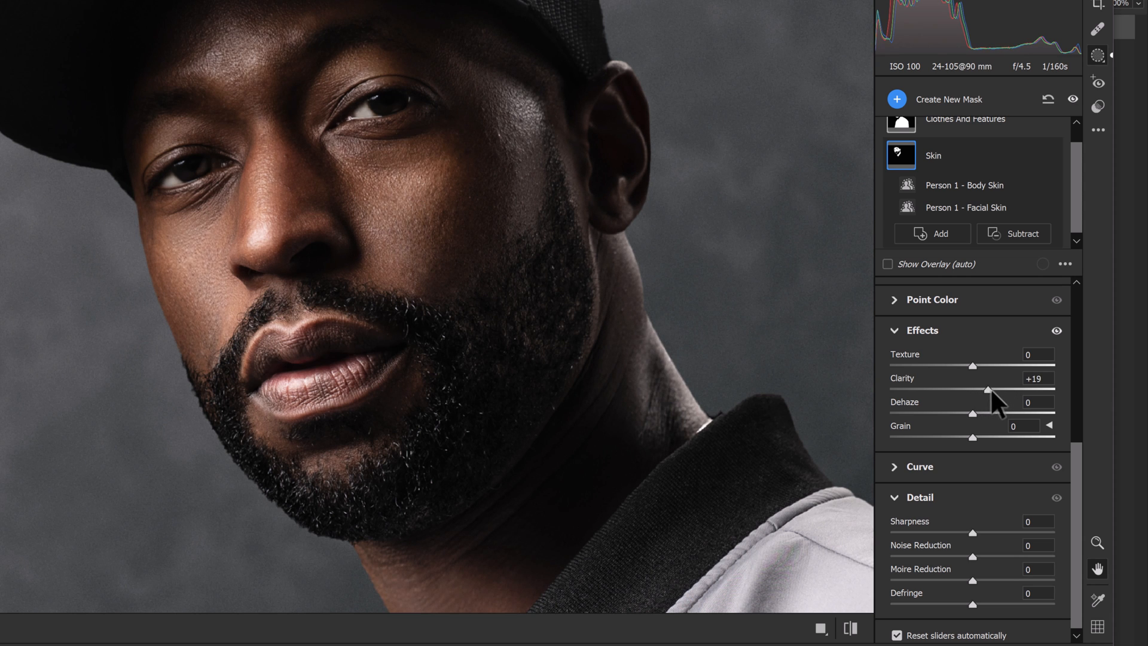
drag(992, 389, 962, 389)
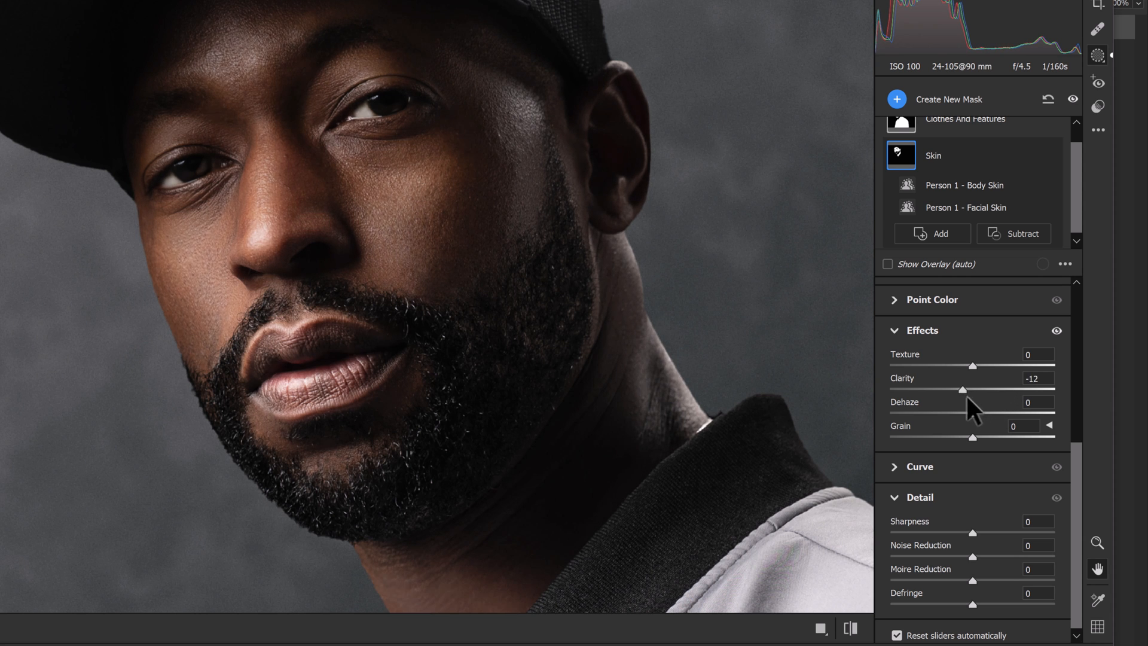
drag(966, 389, 960, 389)
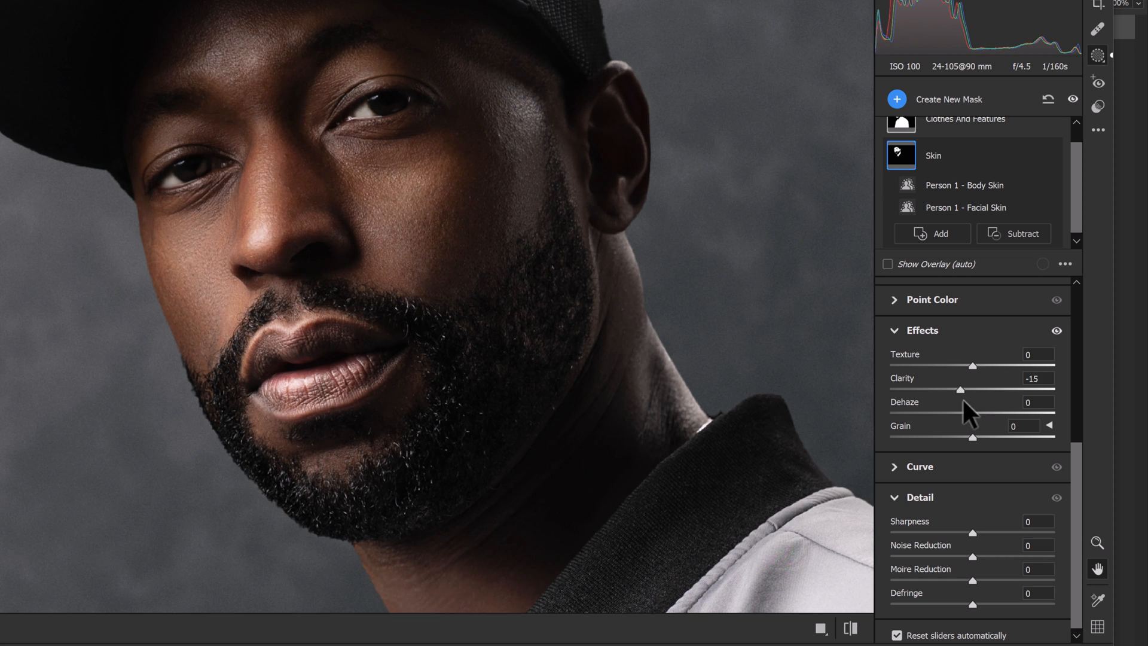
drag(960, 390, 978, 390)
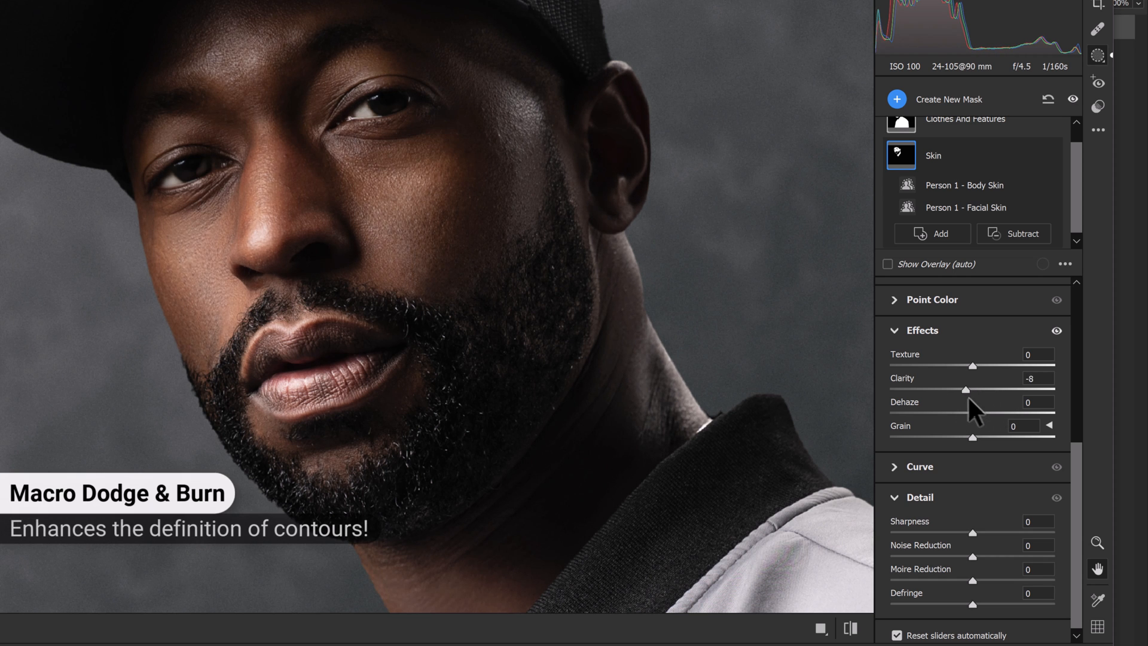
drag(985, 389, 974, 390)
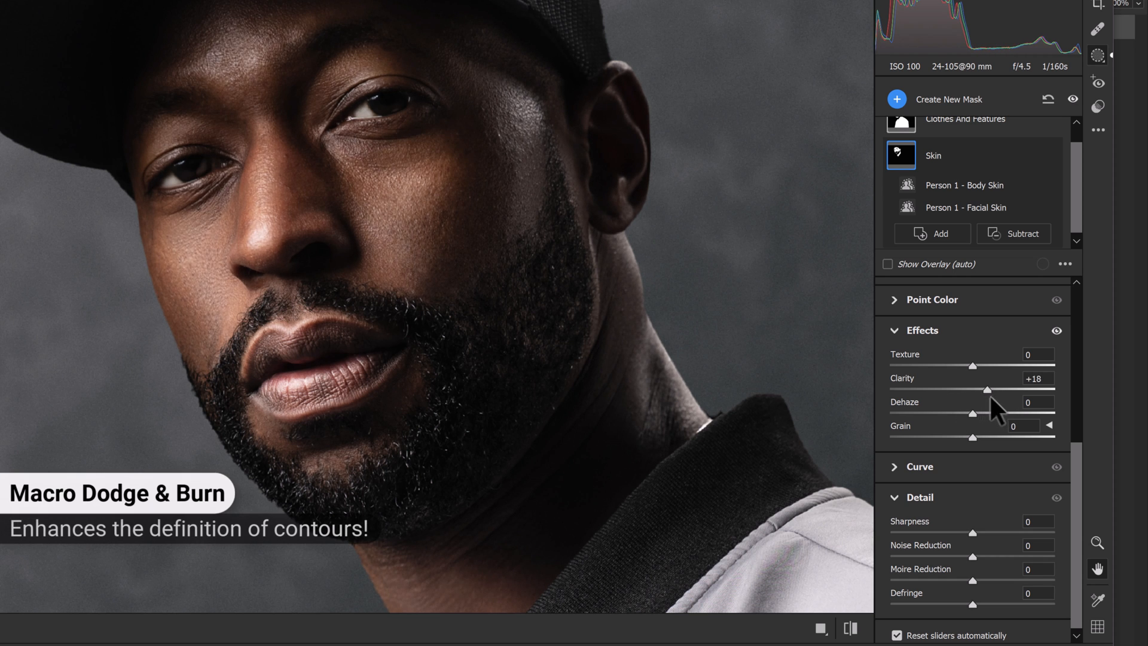
drag(994, 389, 1007, 389)
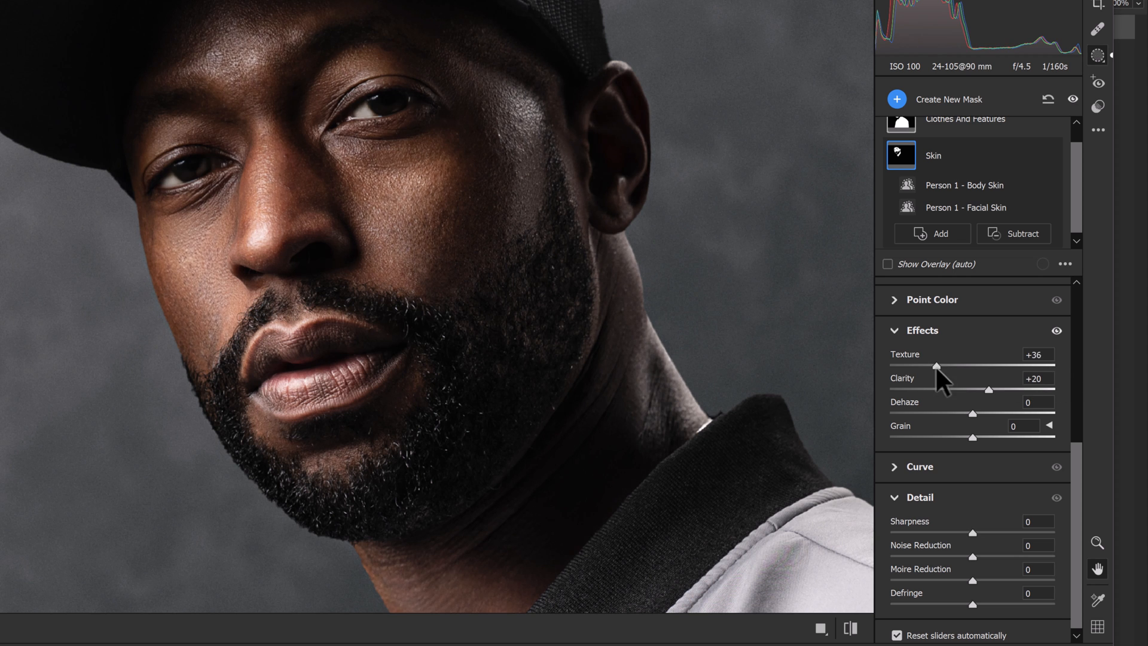
Compare skin Texture at -100 and +100, then settle it at -10
drag(935, 365, 927, 366)
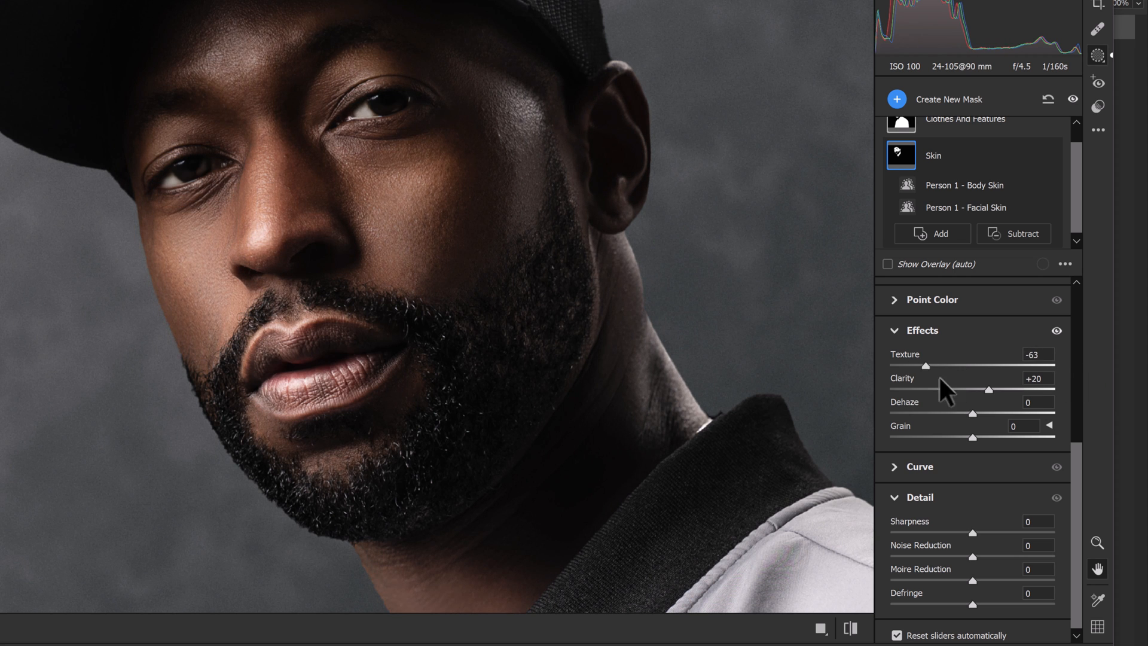
drag(926, 365, 889, 366)
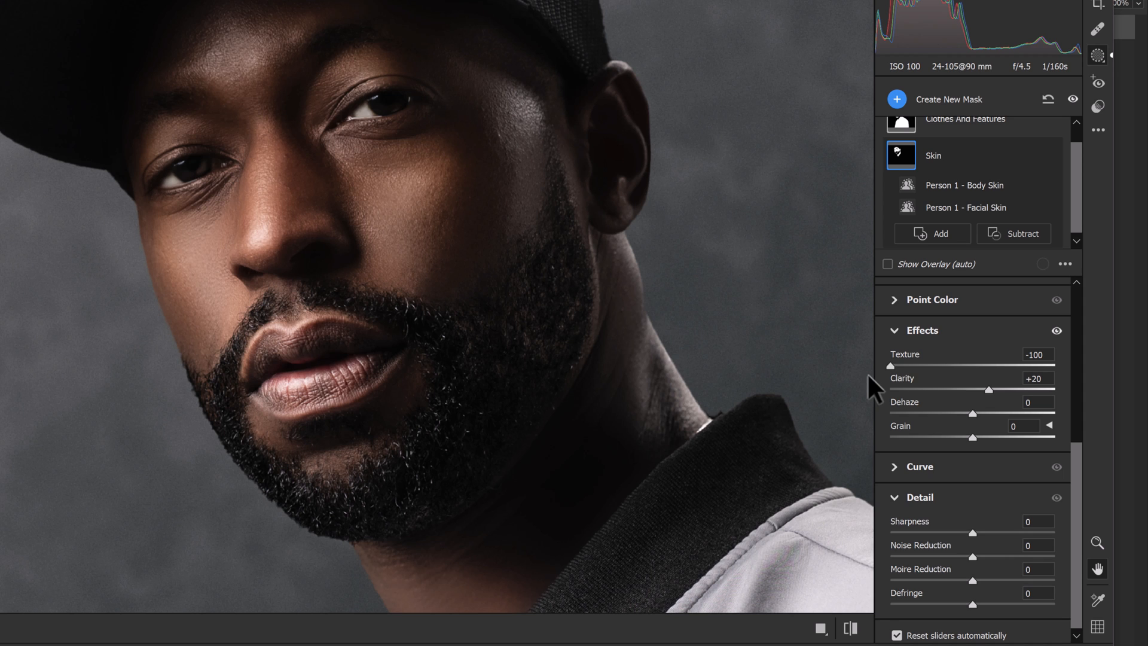
drag(869, 366, 897, 366)
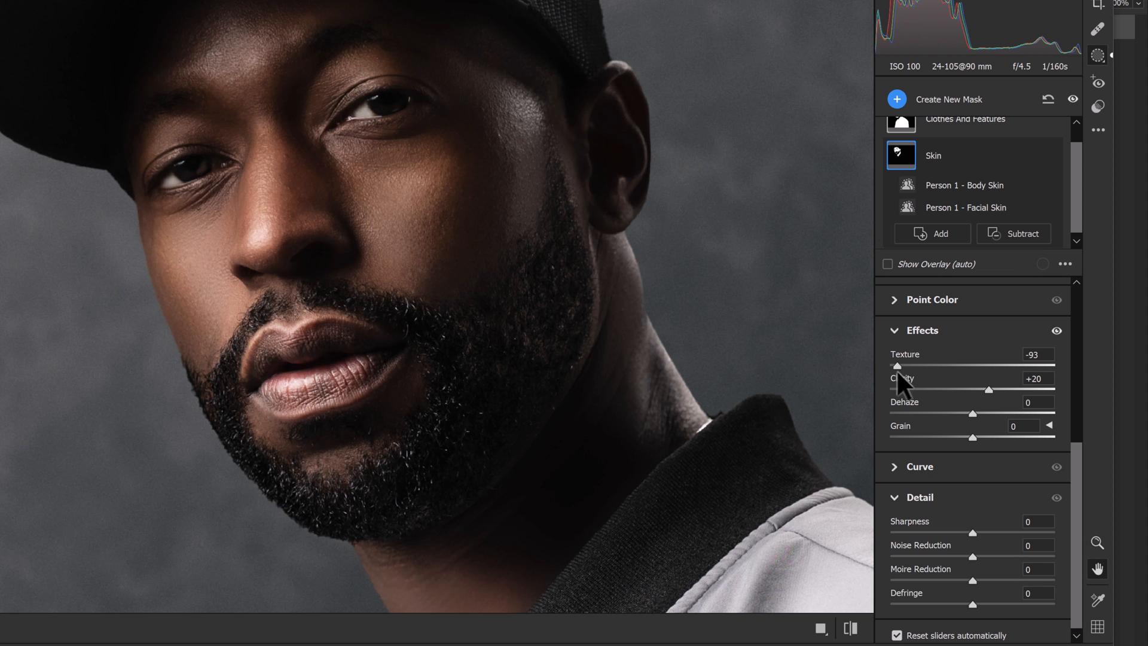
drag(898, 366, 1057, 366)
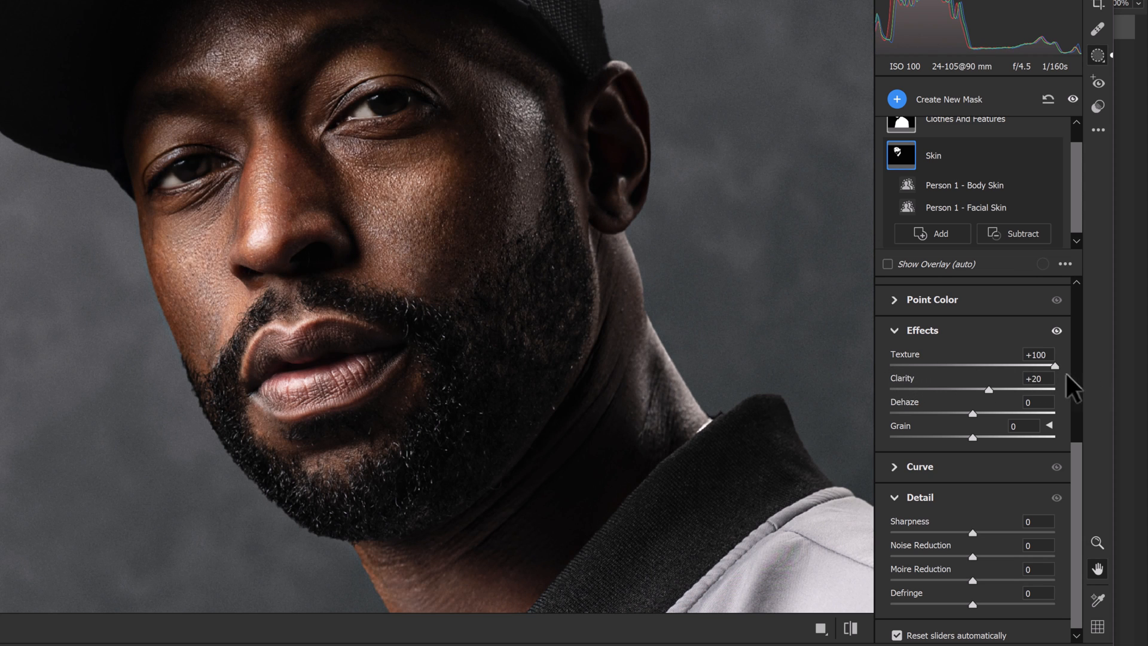
drag(1062, 366, 974, 366)
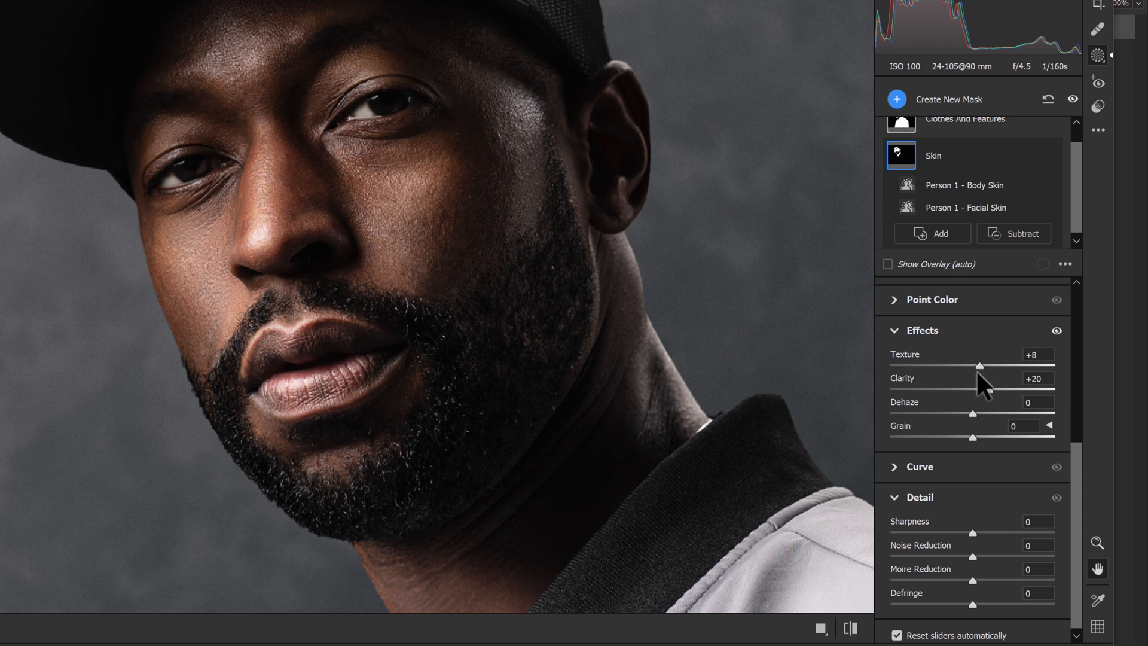
drag(996, 366, 962, 365)
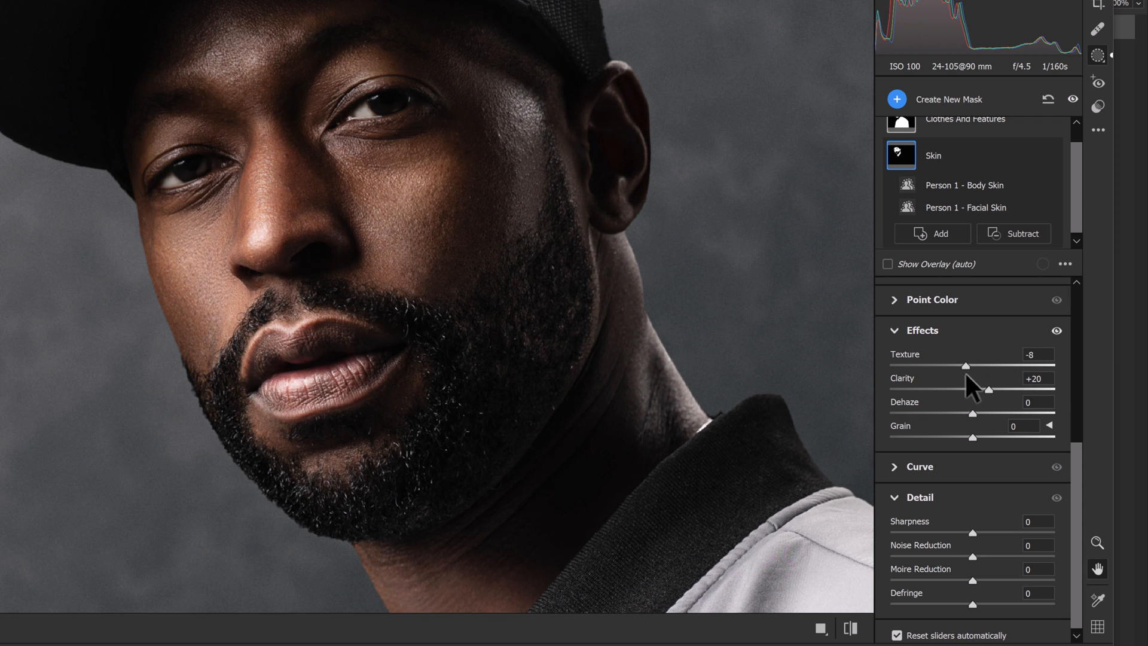
drag(974, 366, 971, 366)
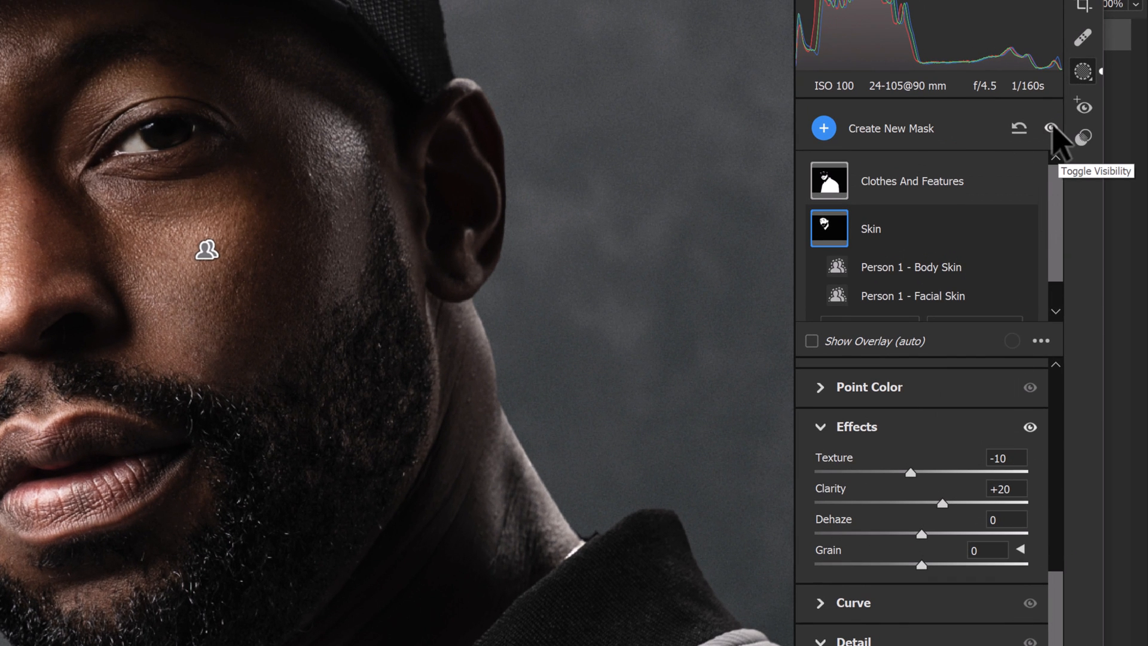
Hide and re-show the mask adjustments to compare, then return to the global Edit panels
click(1050, 128)
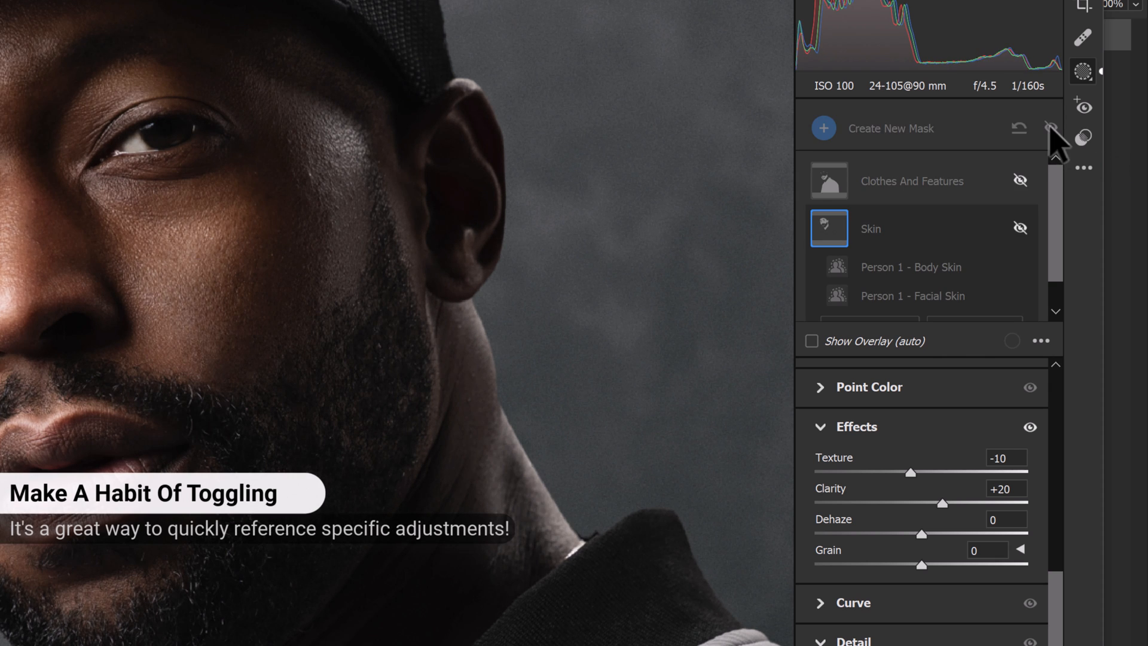
click(1049, 128)
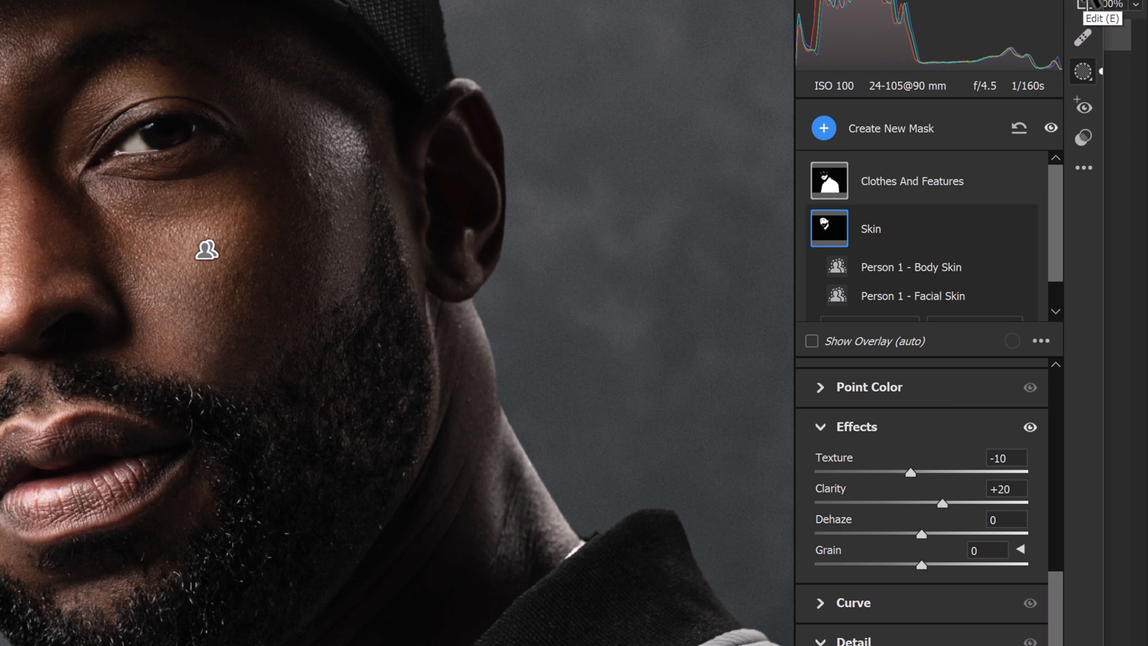
click(1082, 122)
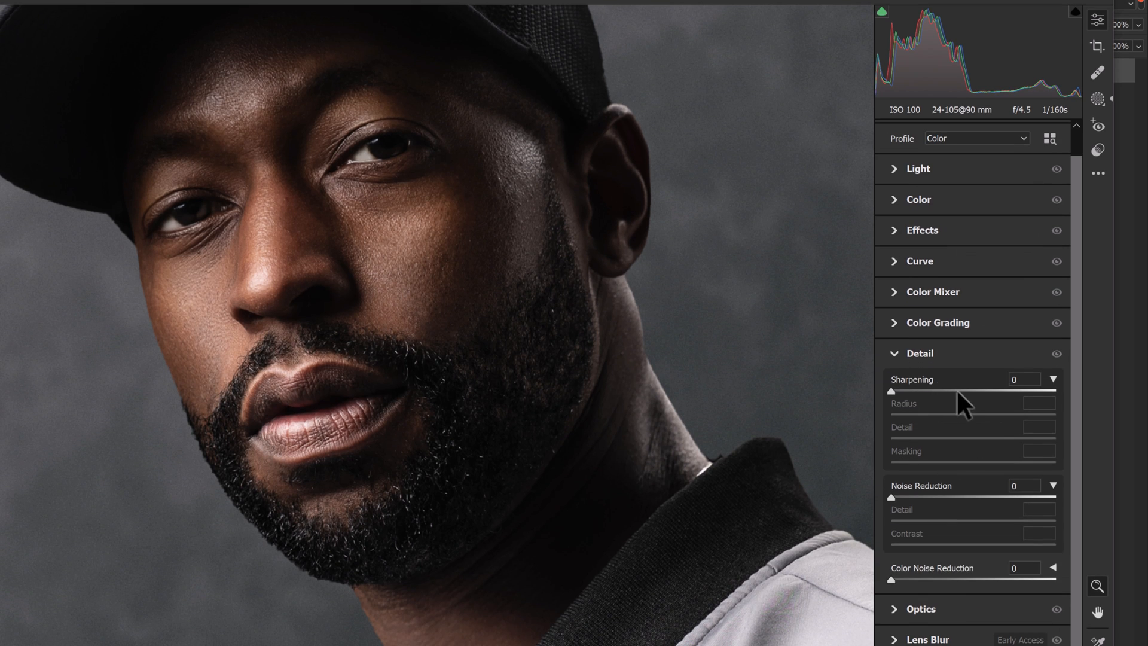
Push global Sharpening up to 150, then settle at 100 with Radius 1.0 and Detail 25
drag(891, 391, 929, 390)
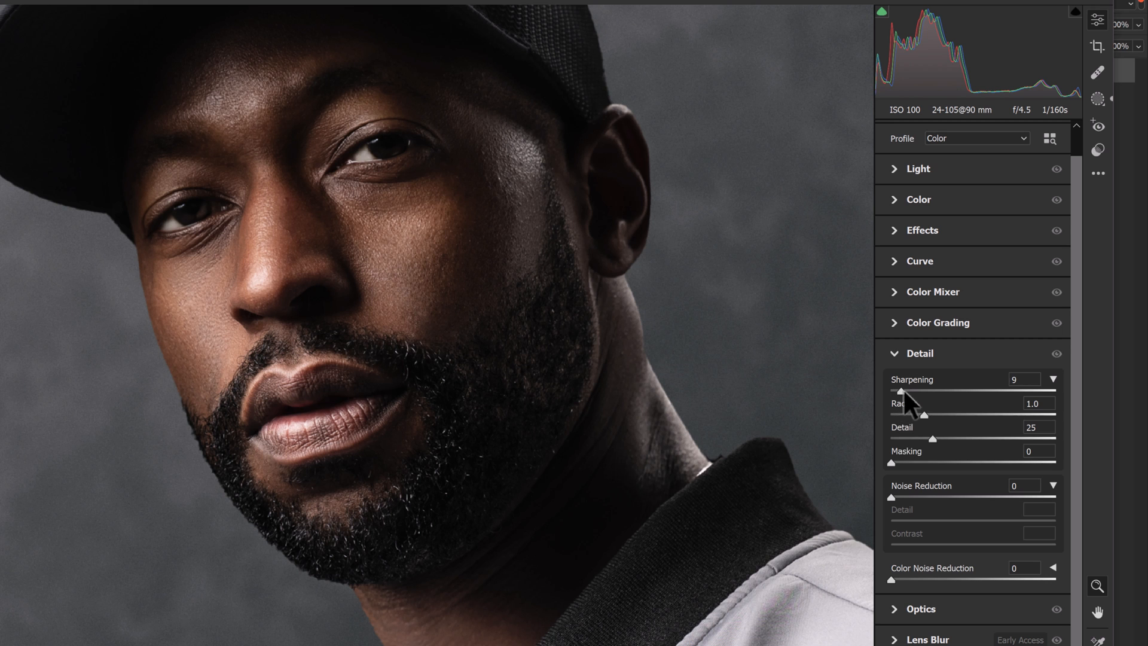
drag(893, 390, 998, 390)
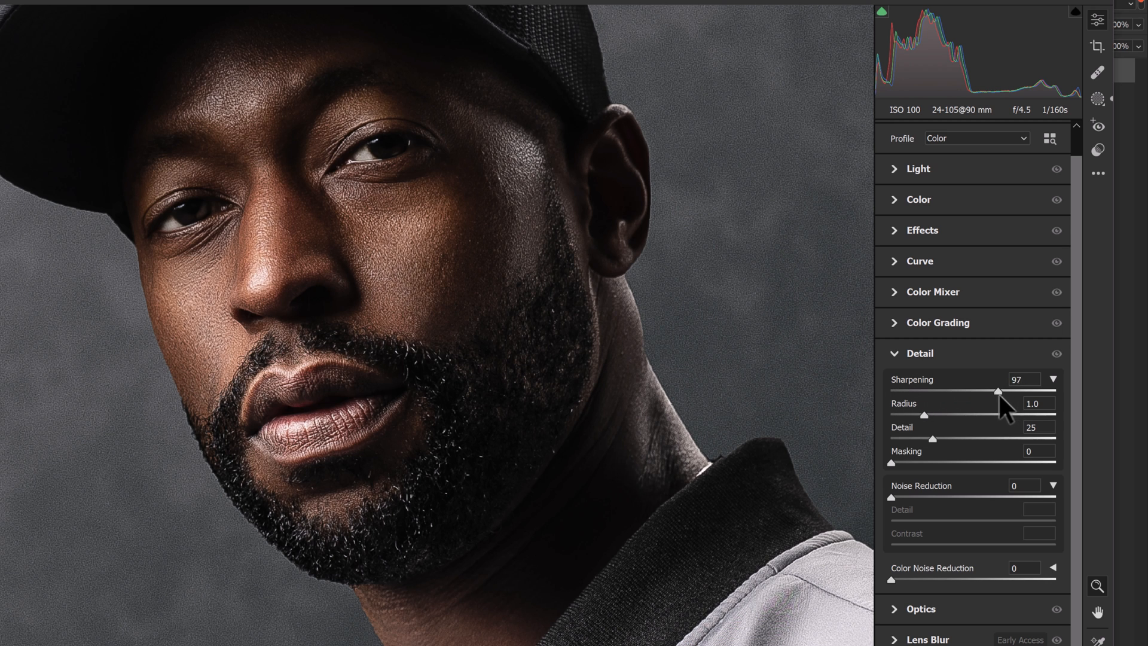
drag(999, 391, 1003, 391)
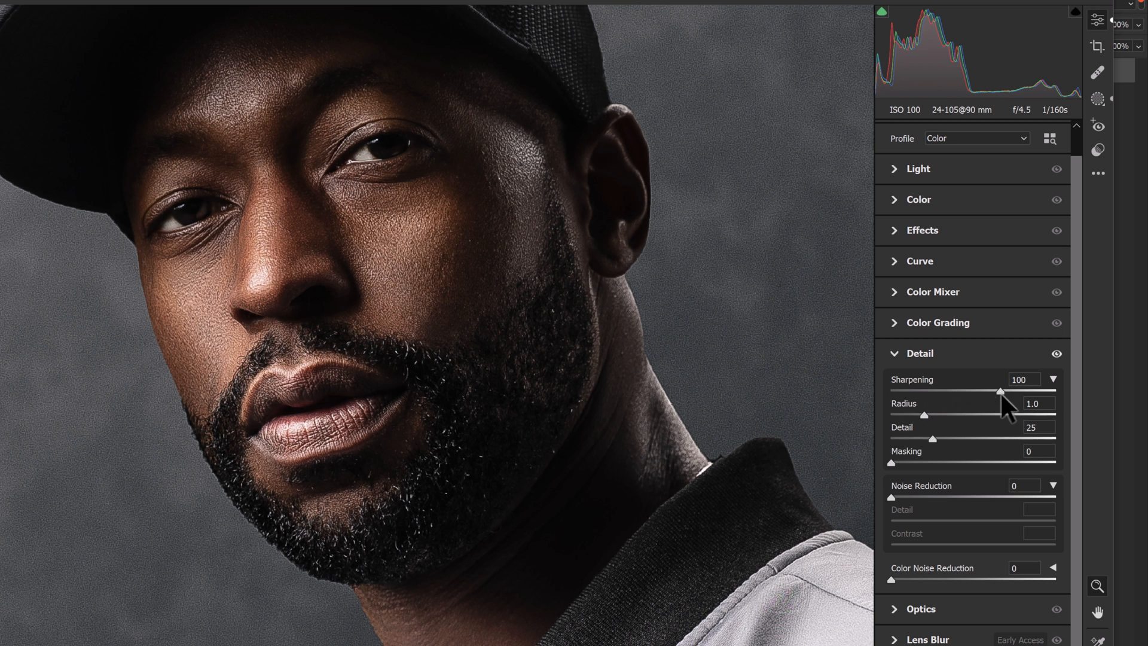
drag(1004, 391, 1054, 391)
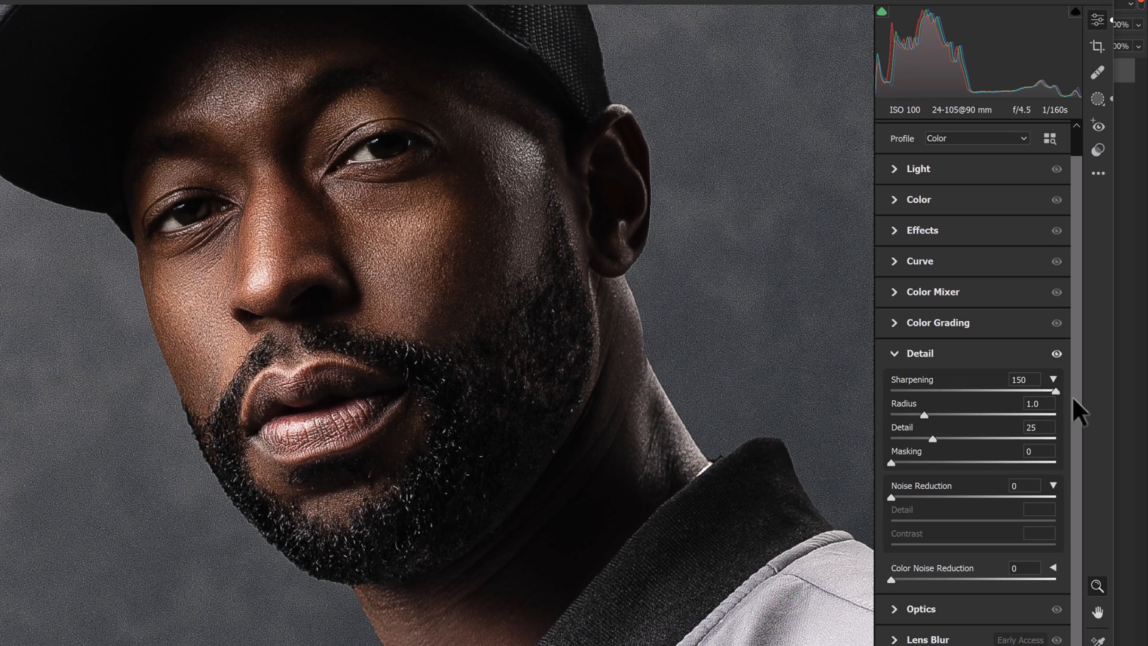
drag(1050, 390, 1042, 390)
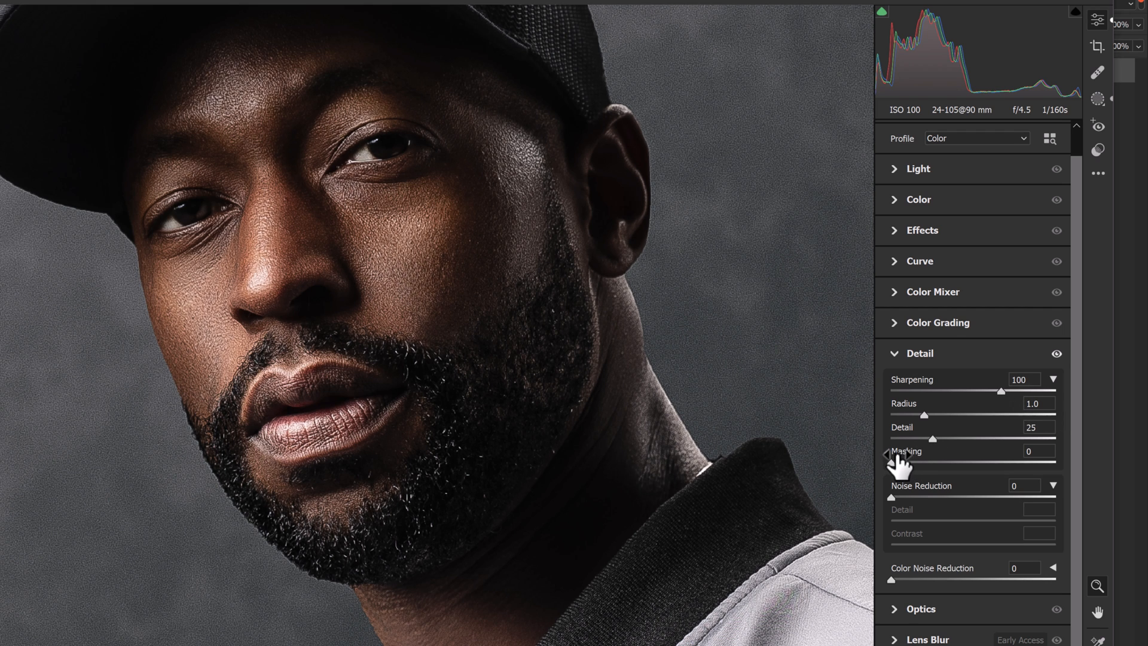
Preview the sharpening mask while adjusting Masking between 68 and 85, settling at 75
drag(890, 462, 908, 462)
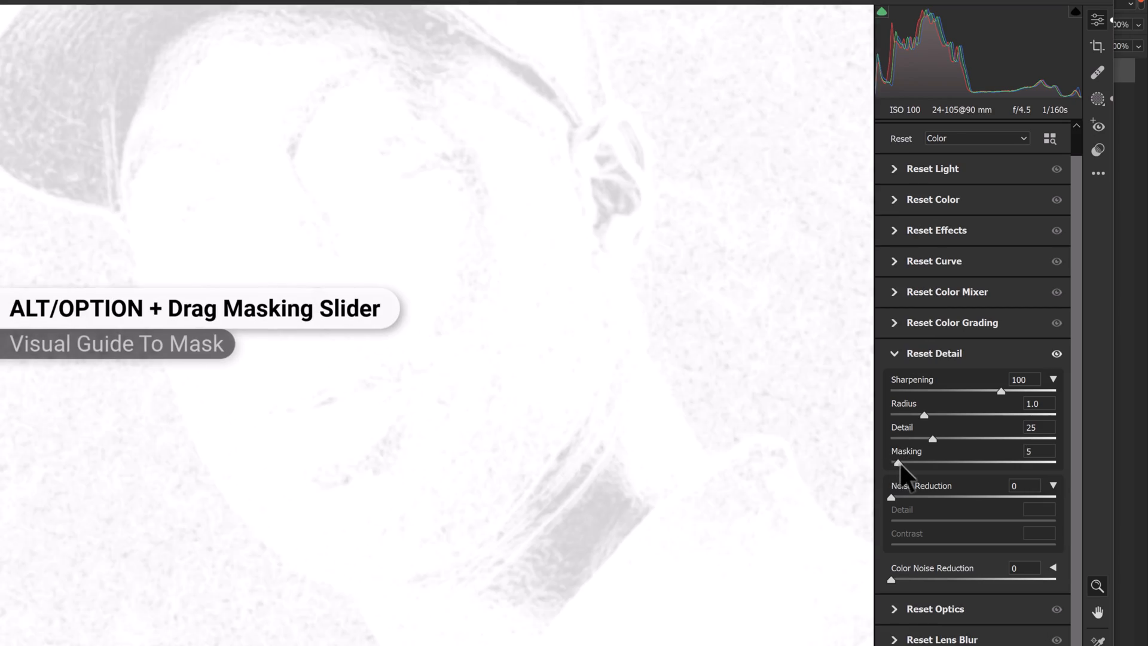
drag(894, 462, 974, 462)
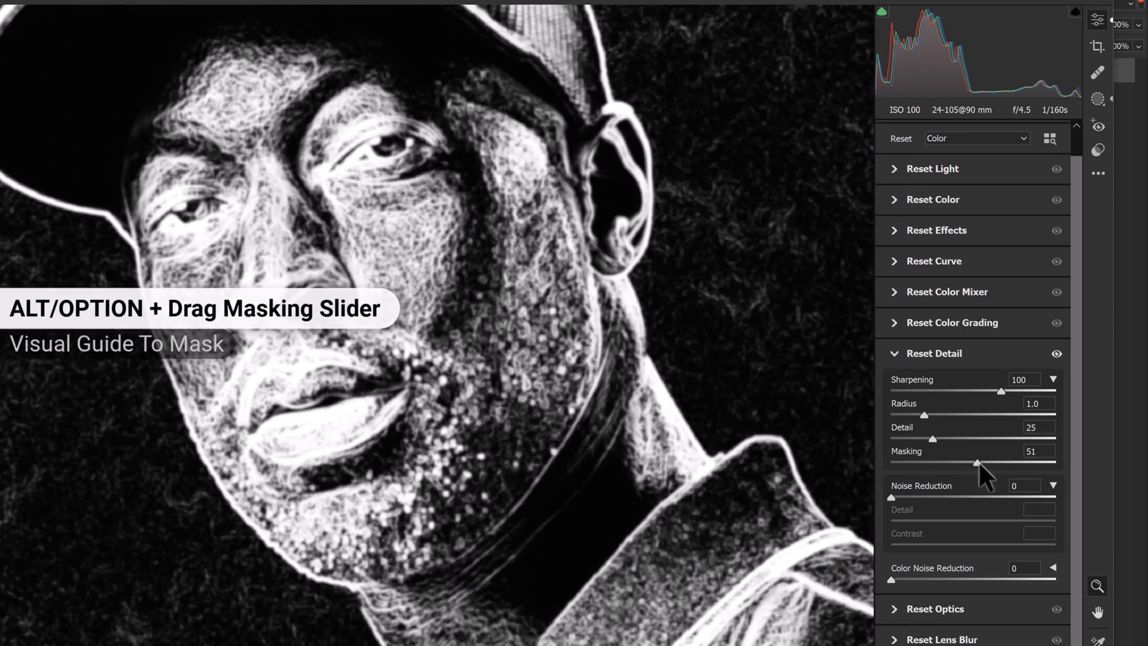
drag(975, 462, 1045, 463)
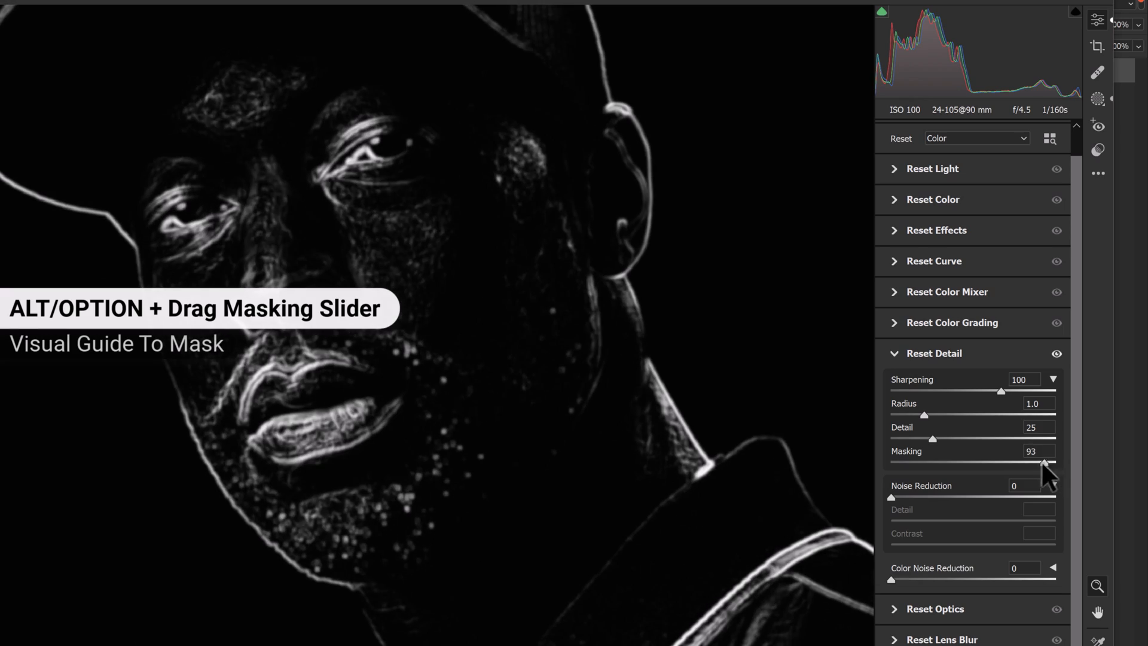
drag(1045, 463, 1012, 463)
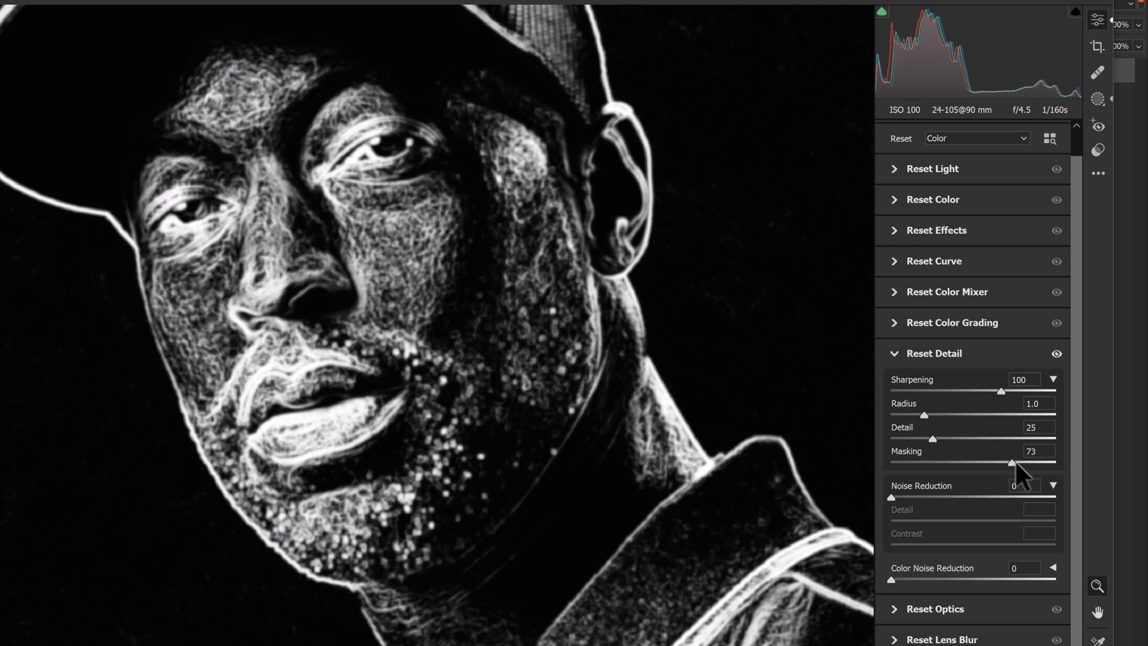
drag(1013, 463, 1004, 463)
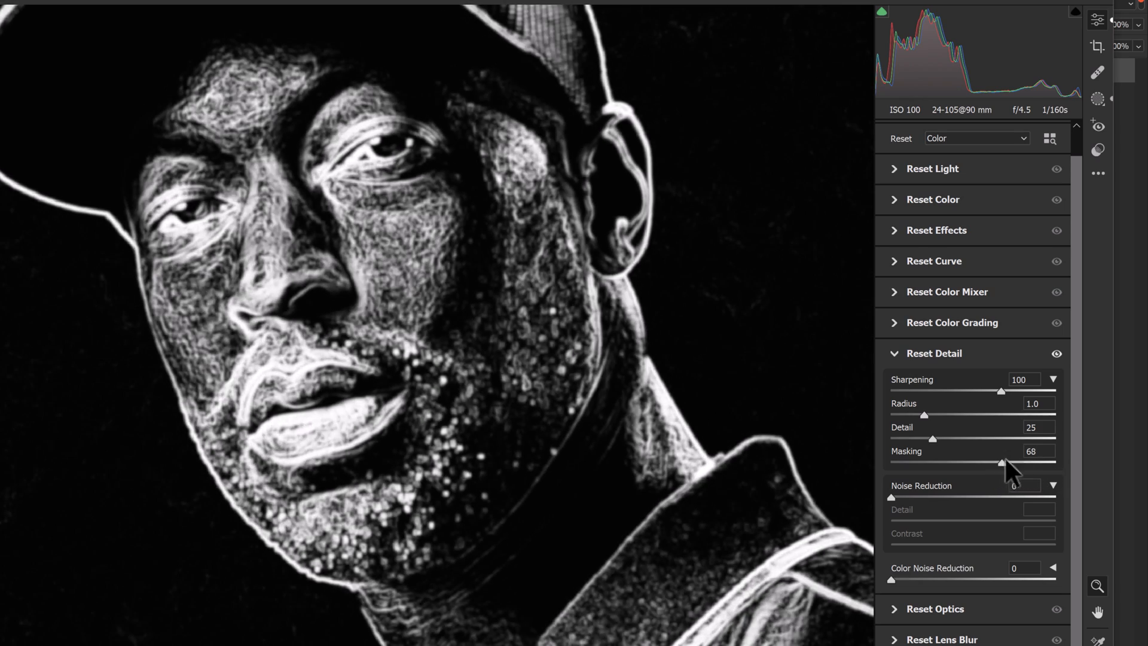
drag(1007, 463, 1043, 463)
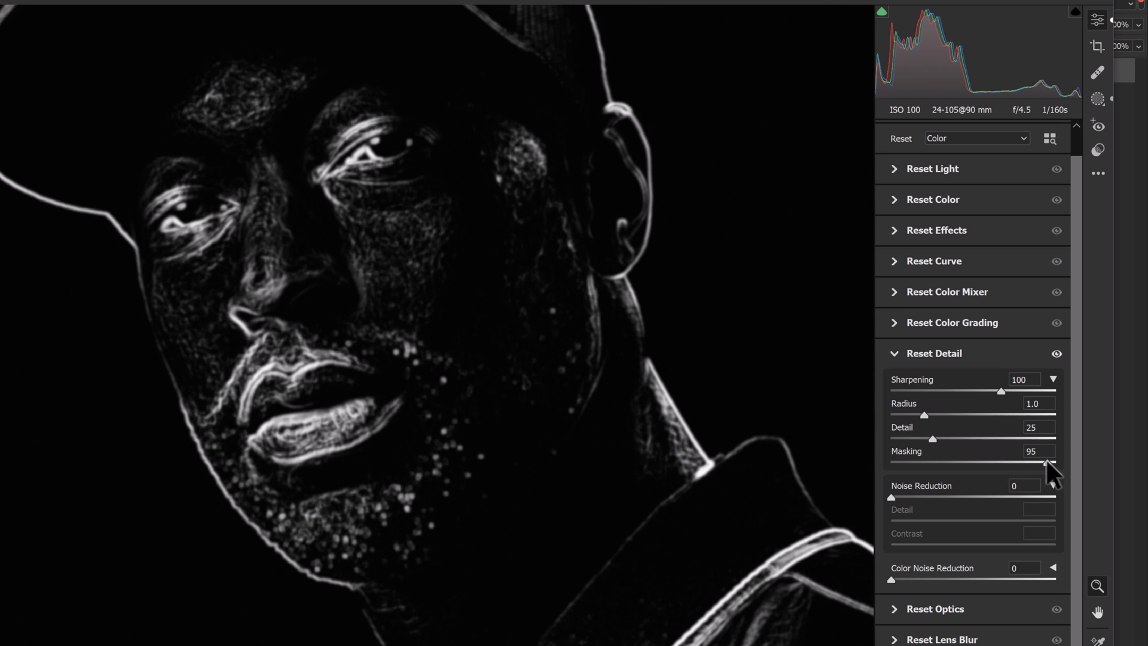
drag(1054, 463, 1025, 462)
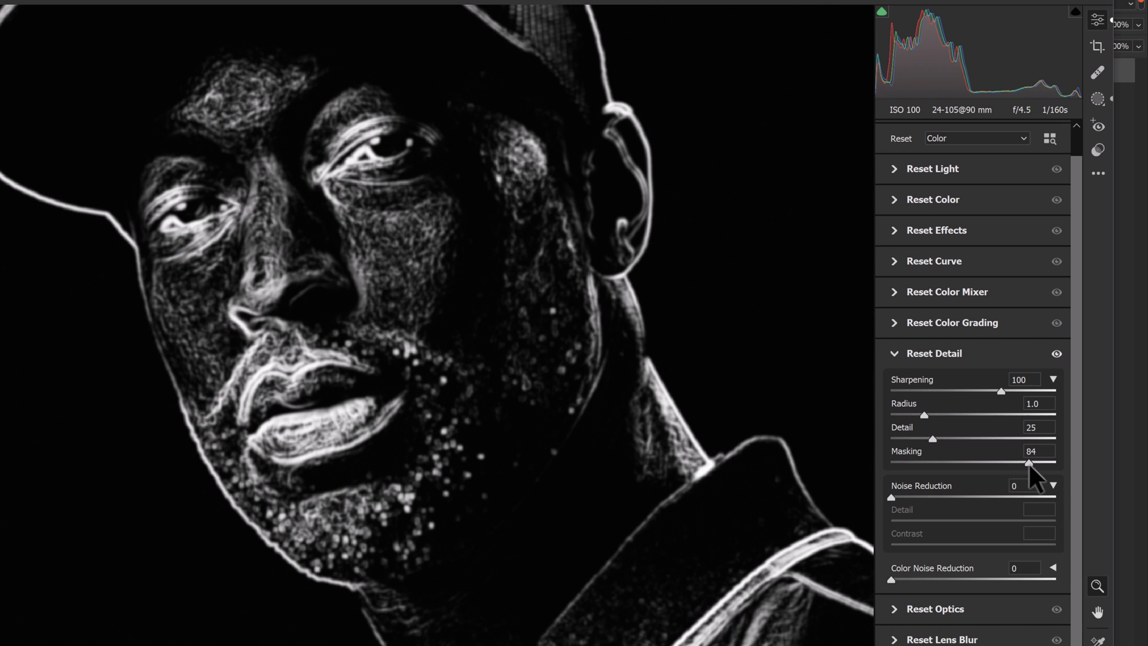
drag(1025, 464, 1030, 464)
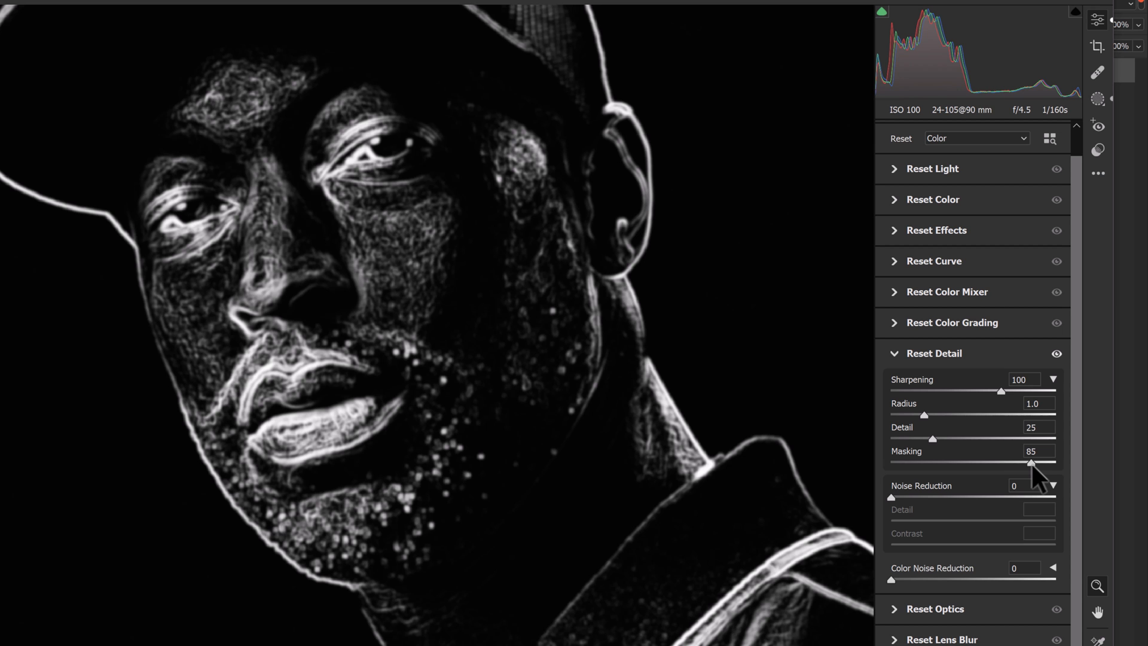
drag(1015, 464, 1008, 464)
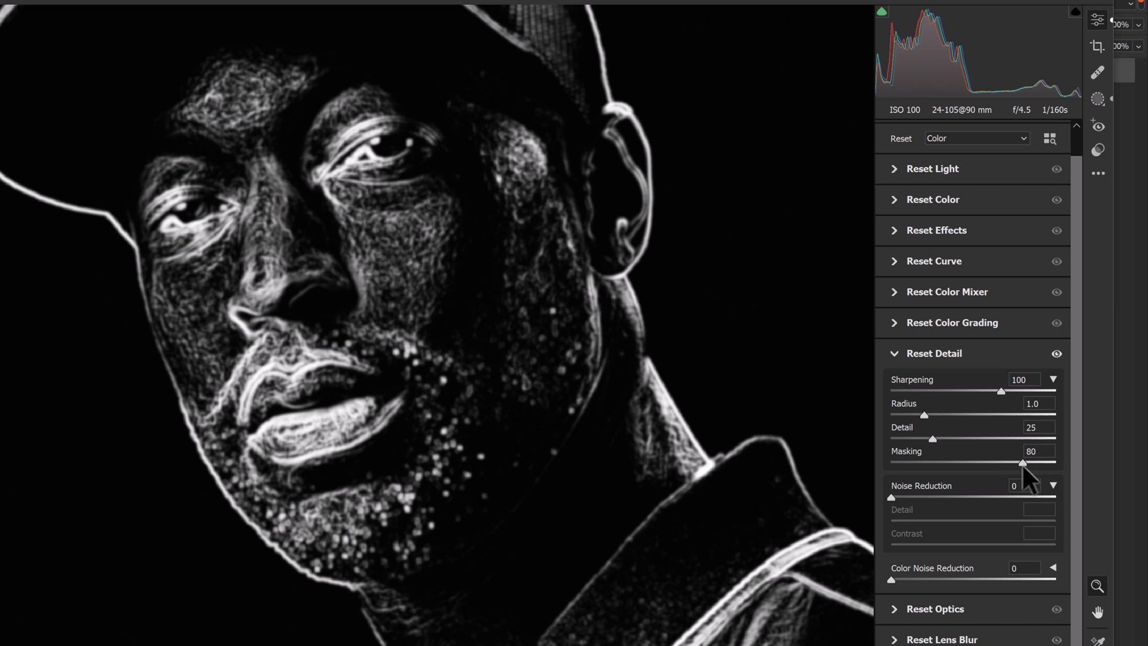
drag(1023, 464, 1016, 463)
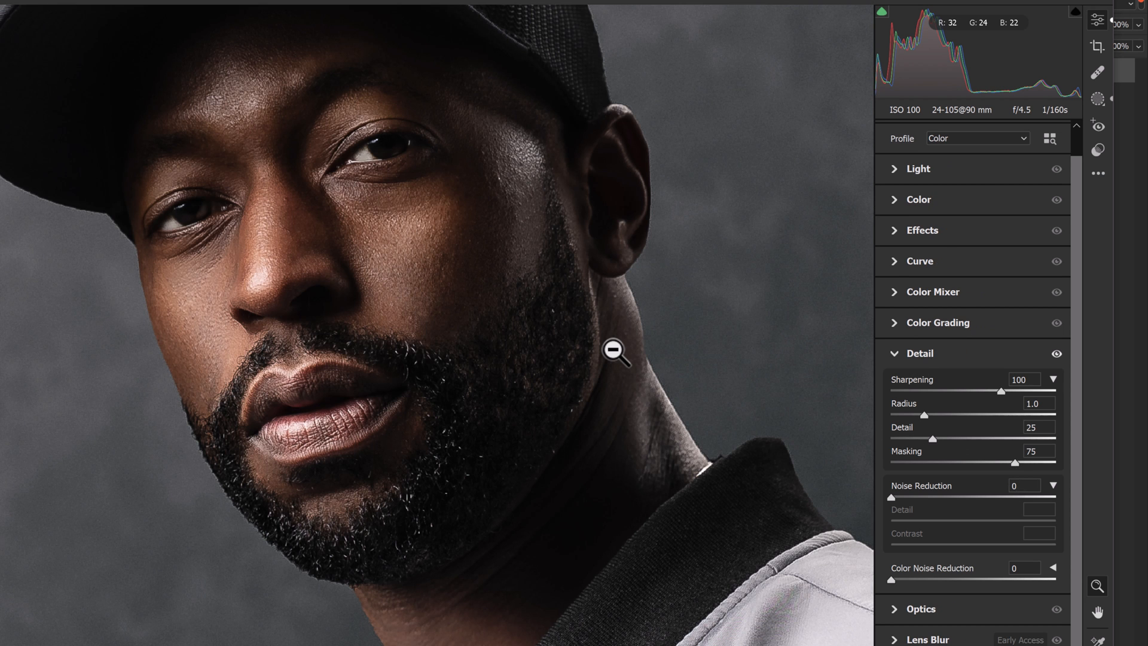
mouse_move(492, 267)
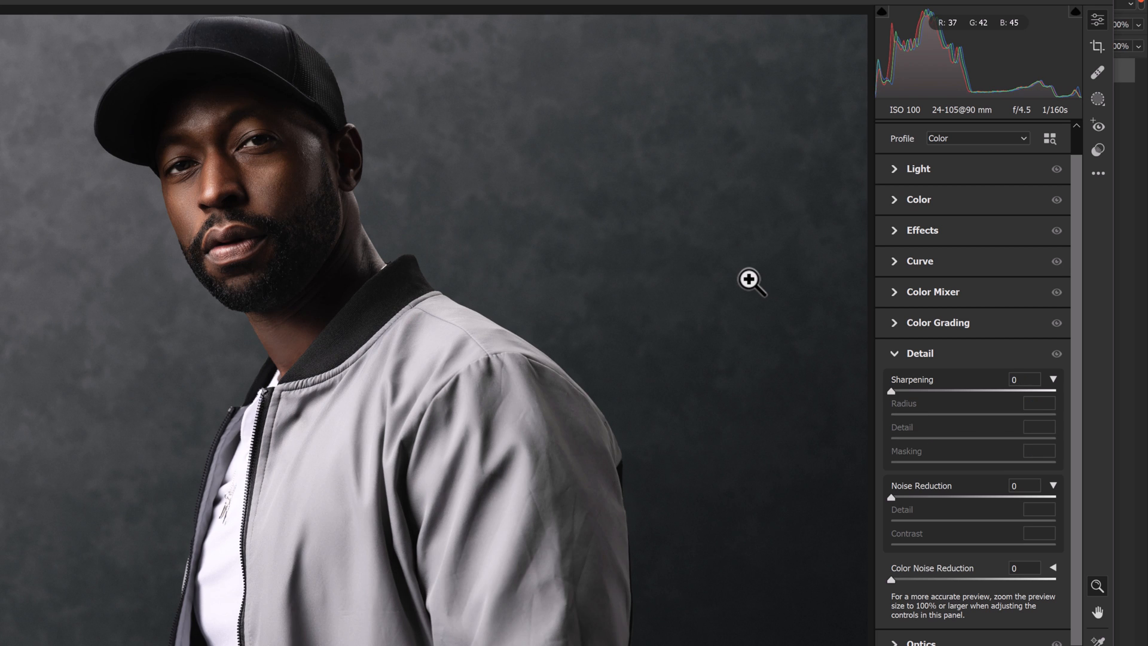
key(/)
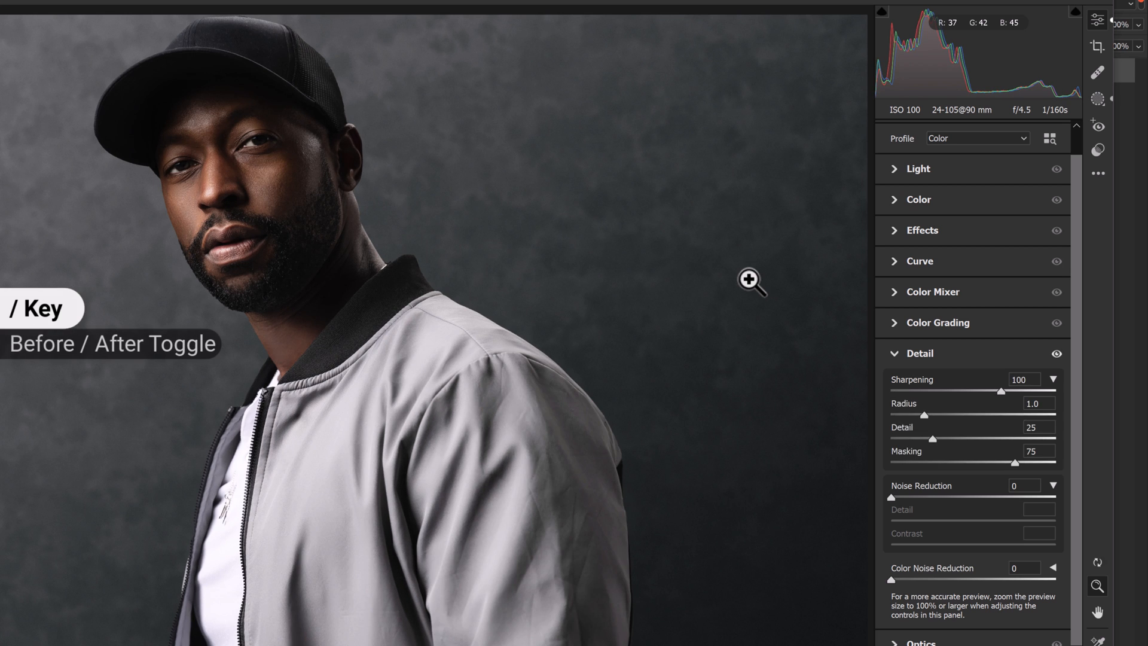
key(/)
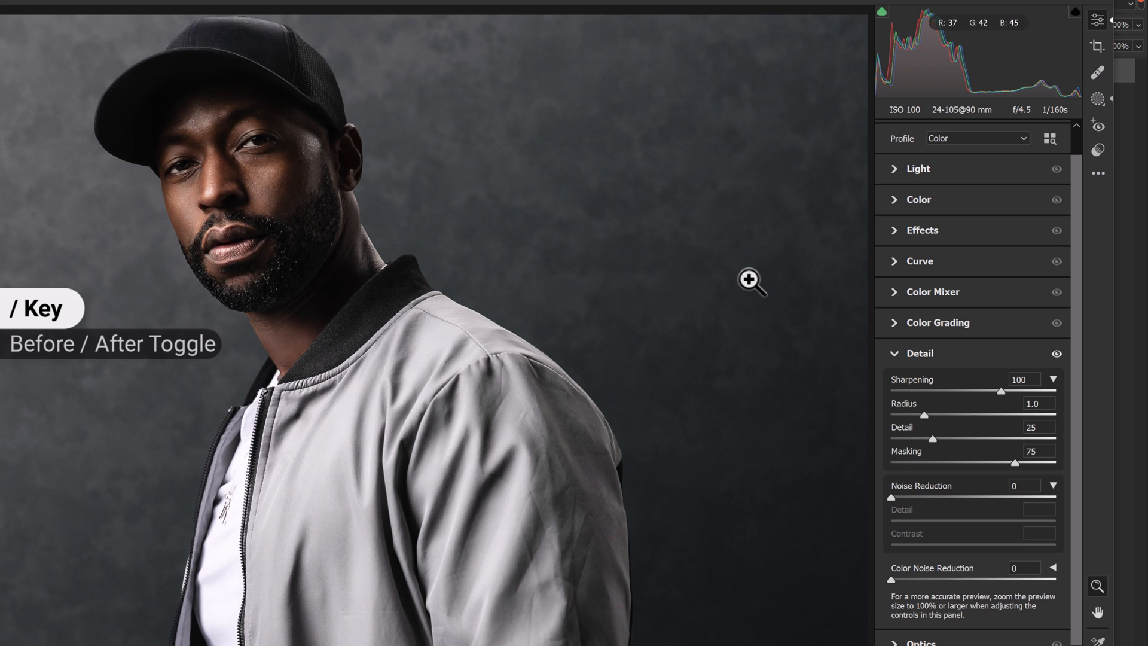
key(/)
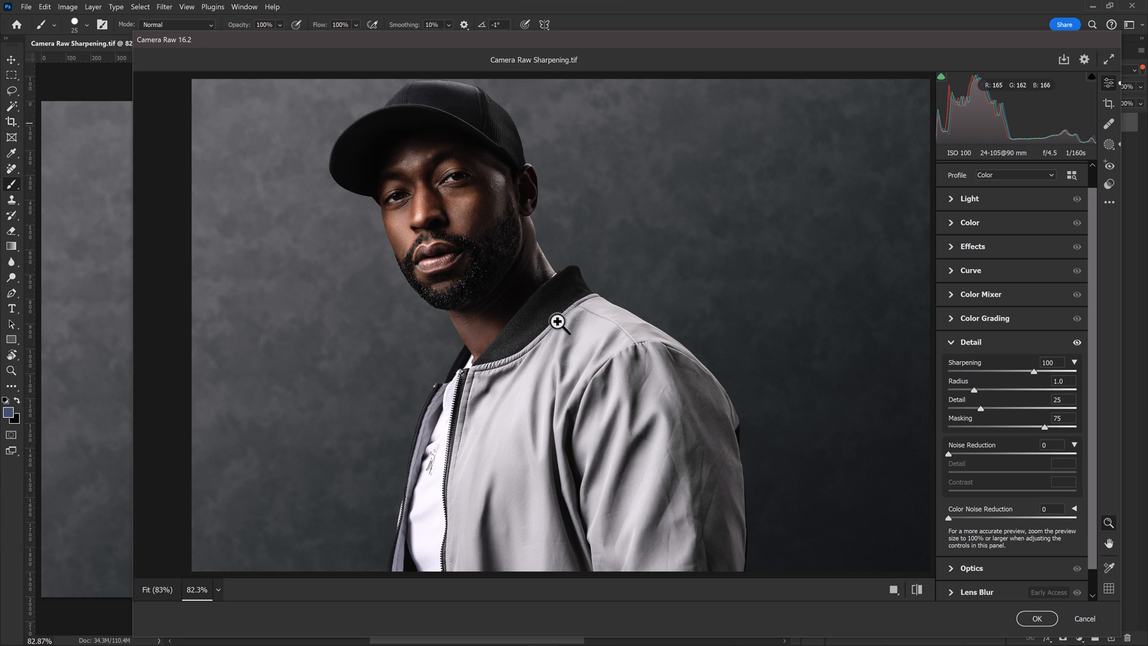
mouse_move(565, 299)
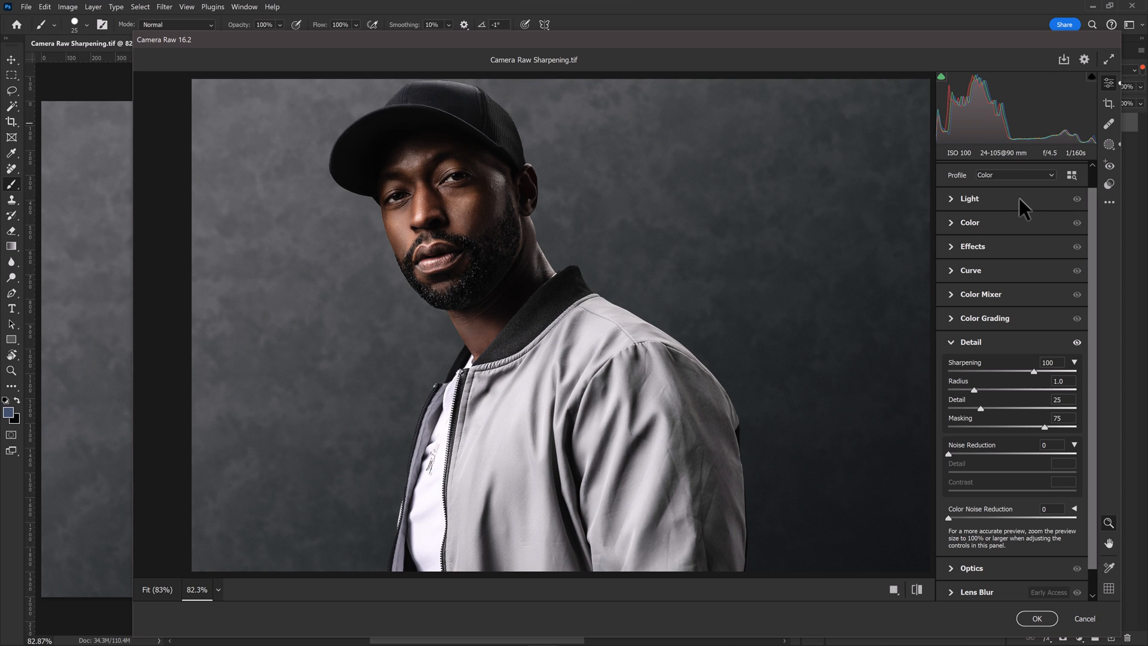
mouse_move(901, 216)
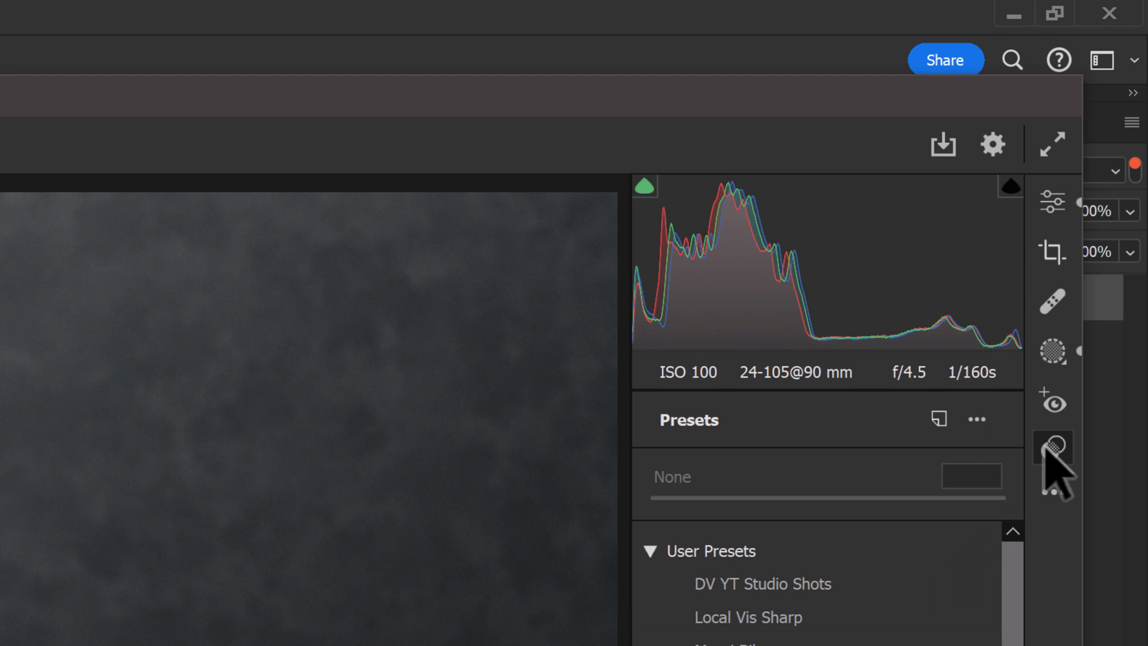
Scroll the presets list and reveal the Create Preset command from the More settings menu
scroll(down, 3)
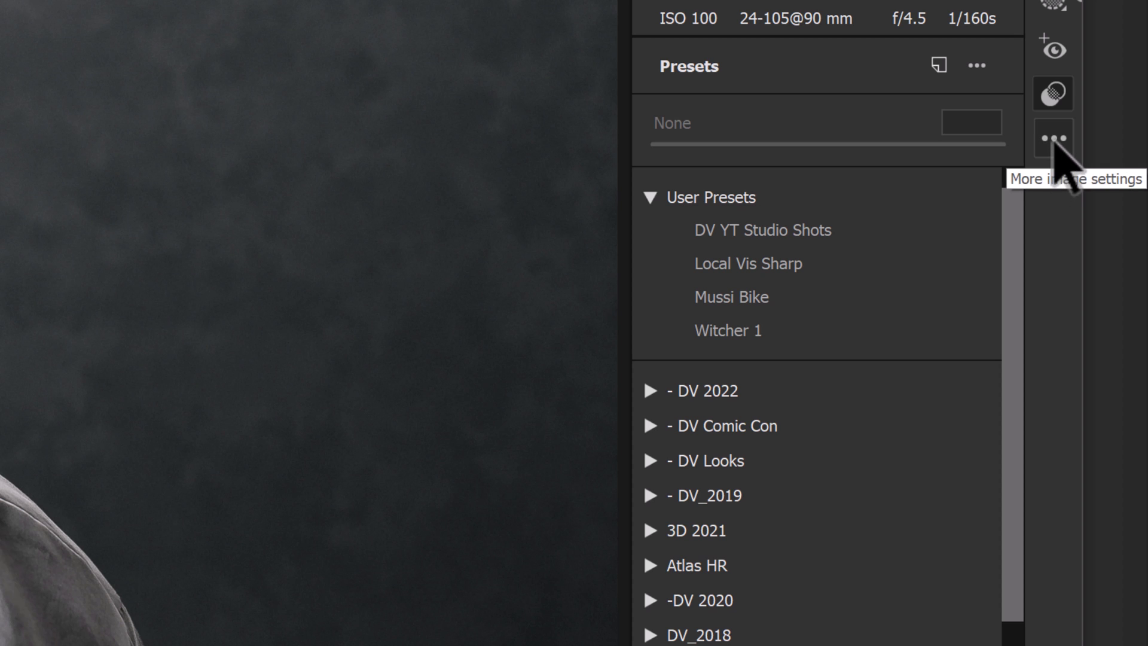
click(1053, 137)
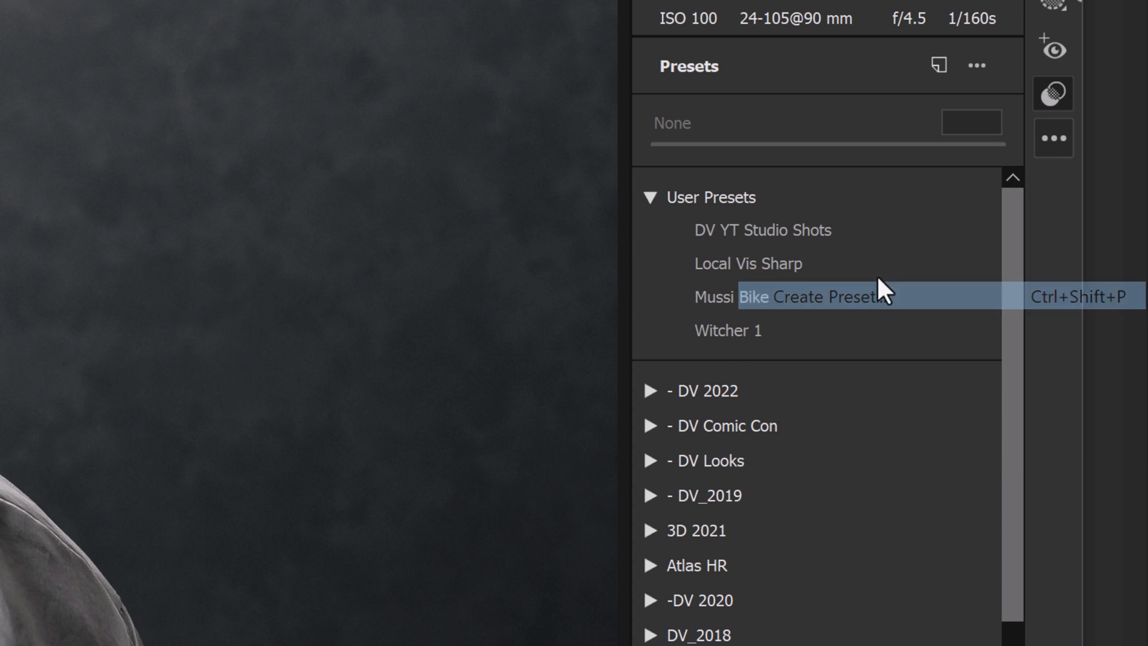
Start a new preset named 'Local Sharpening Medium - Masks'
click(795, 296)
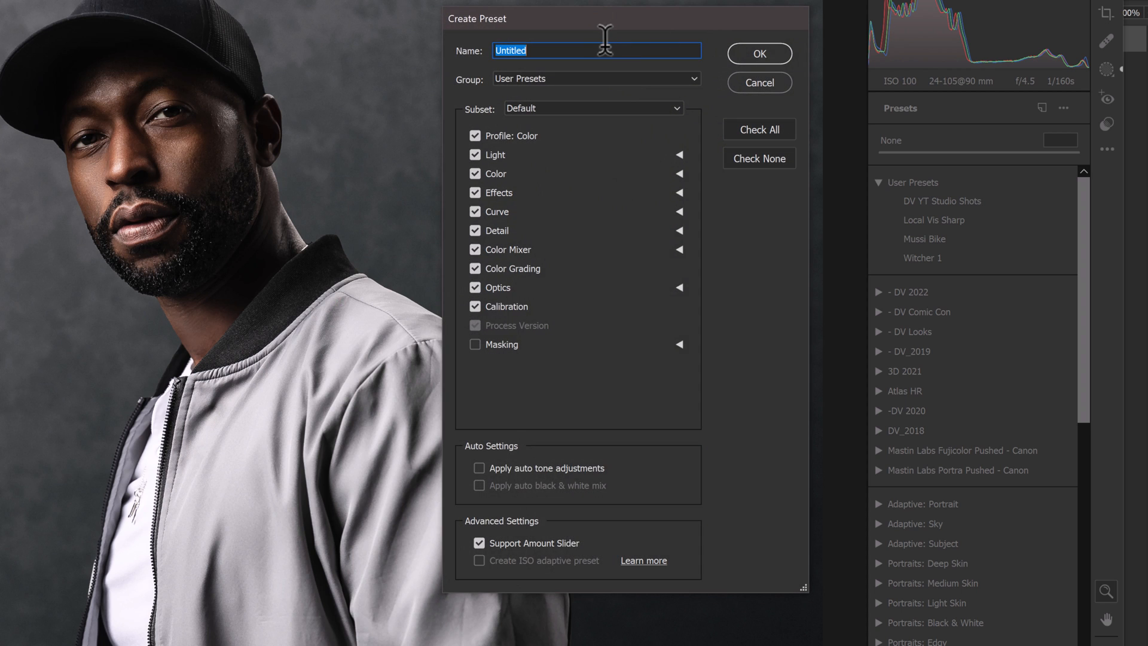
text(Local Sharpen)
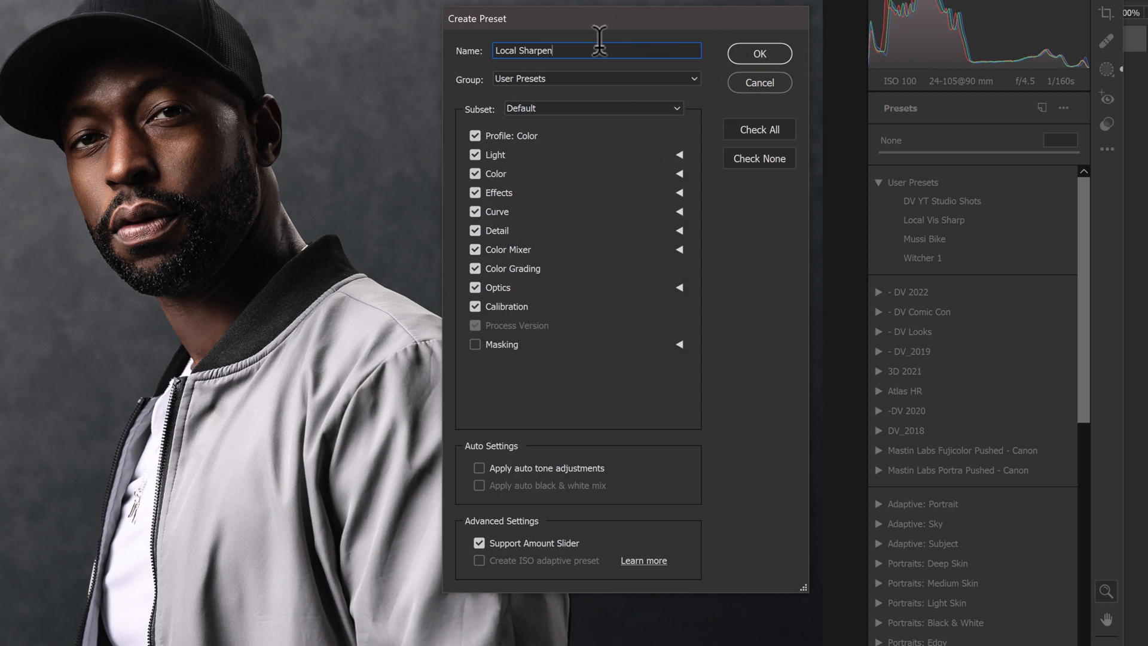
text(ing)
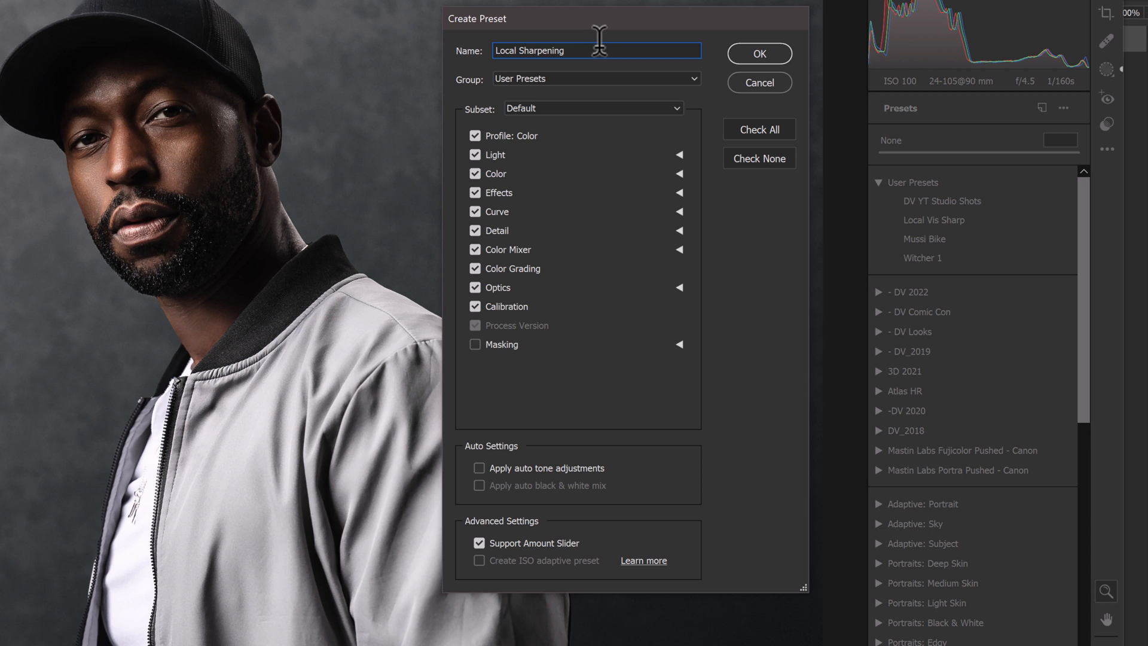
text(Medium - Masks)
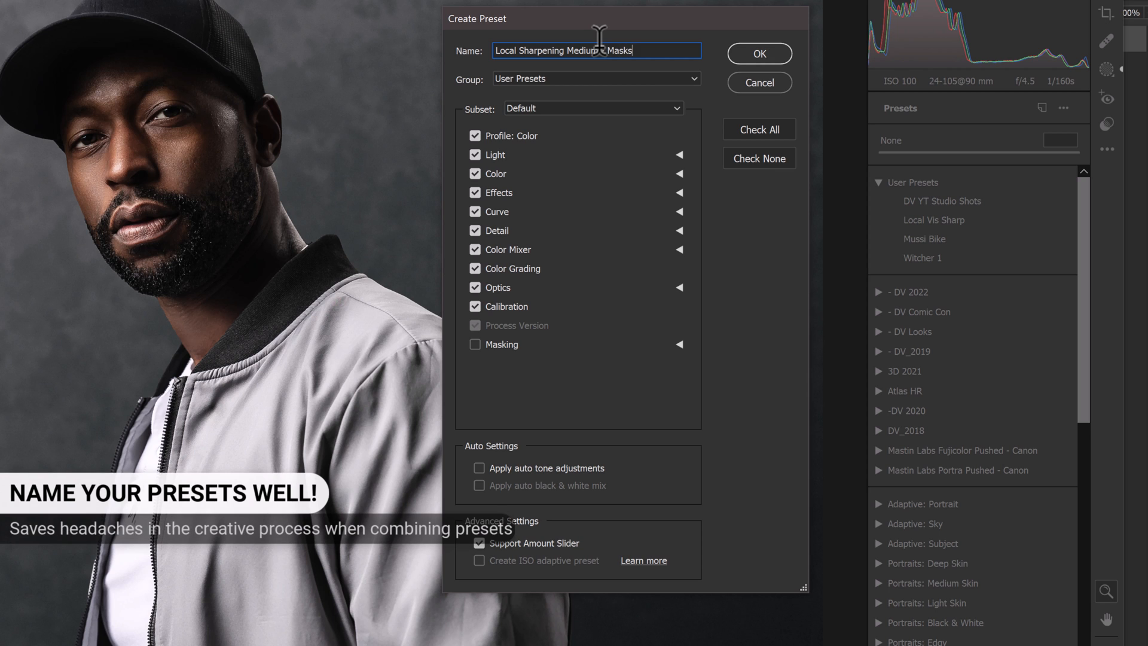
text(-)
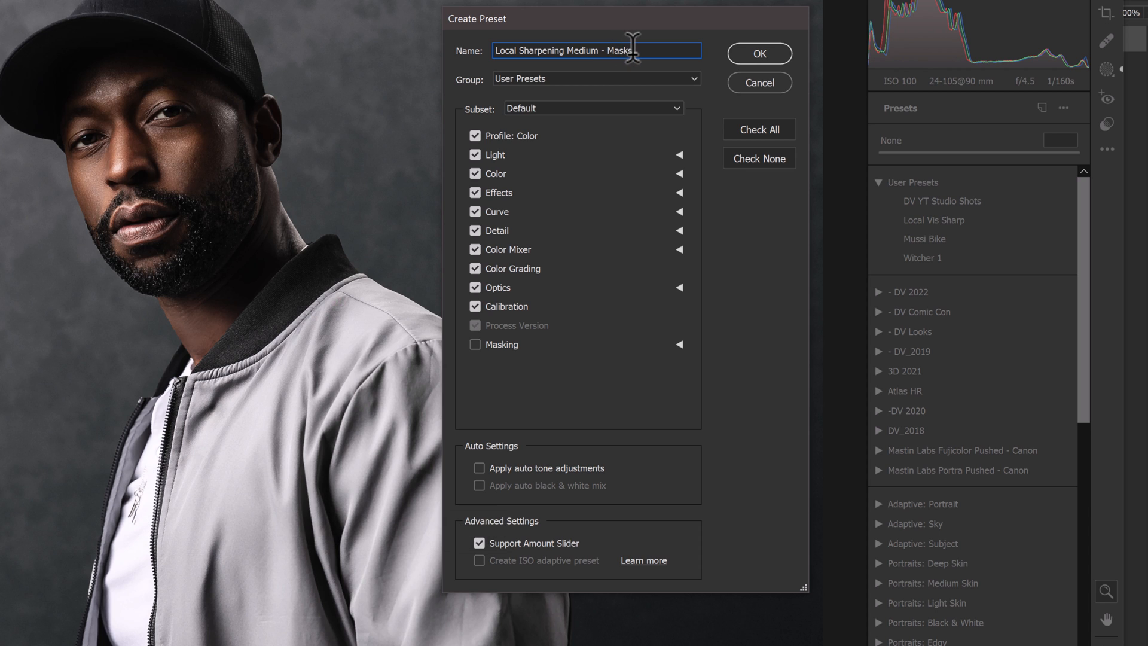
mouse_move(486, 151)
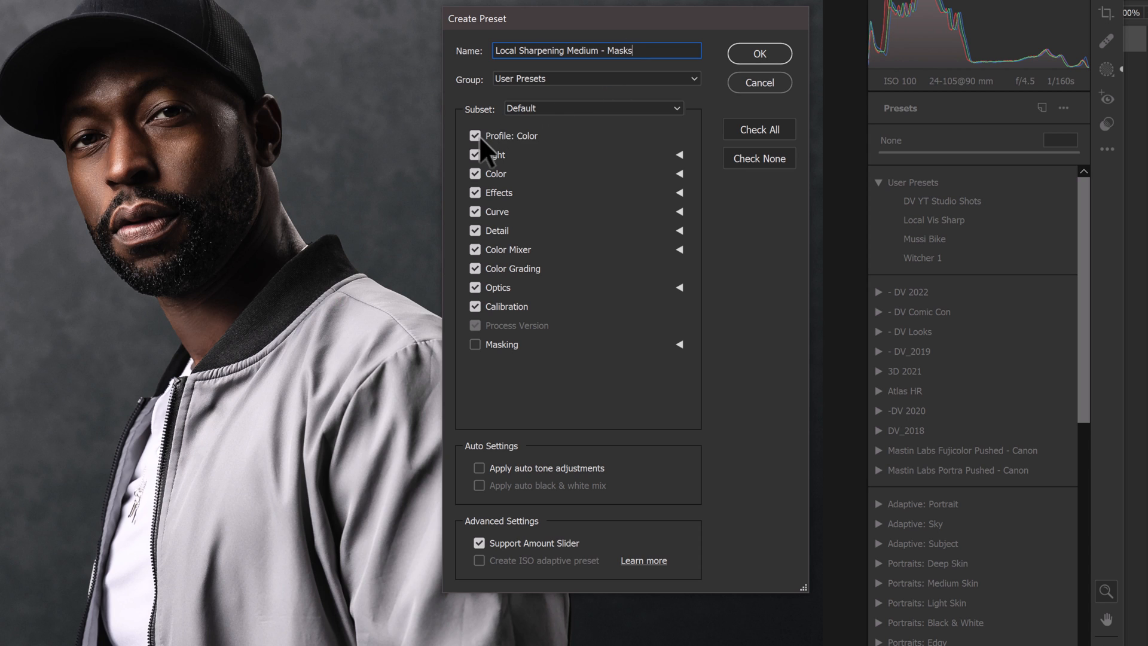
Include only Detail and the Skin and Clothes And Features masks, then save the preset
click(475, 136)
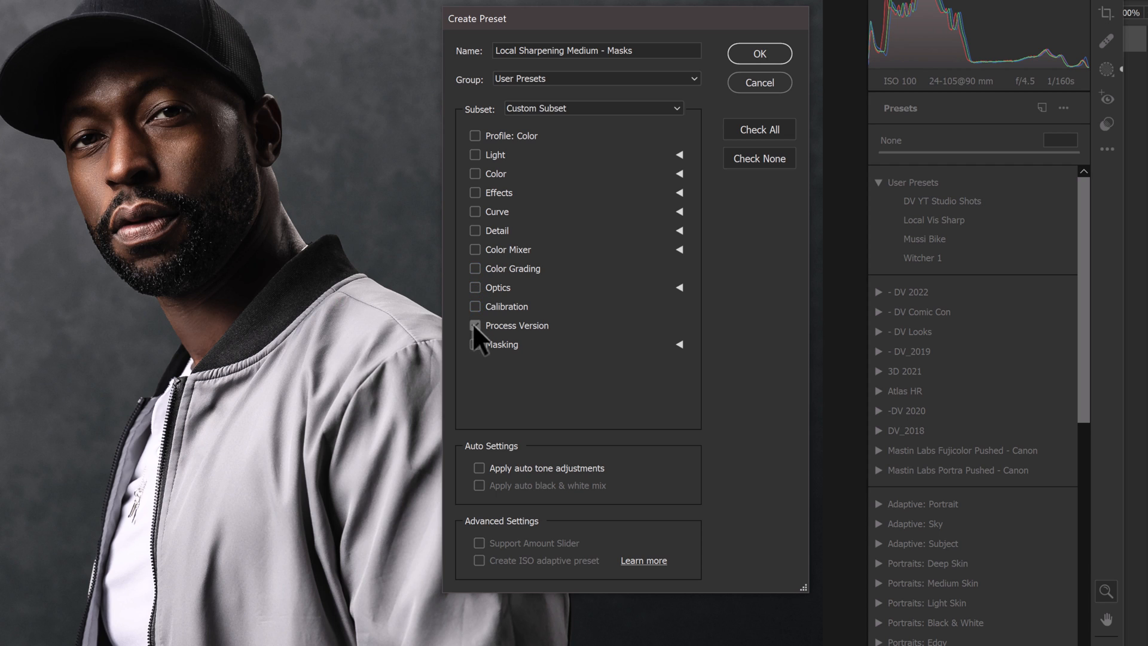
click(475, 229)
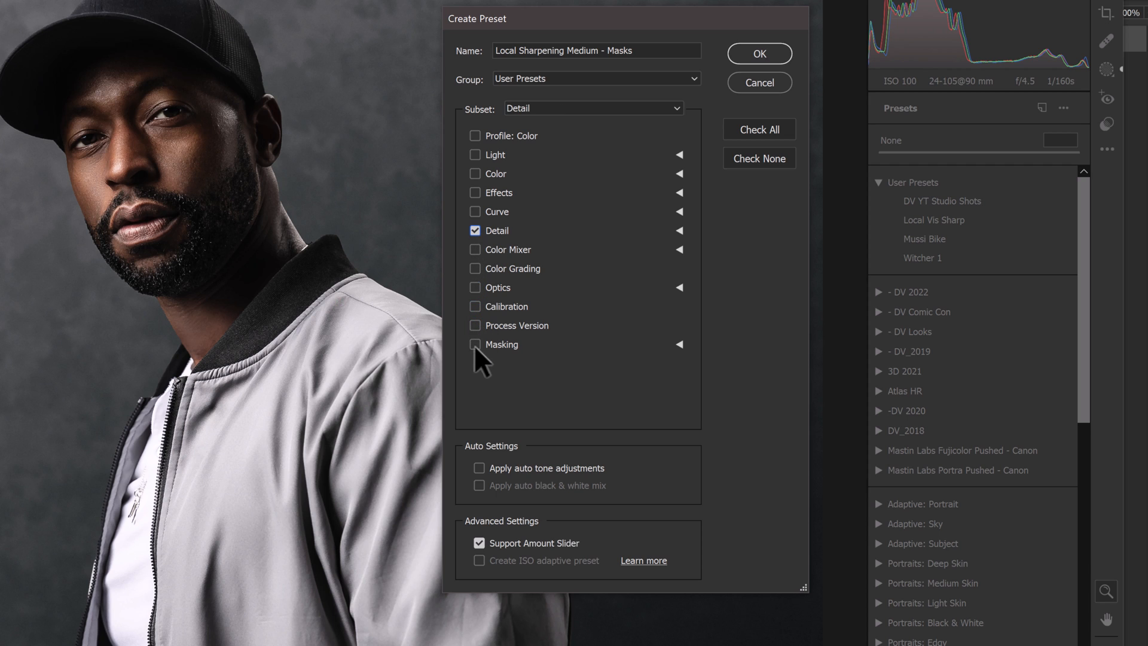
click(475, 344)
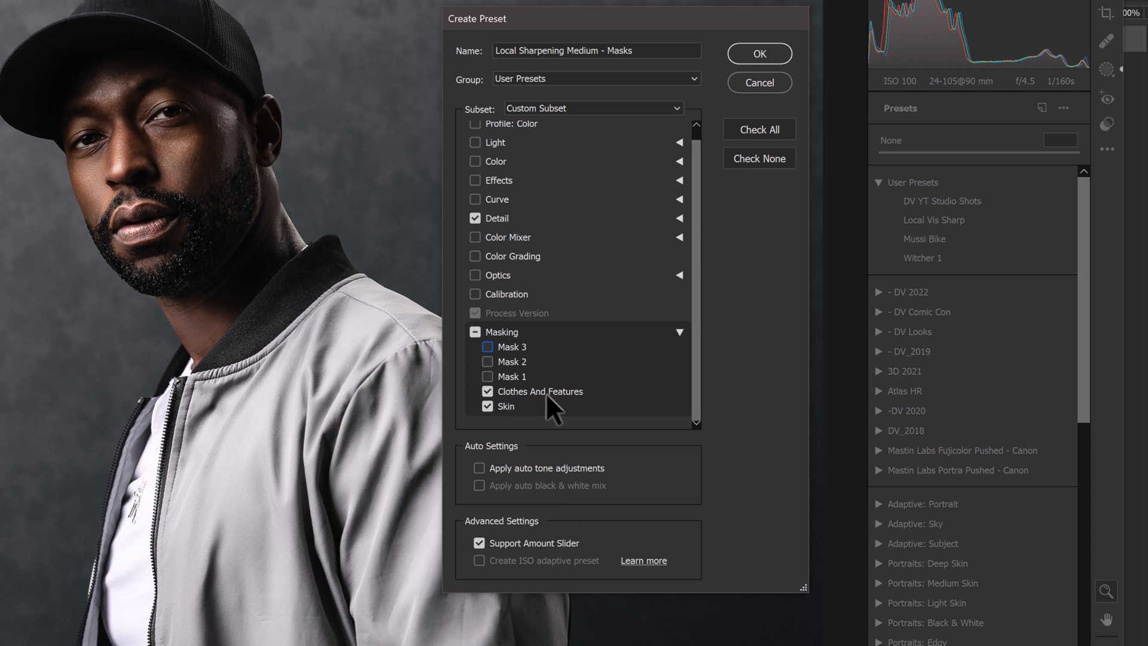
mouse_move(524, 417)
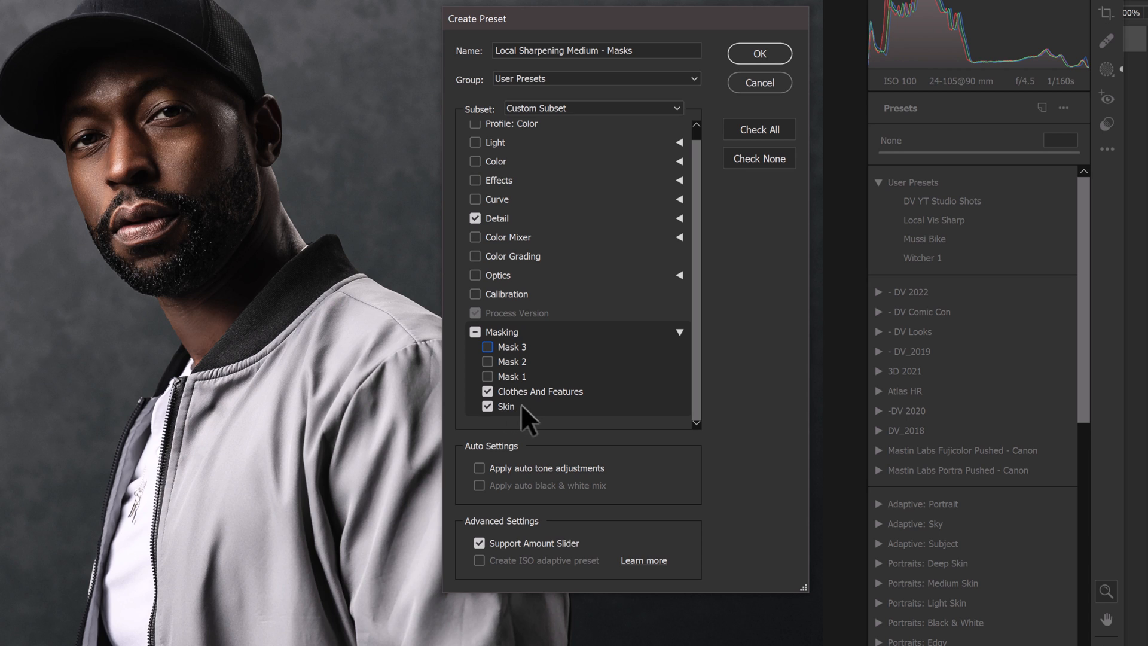
mouse_move(606, 404)
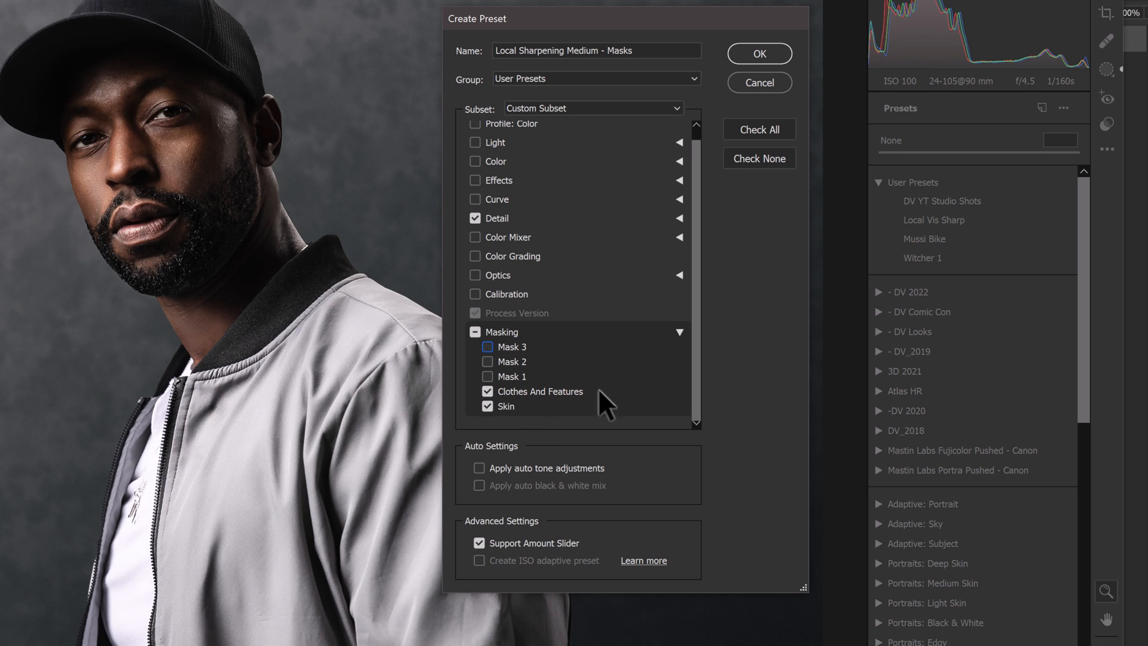
mouse_move(580, 93)
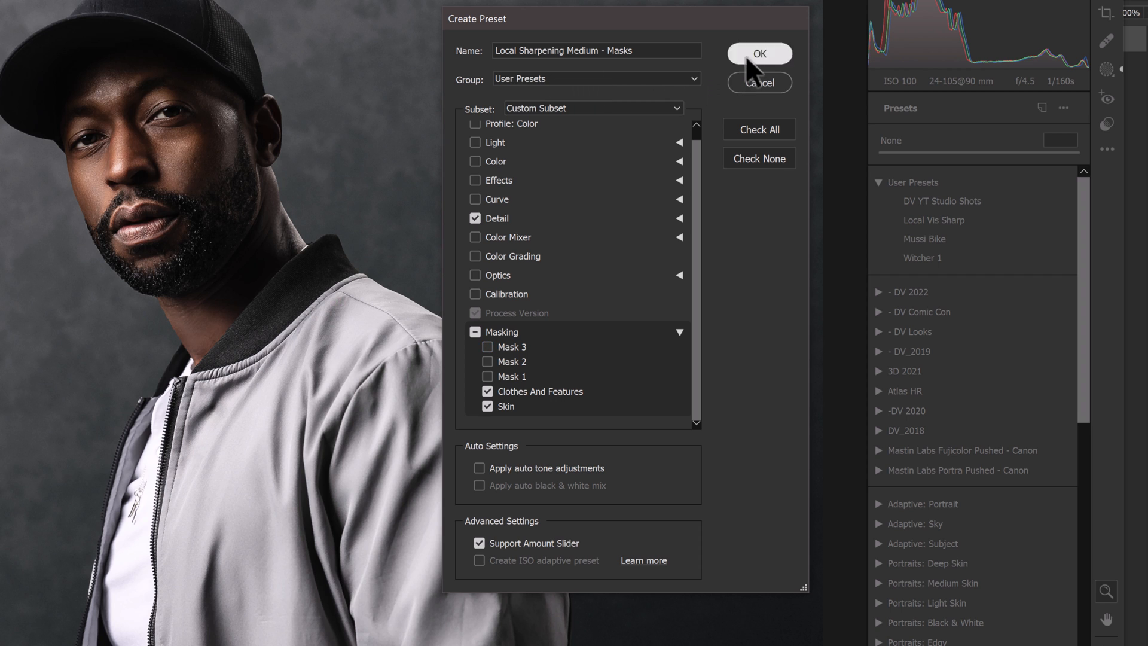
click(759, 54)
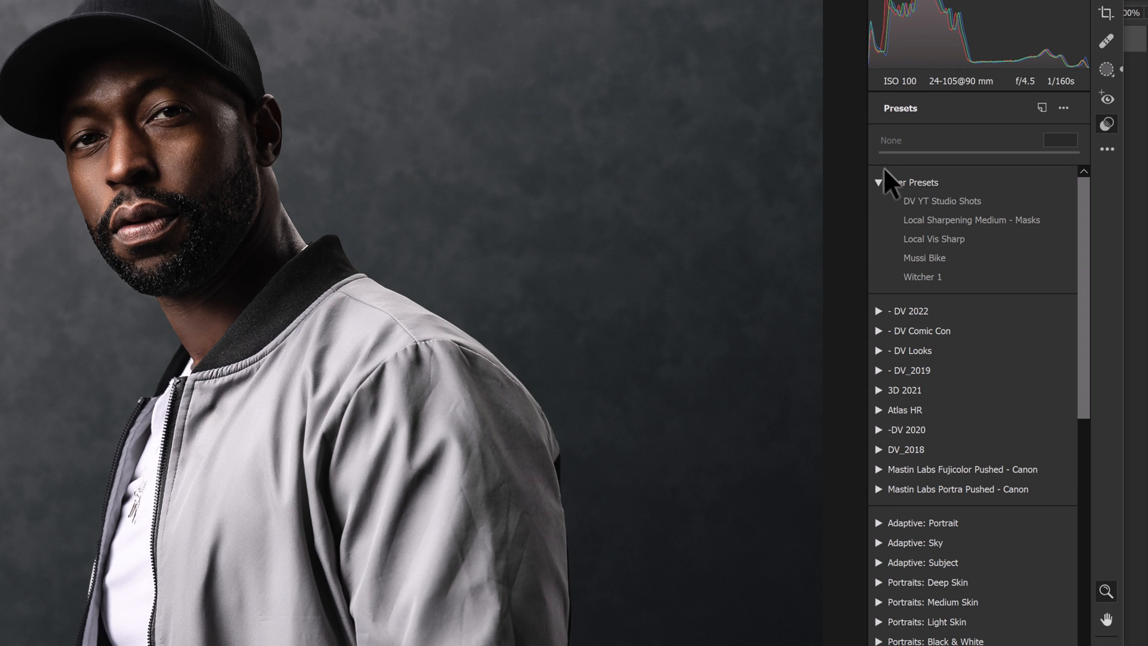
click(971, 221)
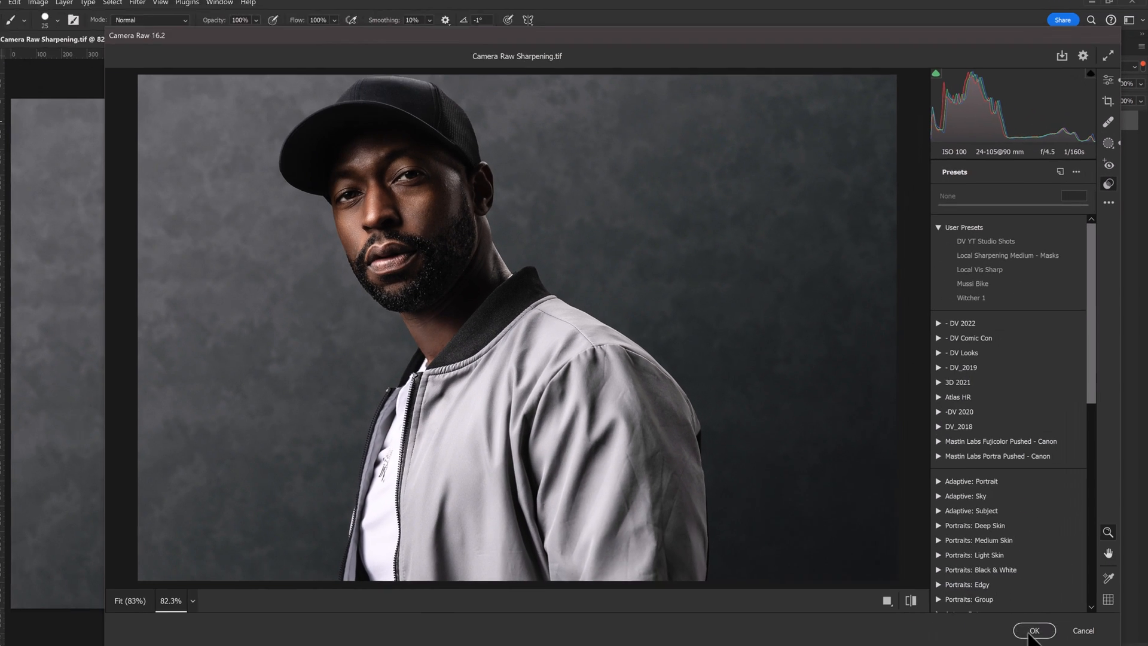
Apply the Camera Raw edits and begin recording a new 'Medium Sharpening' action
click(1033, 630)
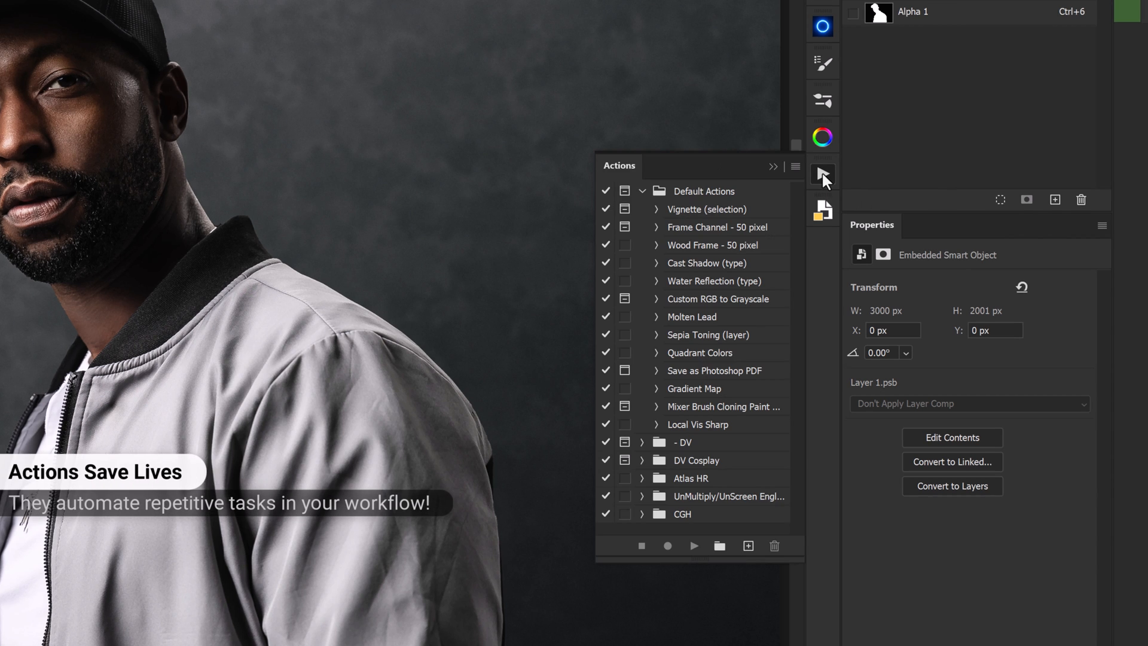
click(747, 545)
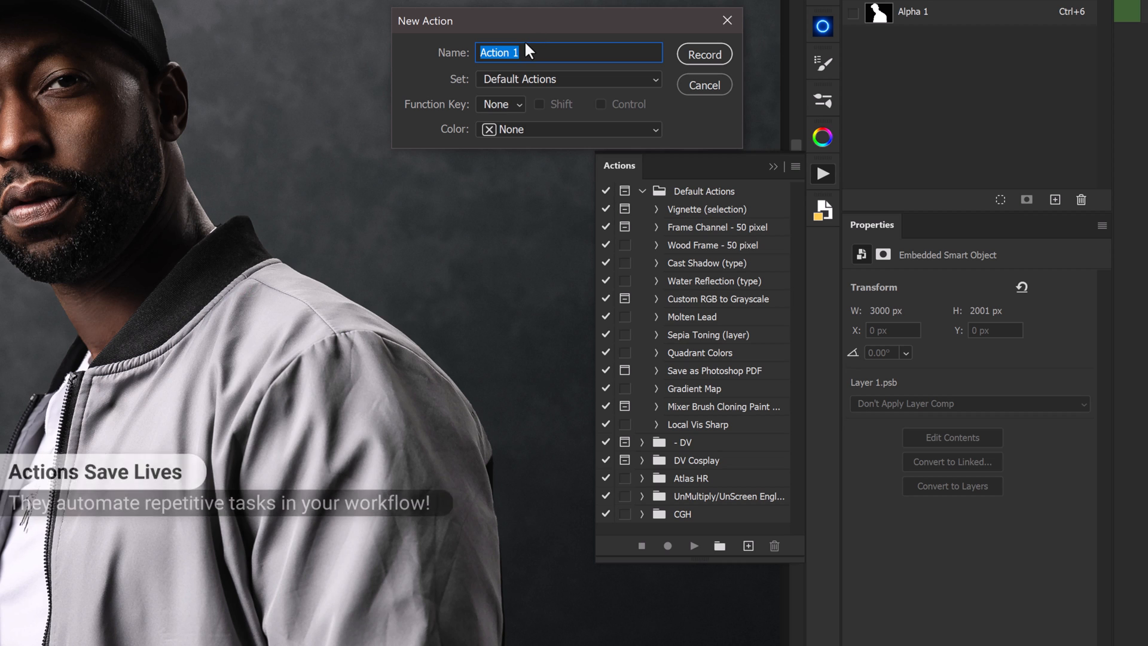
text(Medium Sharpening)
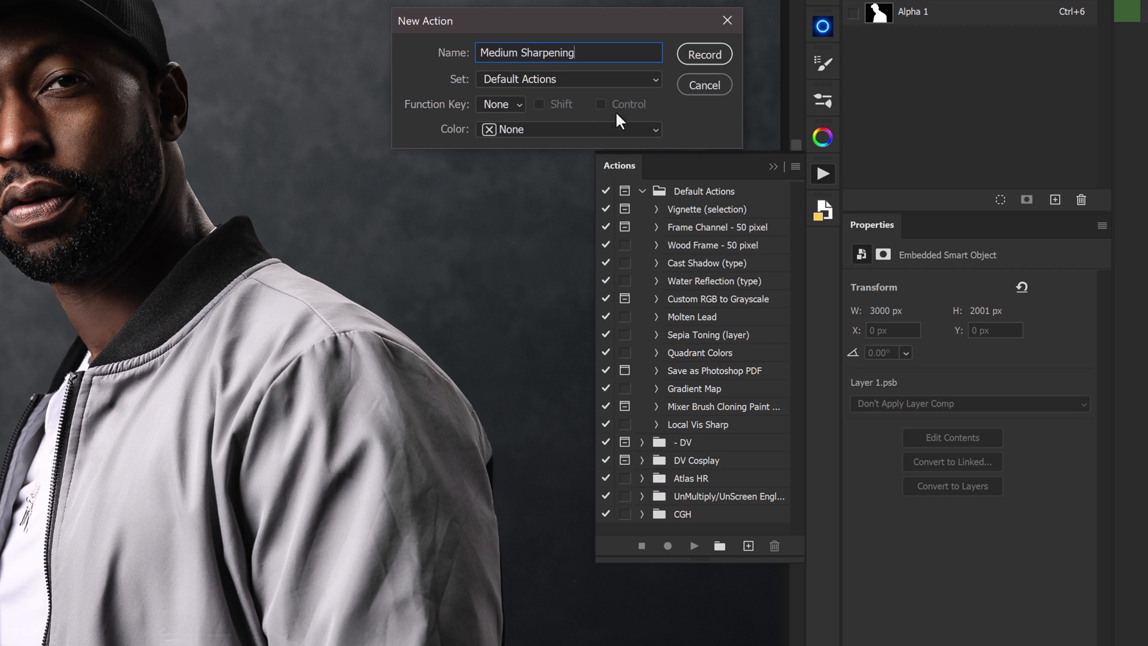
click(702, 54)
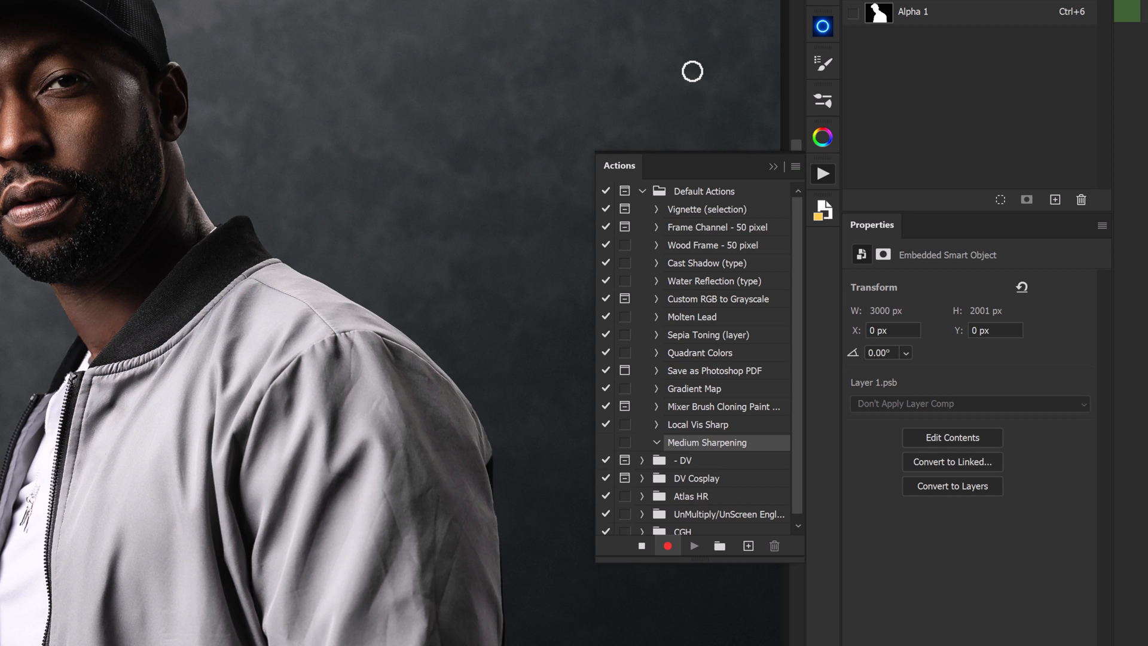
mouse_move(656, 510)
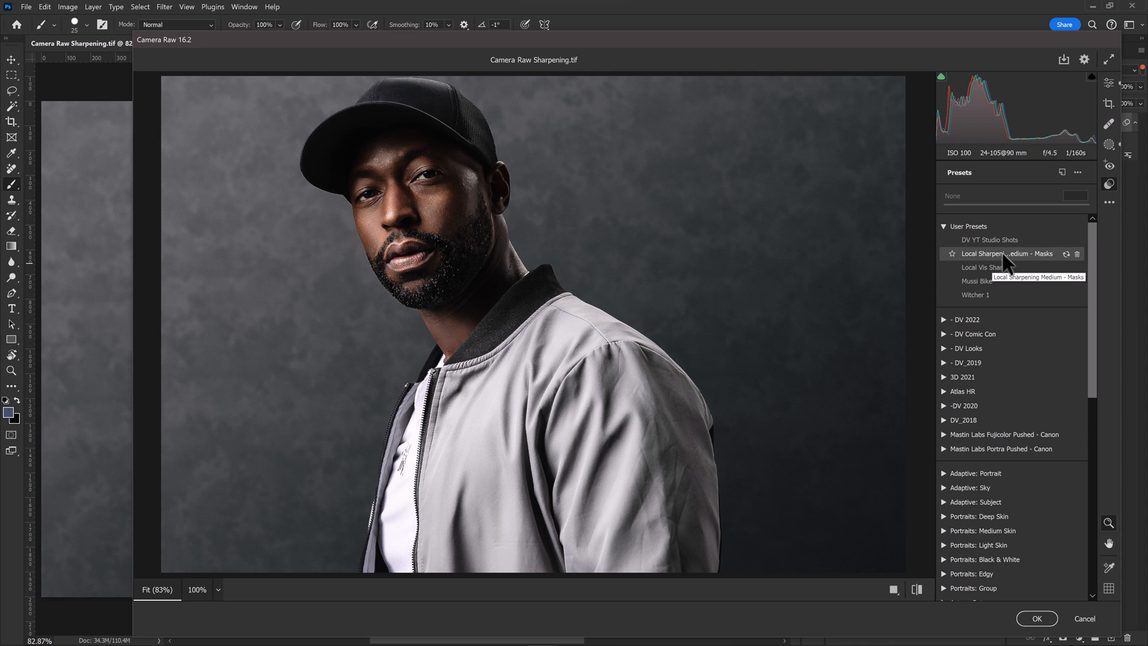
Apply the 'Local Sharpening Medium - Masks' user preset and commit the Camera Raw filter
click(1009, 253)
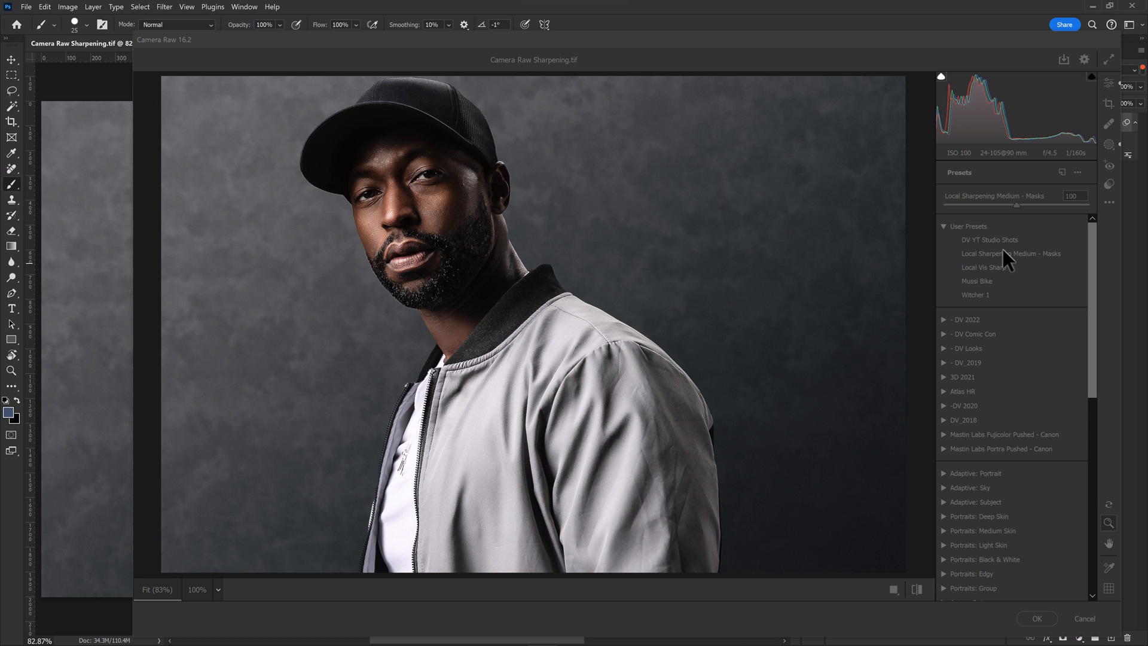
click(1011, 253)
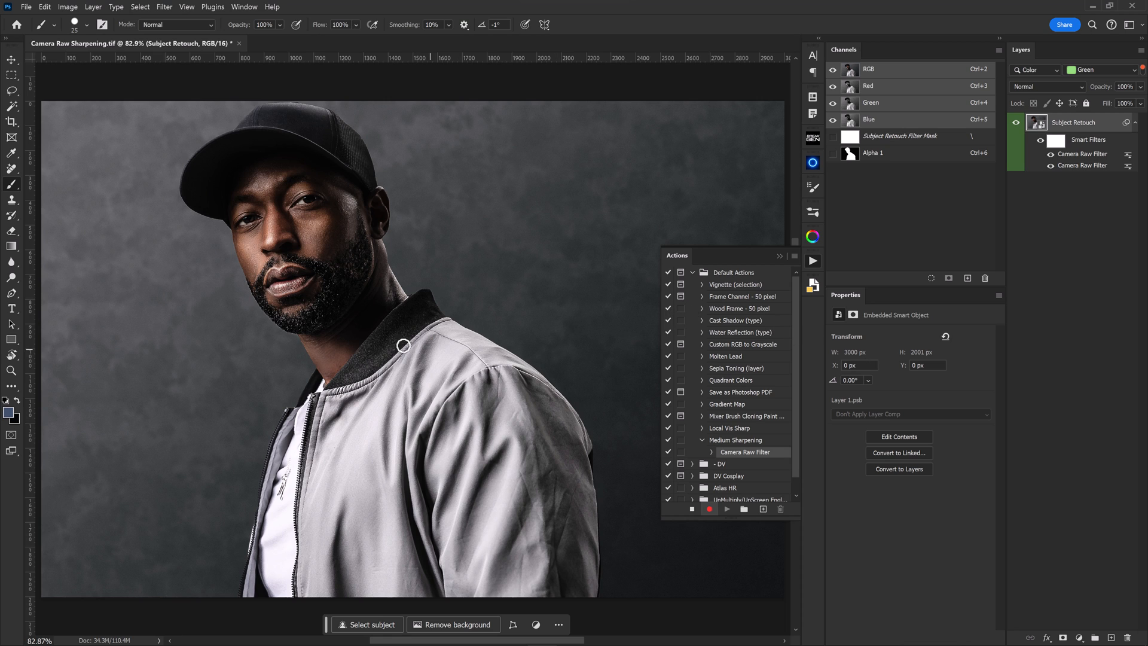
mouse_move(417, 323)
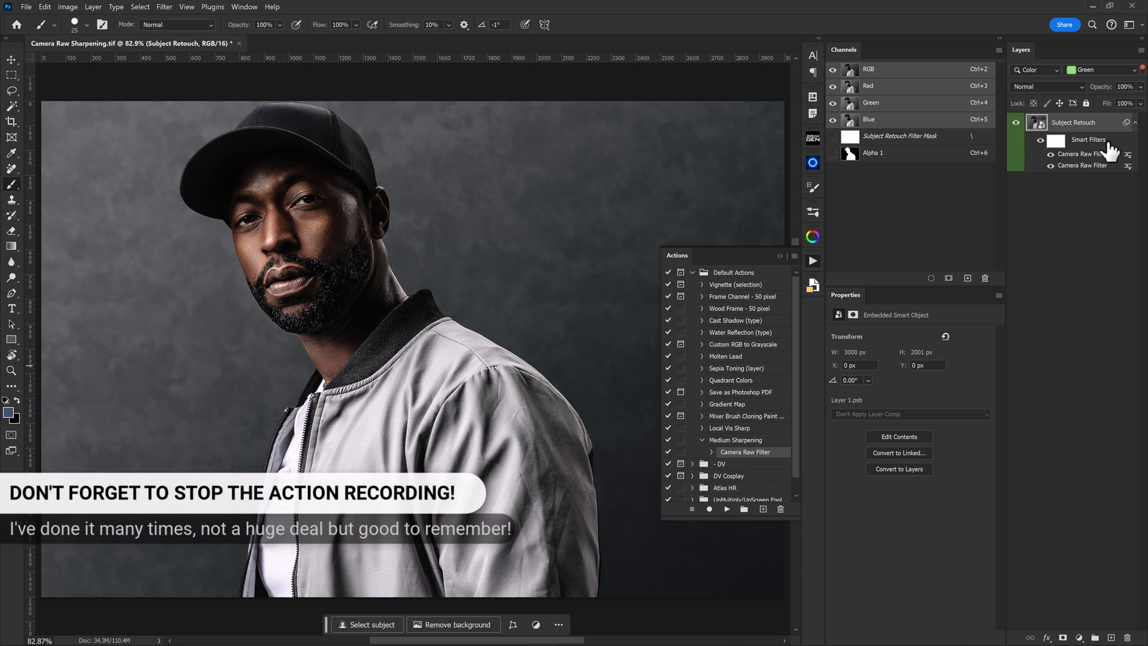
Remove the extra Camera Raw Filter from the Subject Retouch layer's smart filters
right_click(1089, 139)
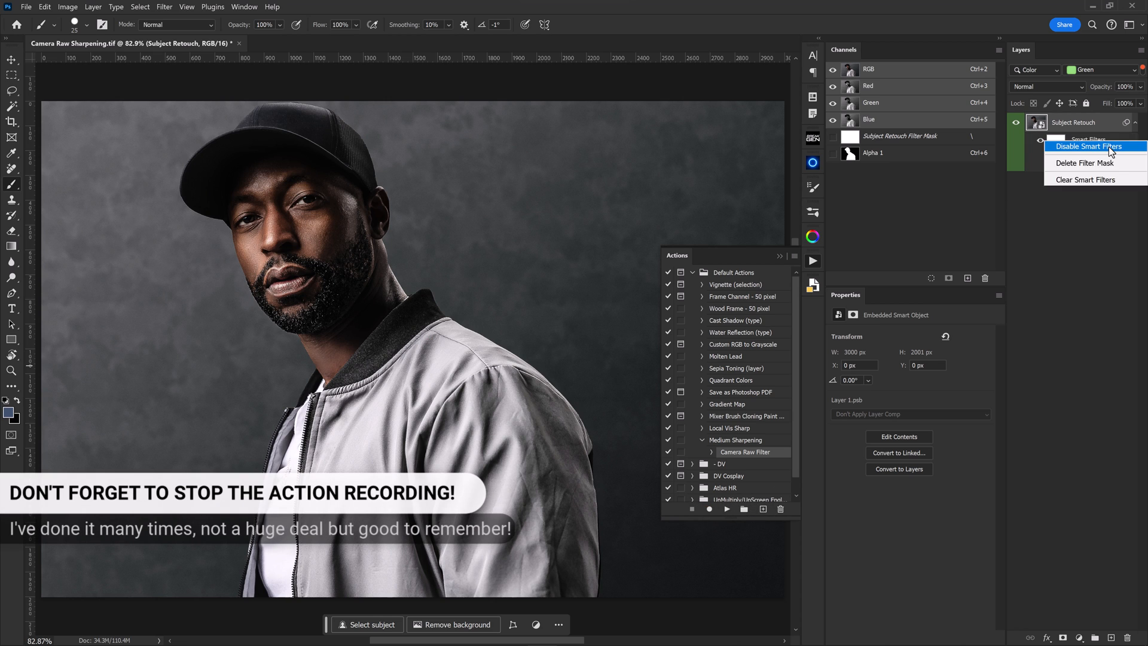
click(1089, 146)
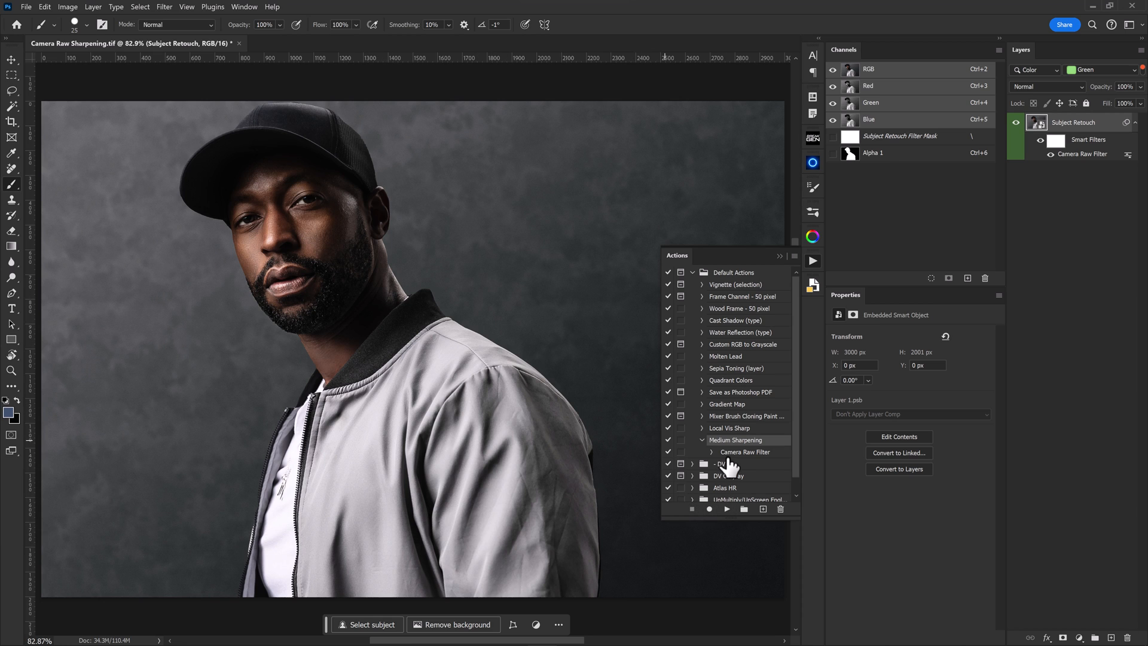
mouse_move(756, 498)
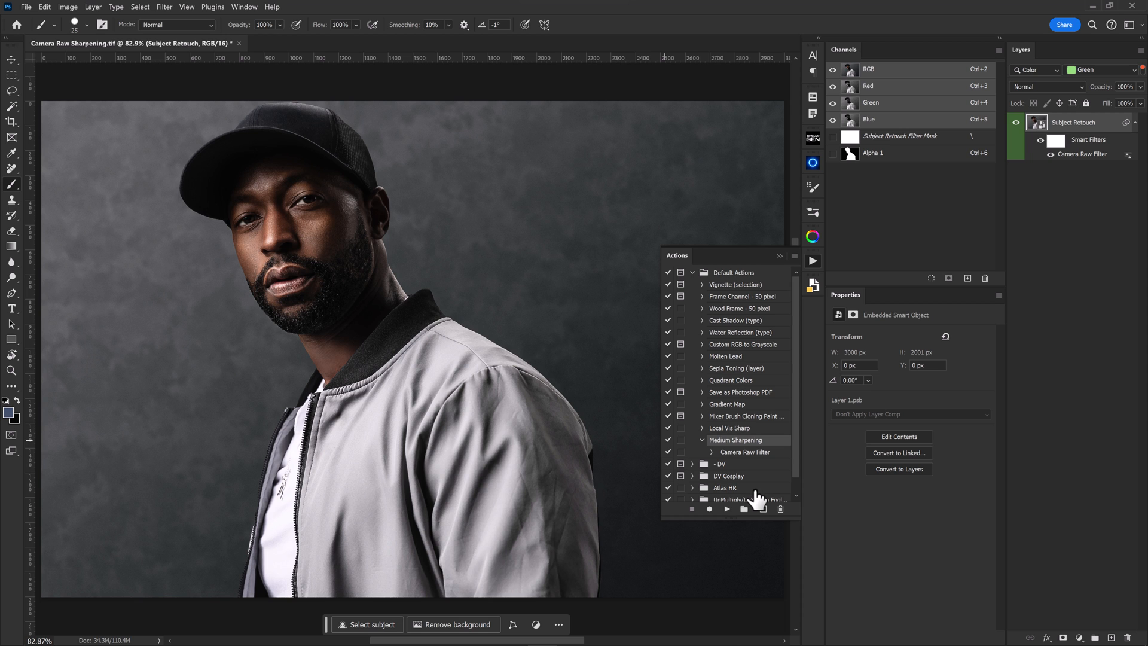